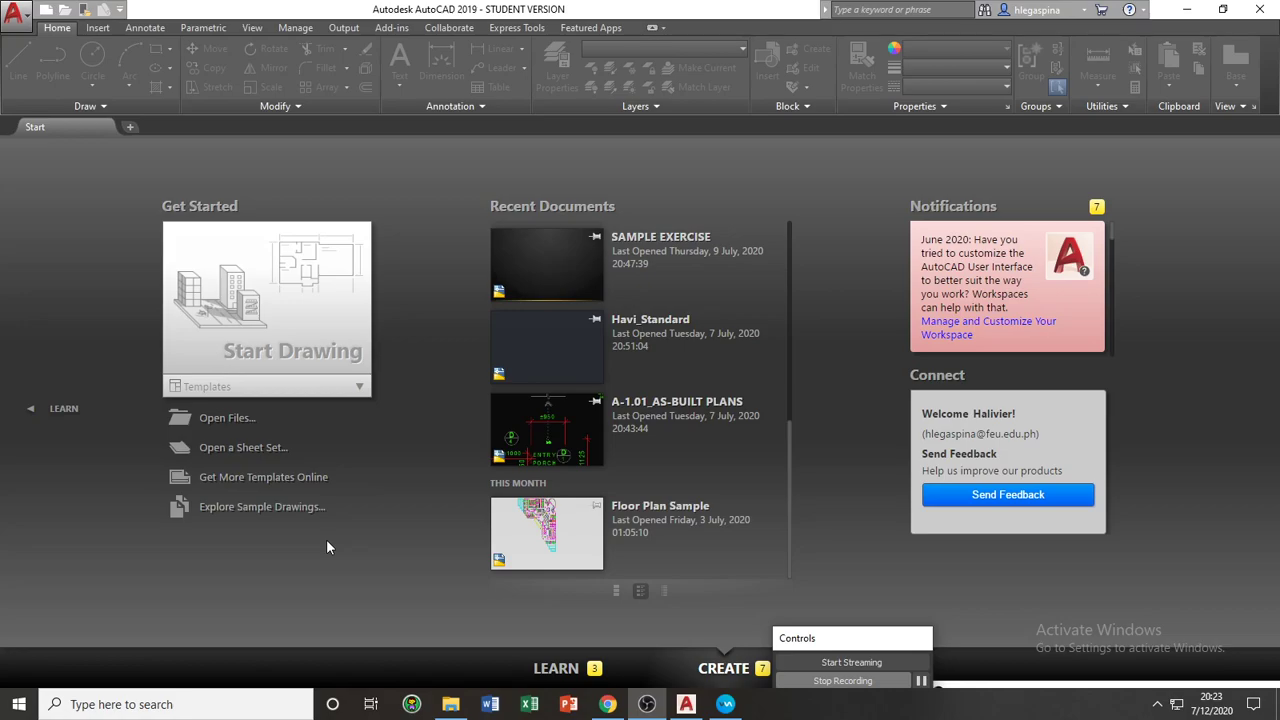
pyautogui.moveTo(428, 424)
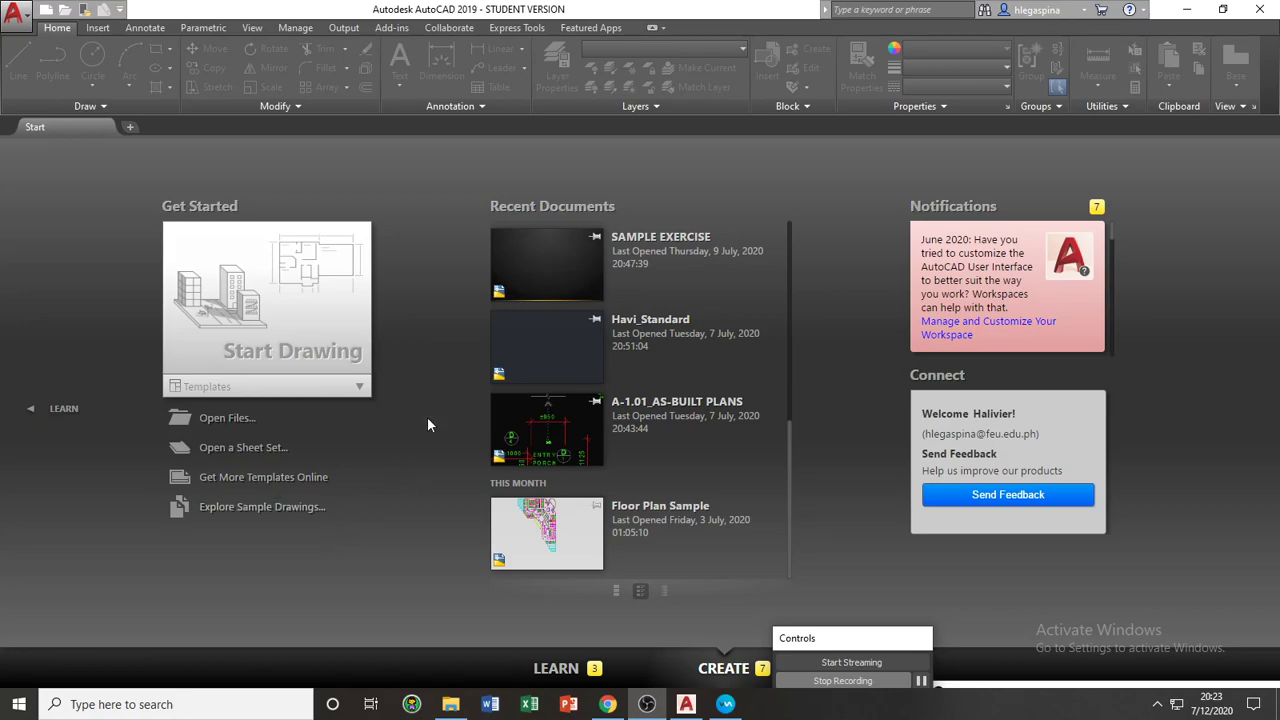
pyautogui.moveTo(347, 305)
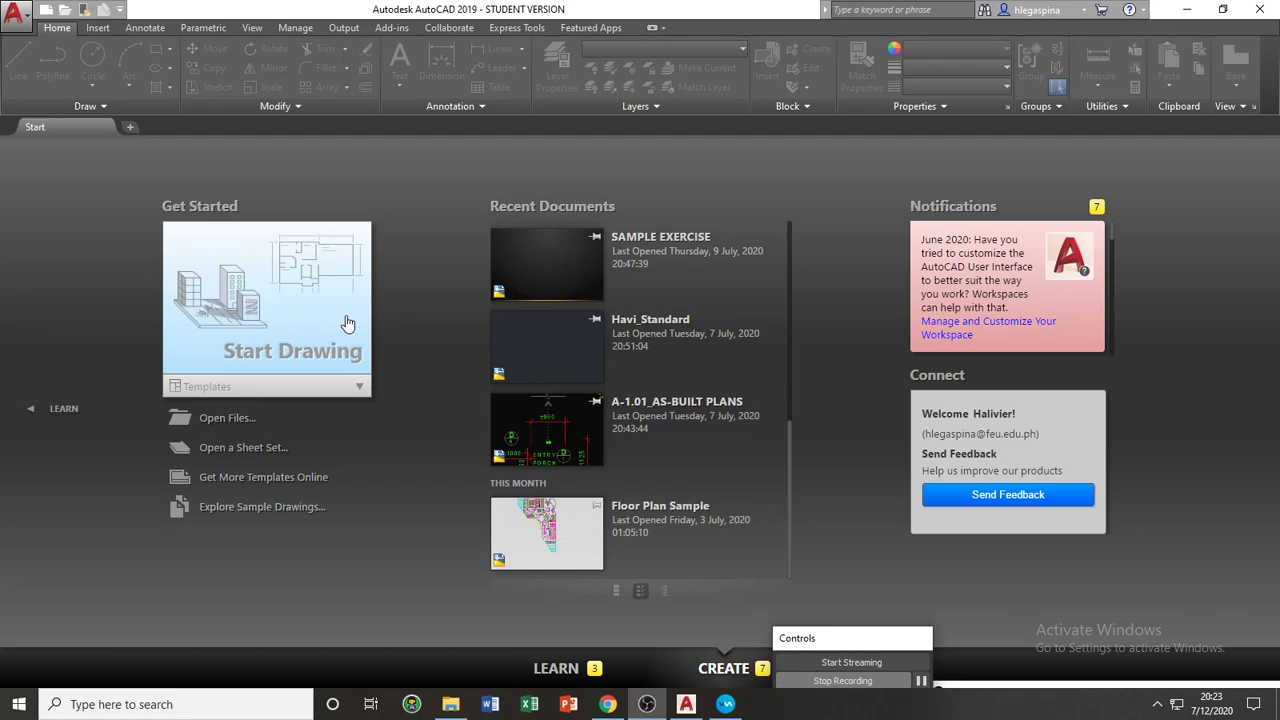
pyautogui.moveTo(348, 405)
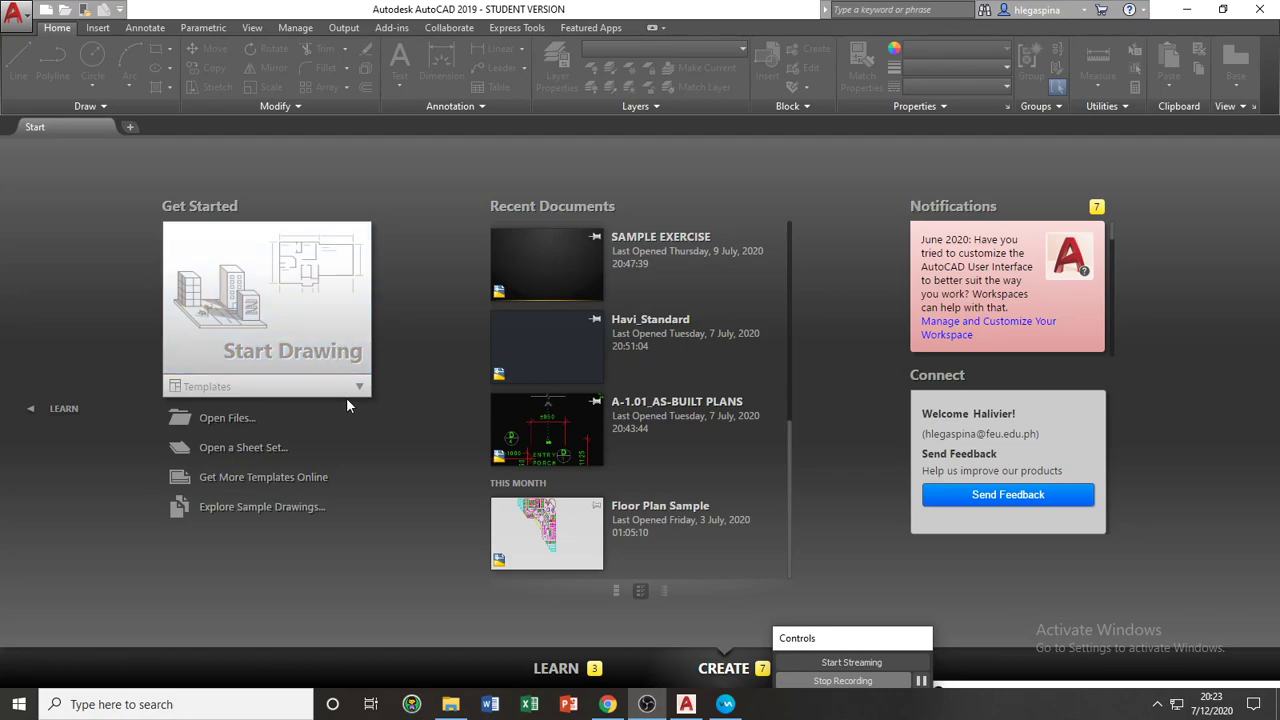
pyautogui.moveTo(332, 388)
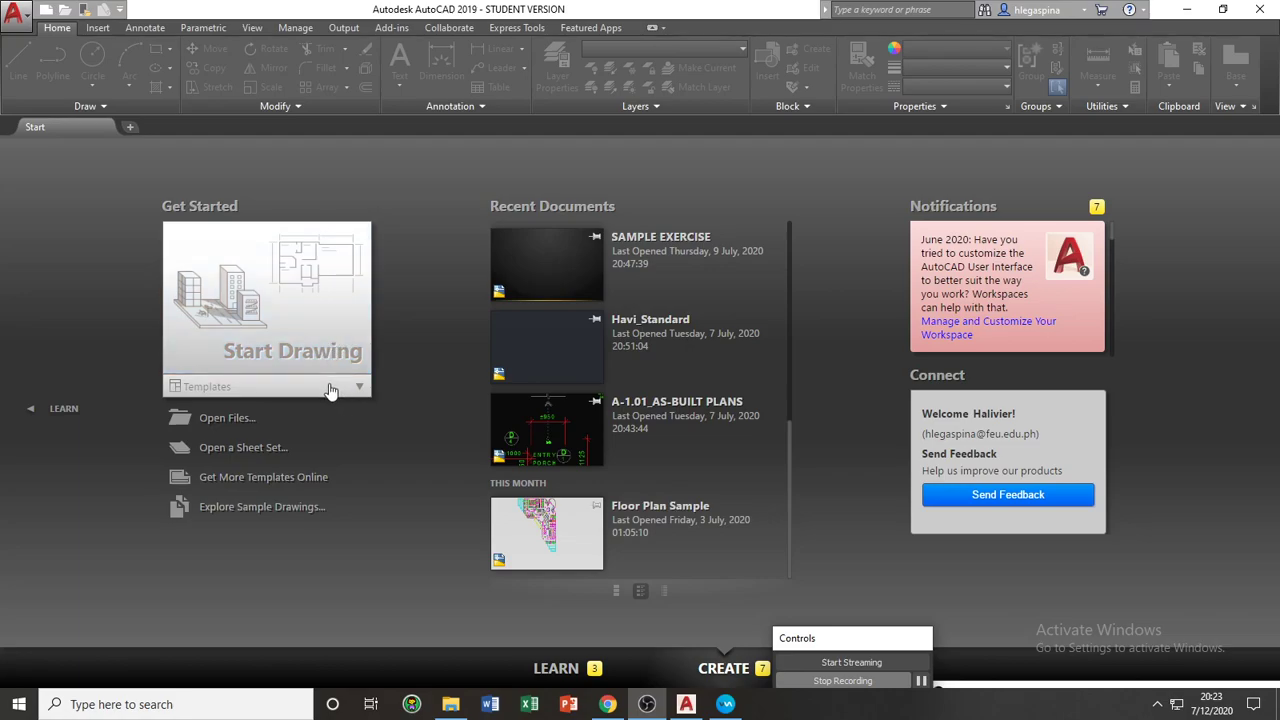
# Show and scroll through the list of available drawing templates.
pyautogui.click(358, 386)
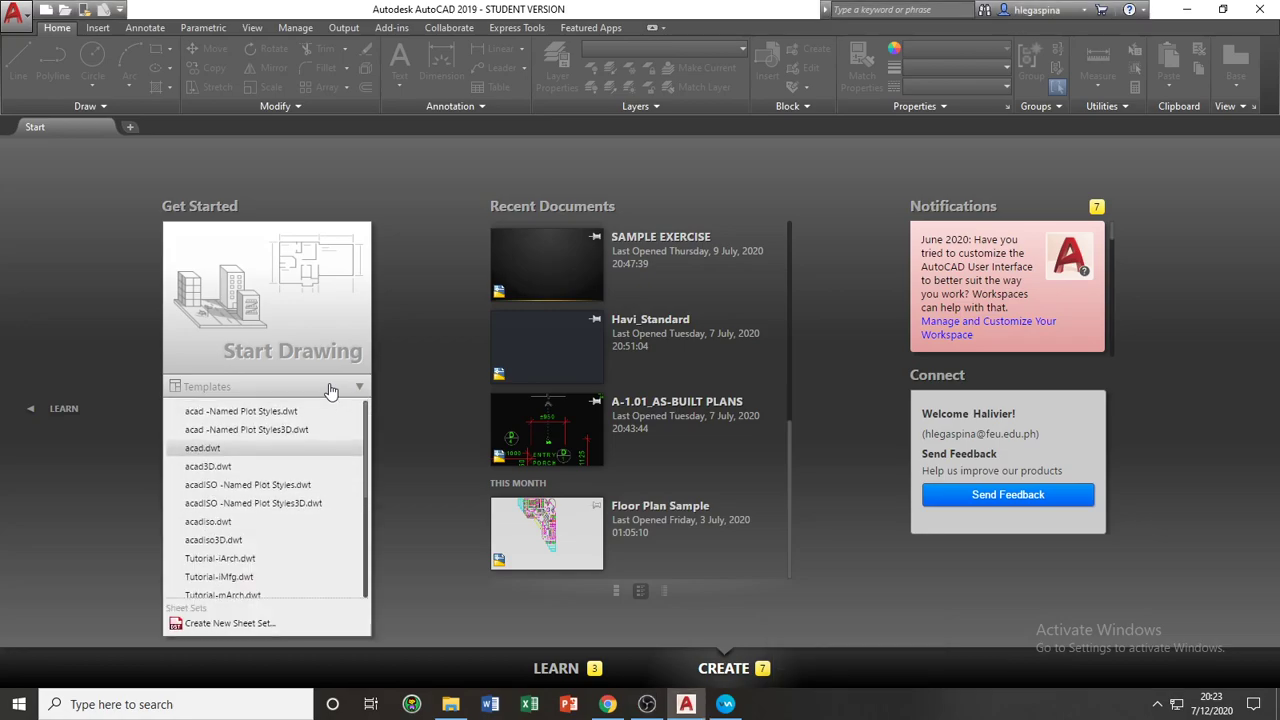
pyautogui.scroll(-3)
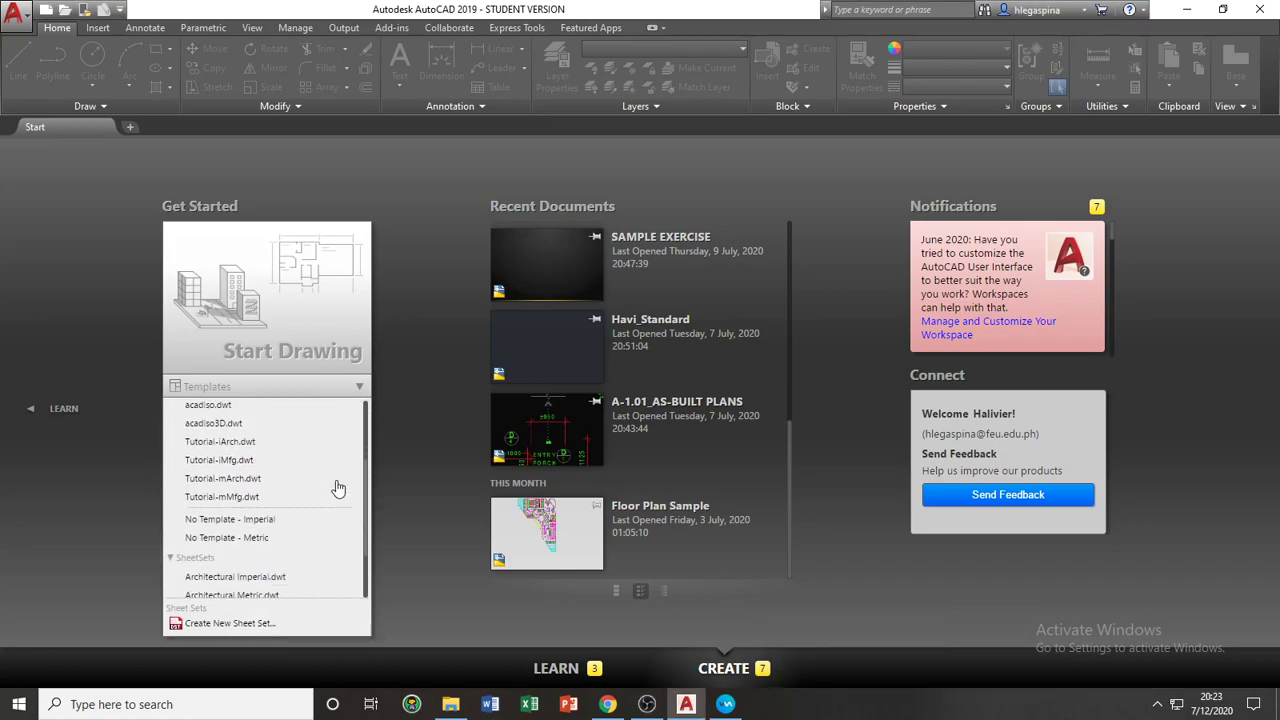
pyautogui.scroll(-3)
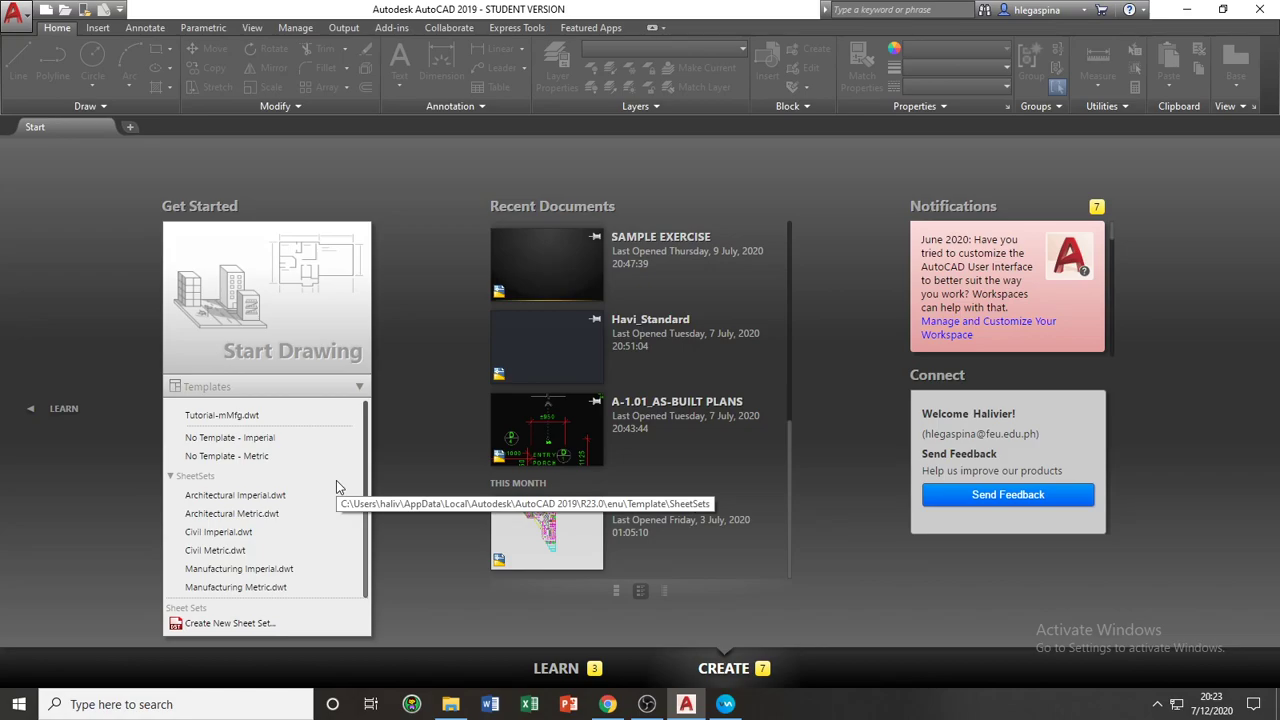
pyautogui.moveTo(435, 540)
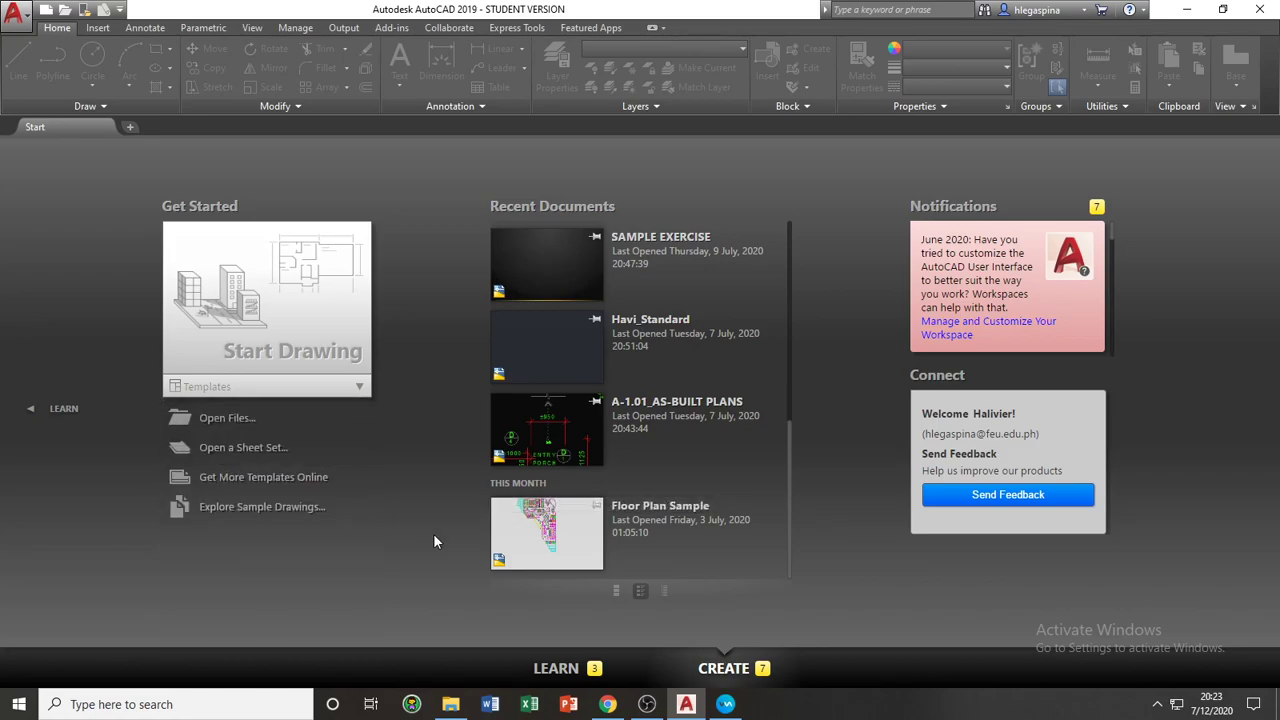
pyautogui.moveTo(600, 550)
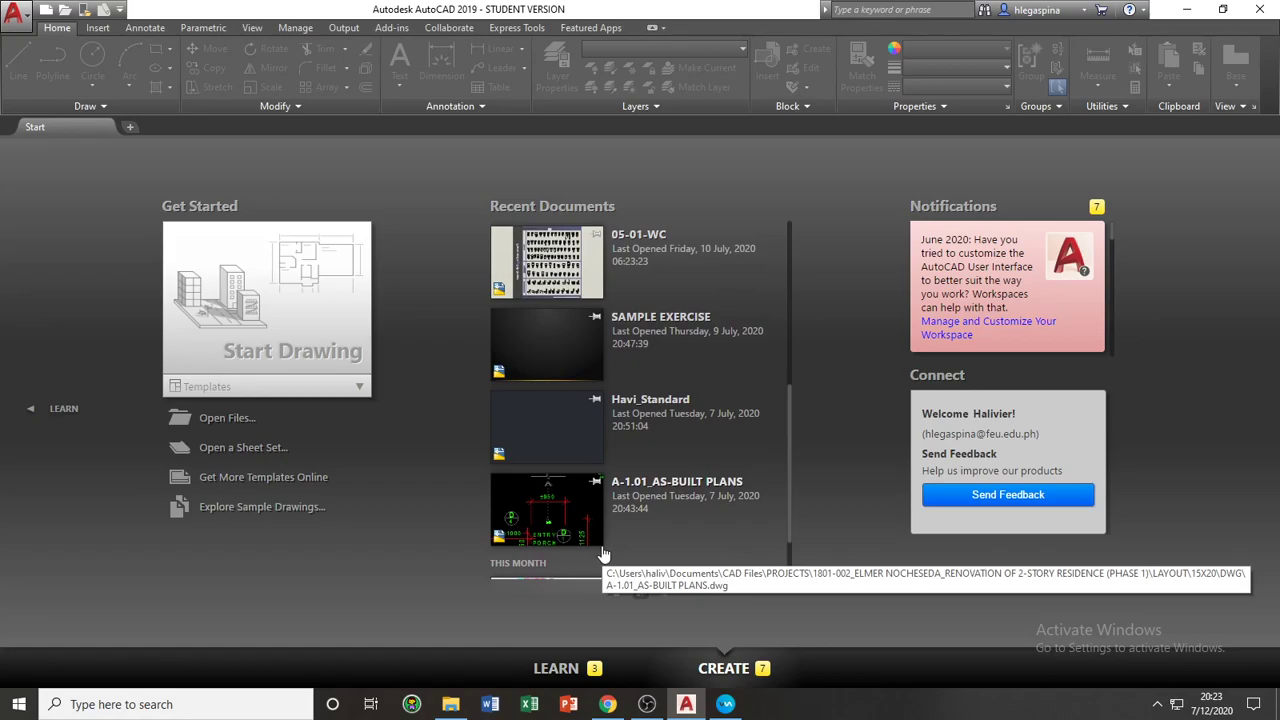
pyautogui.scroll(-3)
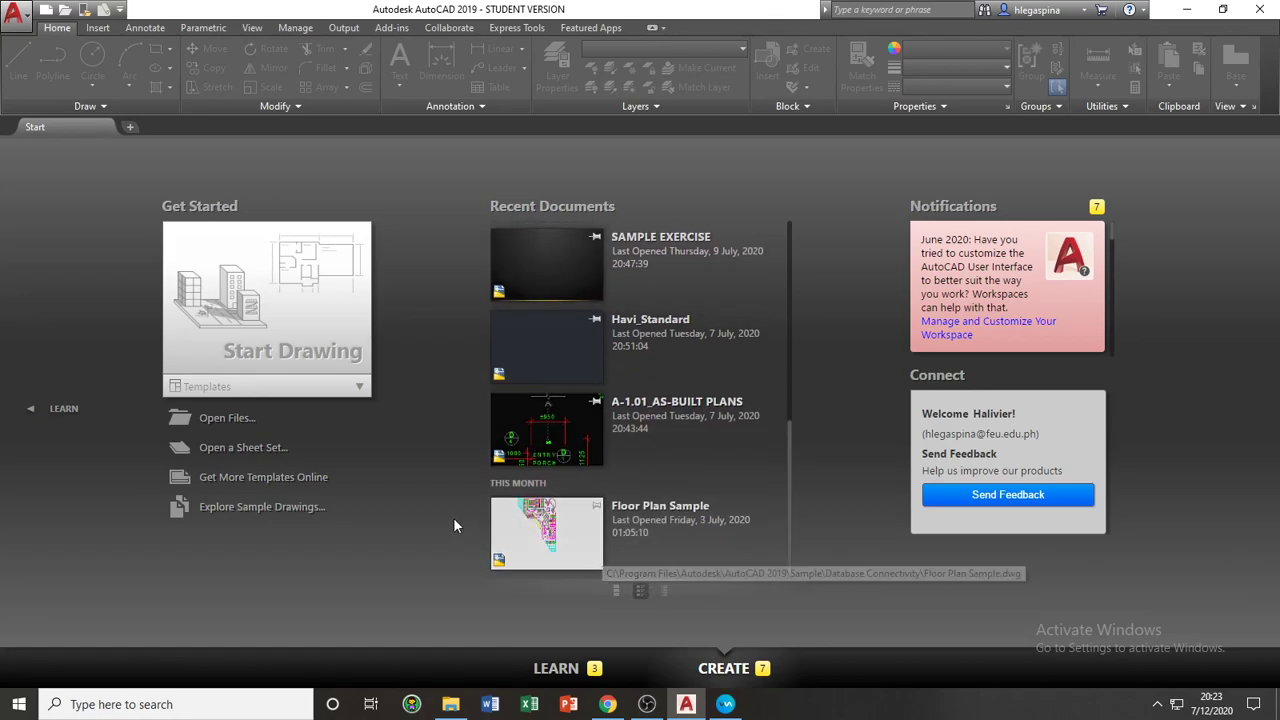
pyautogui.moveTo(438, 521)
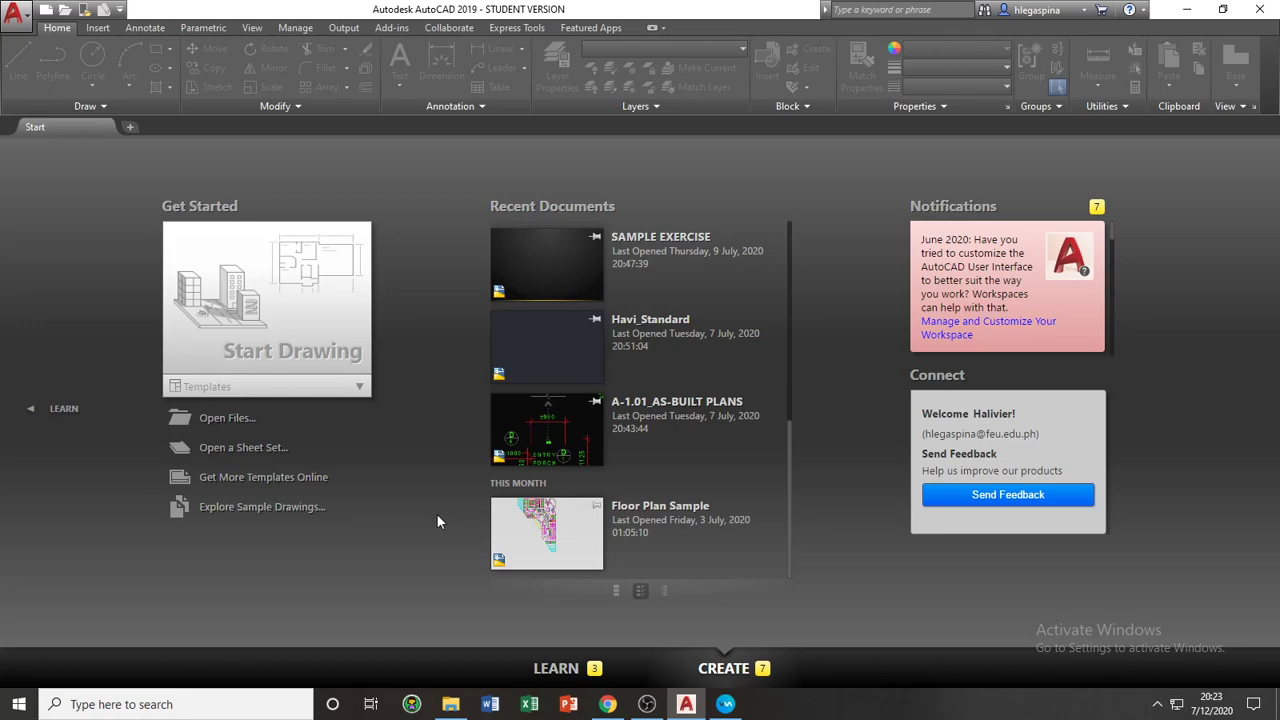
pyautogui.moveTo(237, 418)
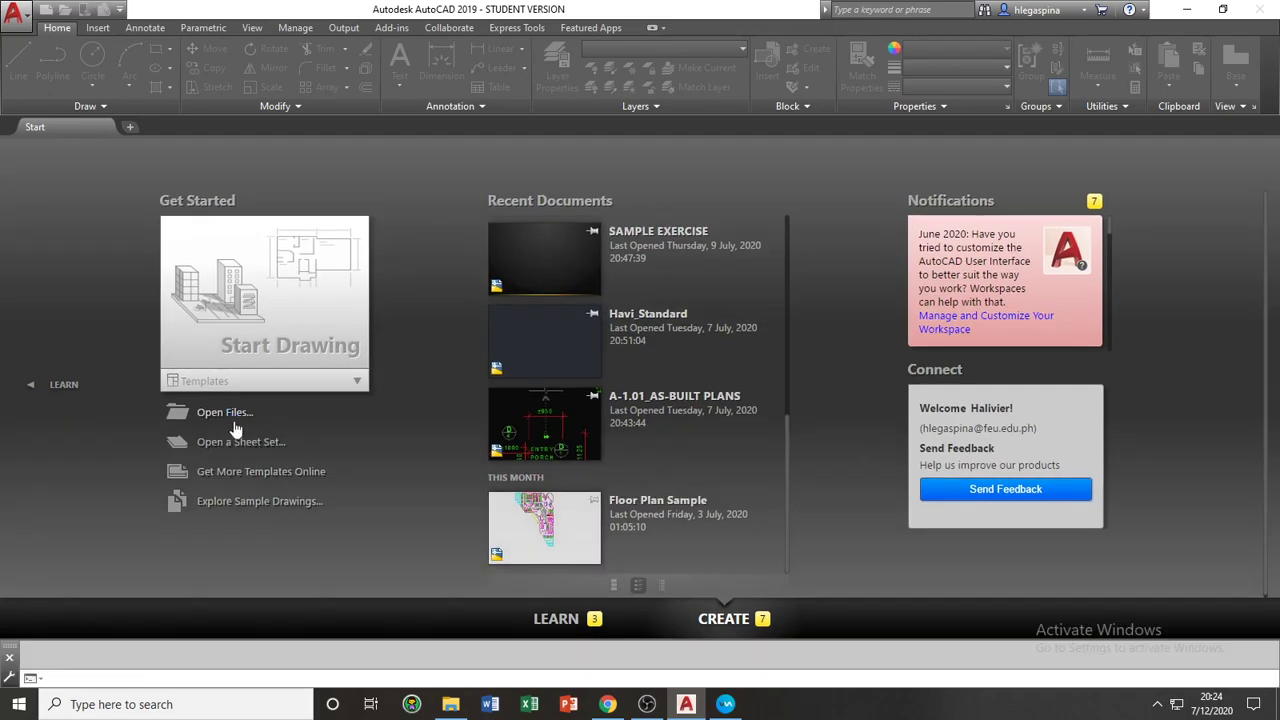
# Dismiss the file browser without opening anything and start blank Drawing15.
pyautogui.click(224, 412)
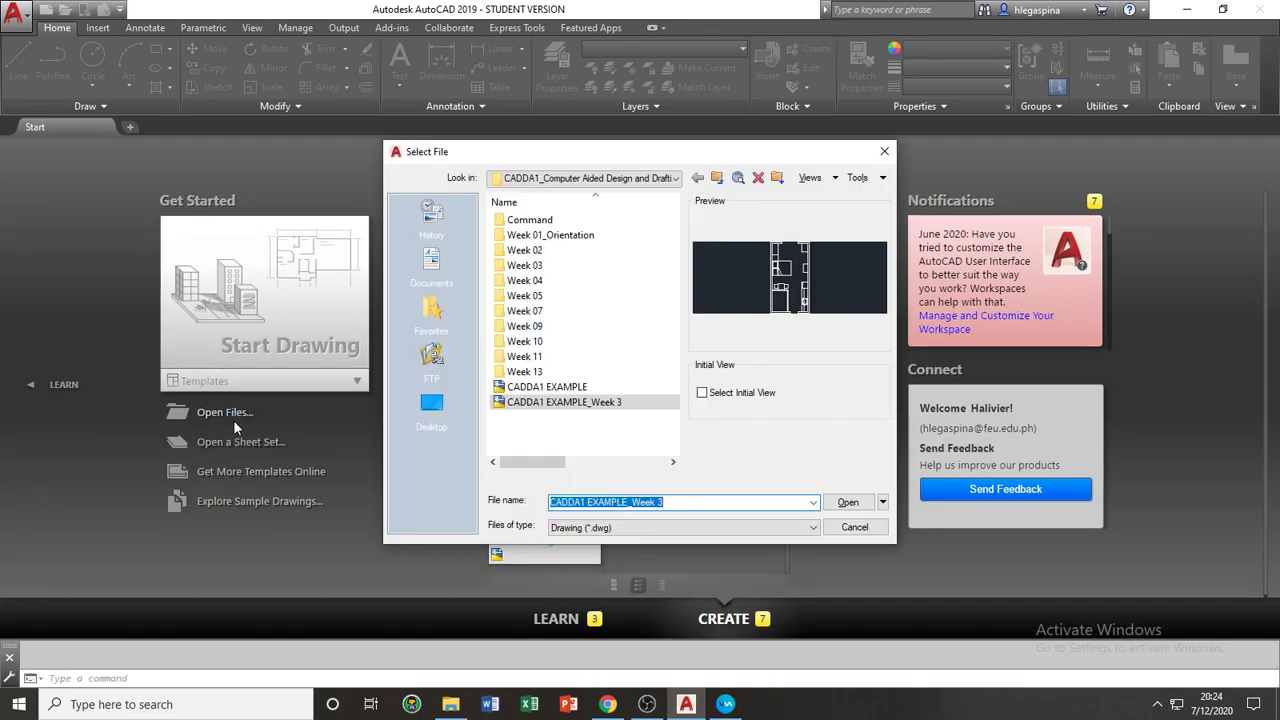
pyautogui.moveTo(760, 545)
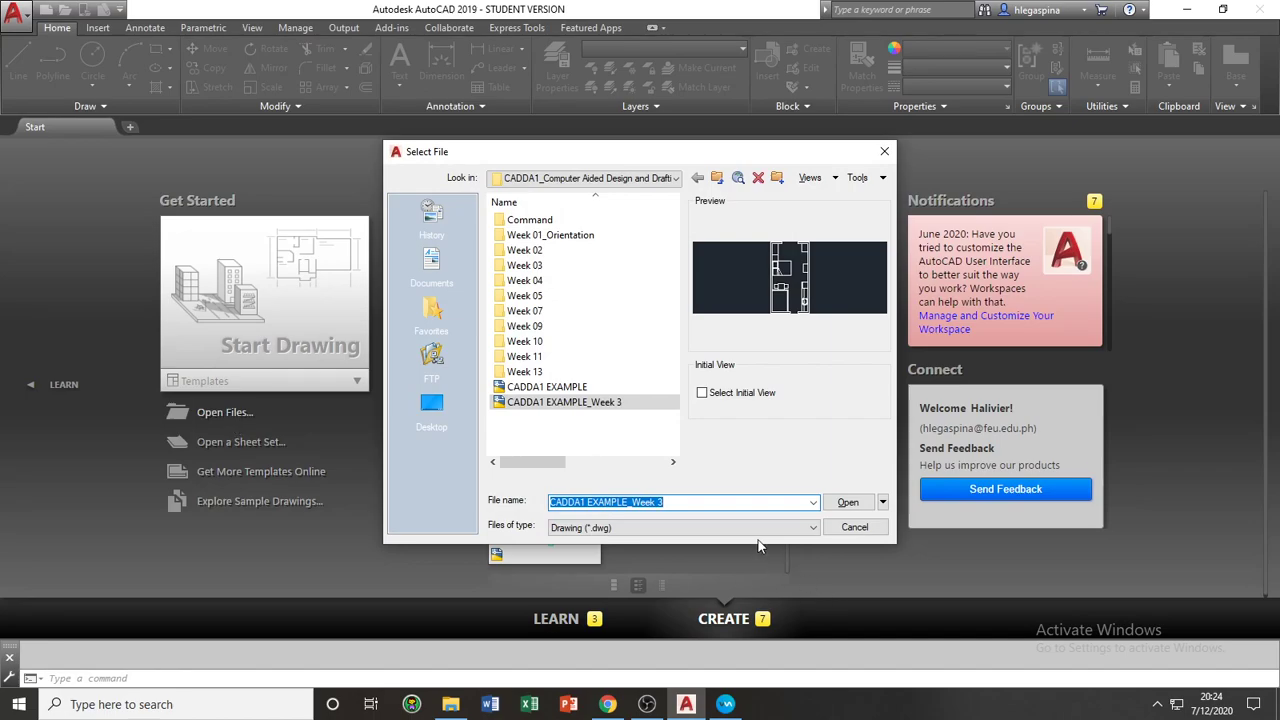
pyautogui.moveTo(632, 440)
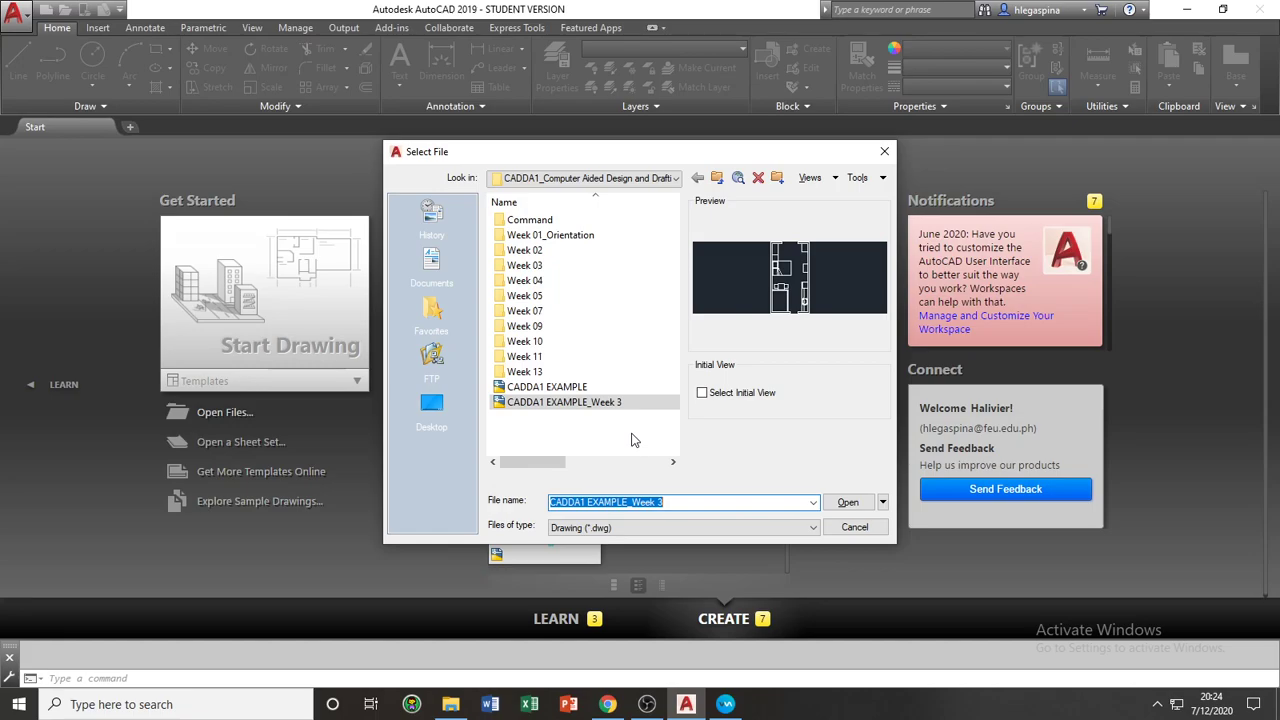
pyautogui.click(854, 527)
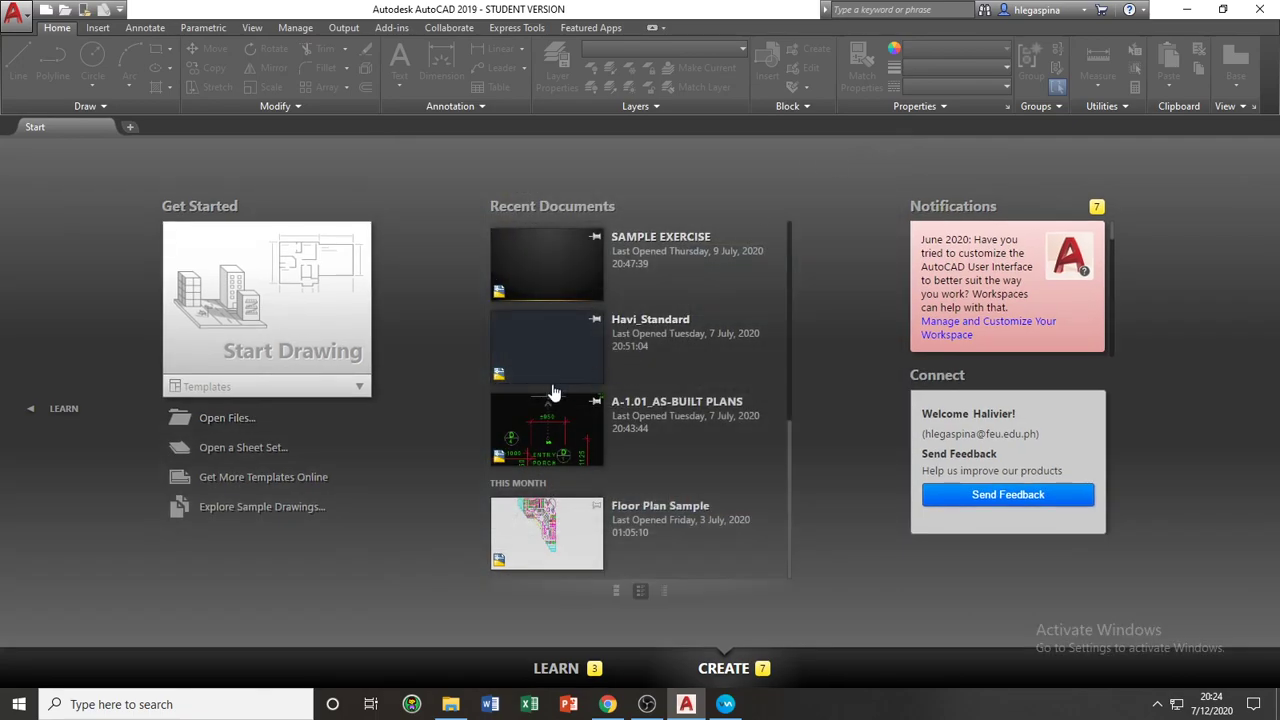
pyautogui.moveTo(400, 358)
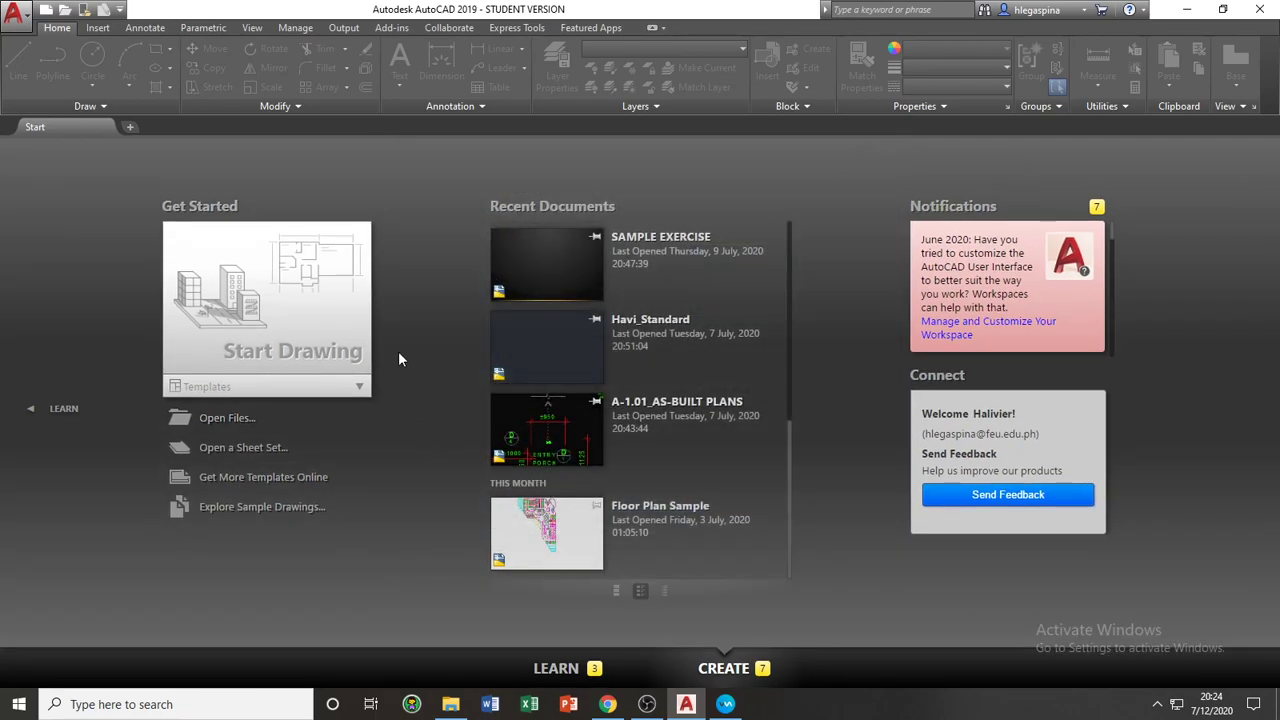
pyautogui.moveTo(330, 333)
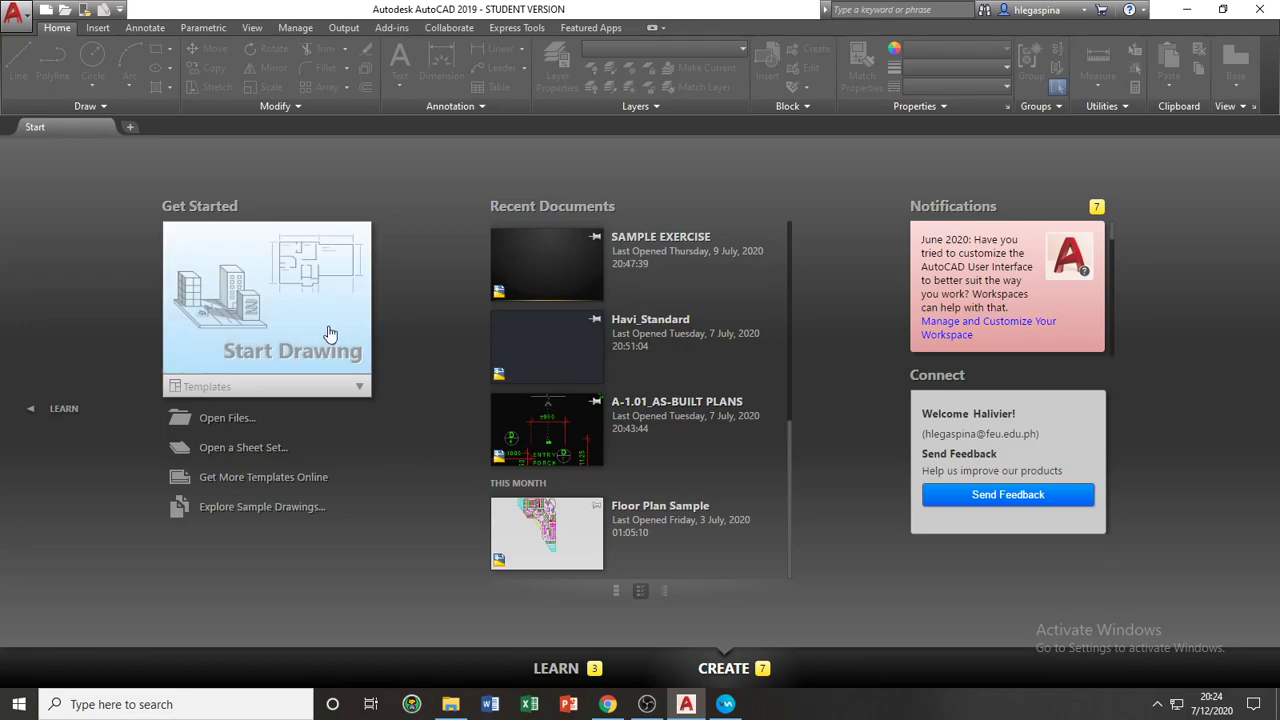
pyautogui.click(267, 307)
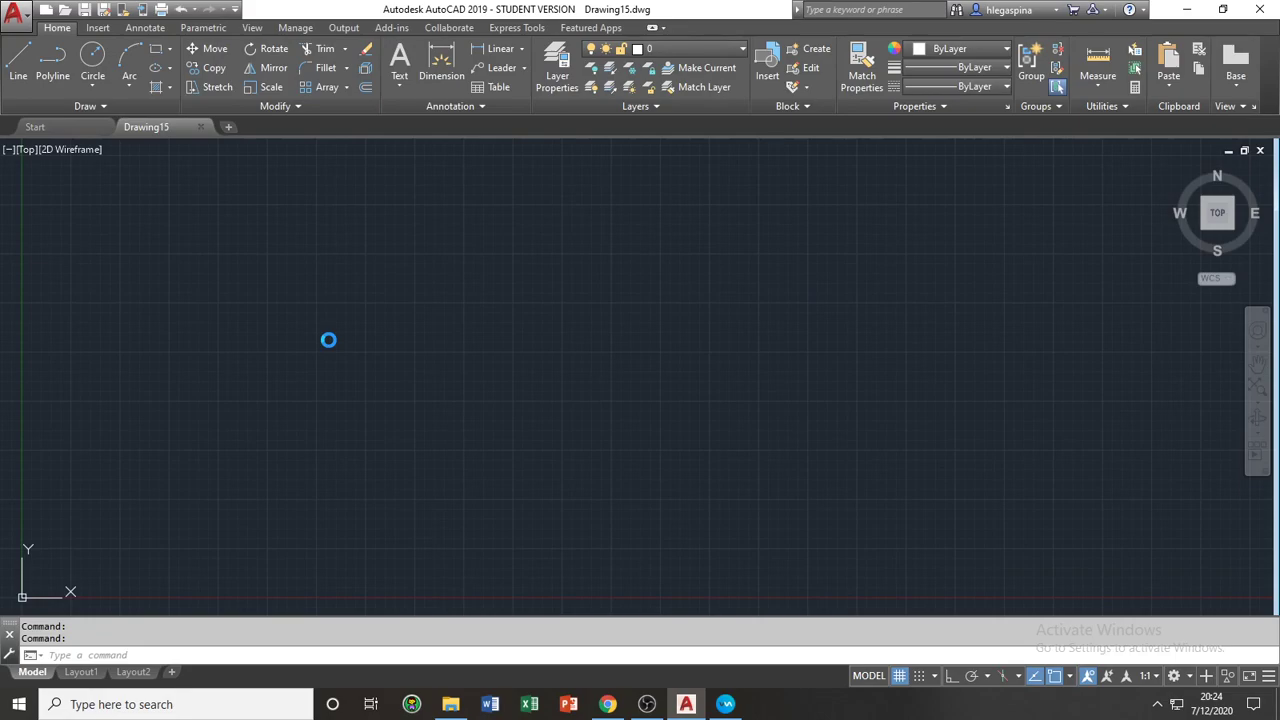
pyautogui.moveTo(479, 309)
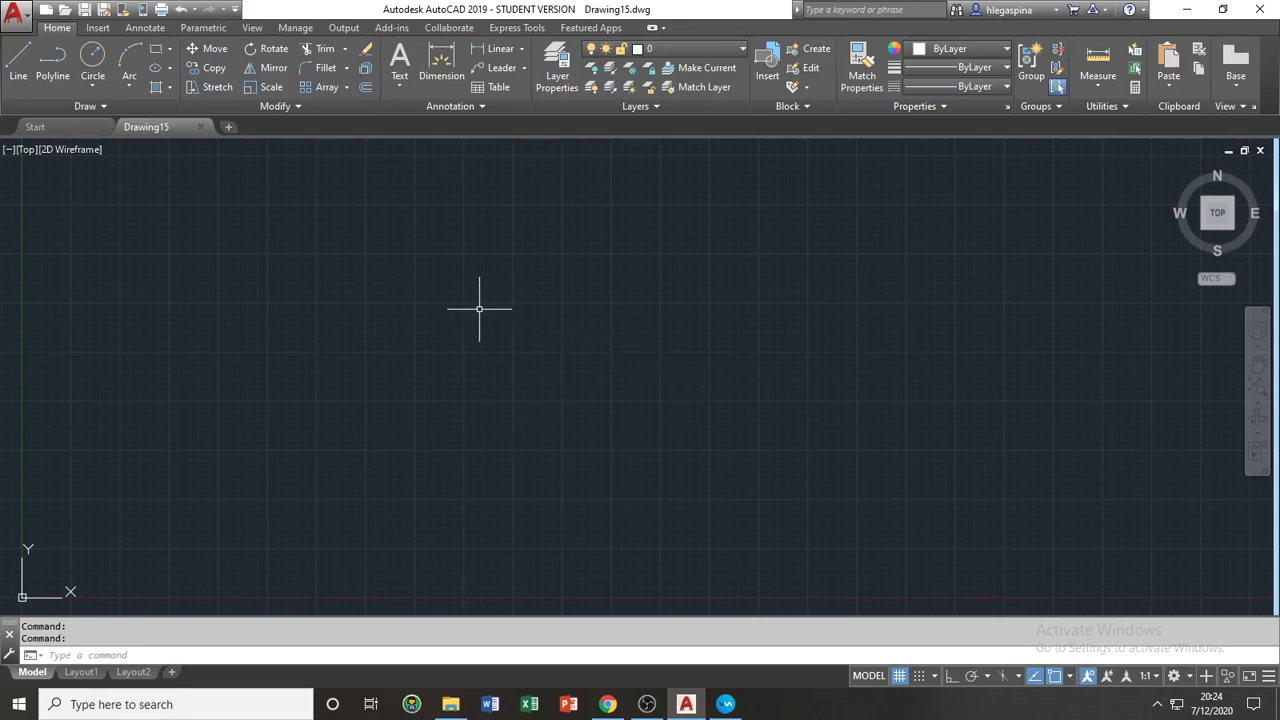
pyautogui.moveTo(232, 432)
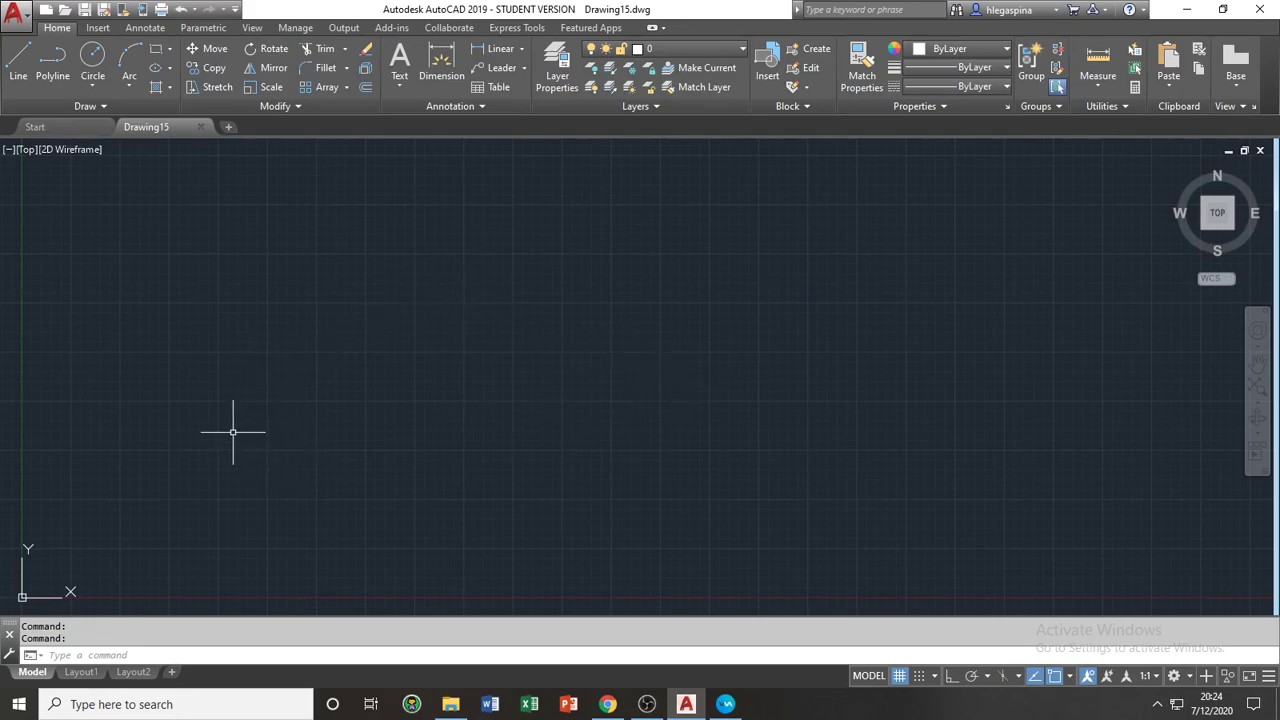
pyautogui.moveTo(77, 247)
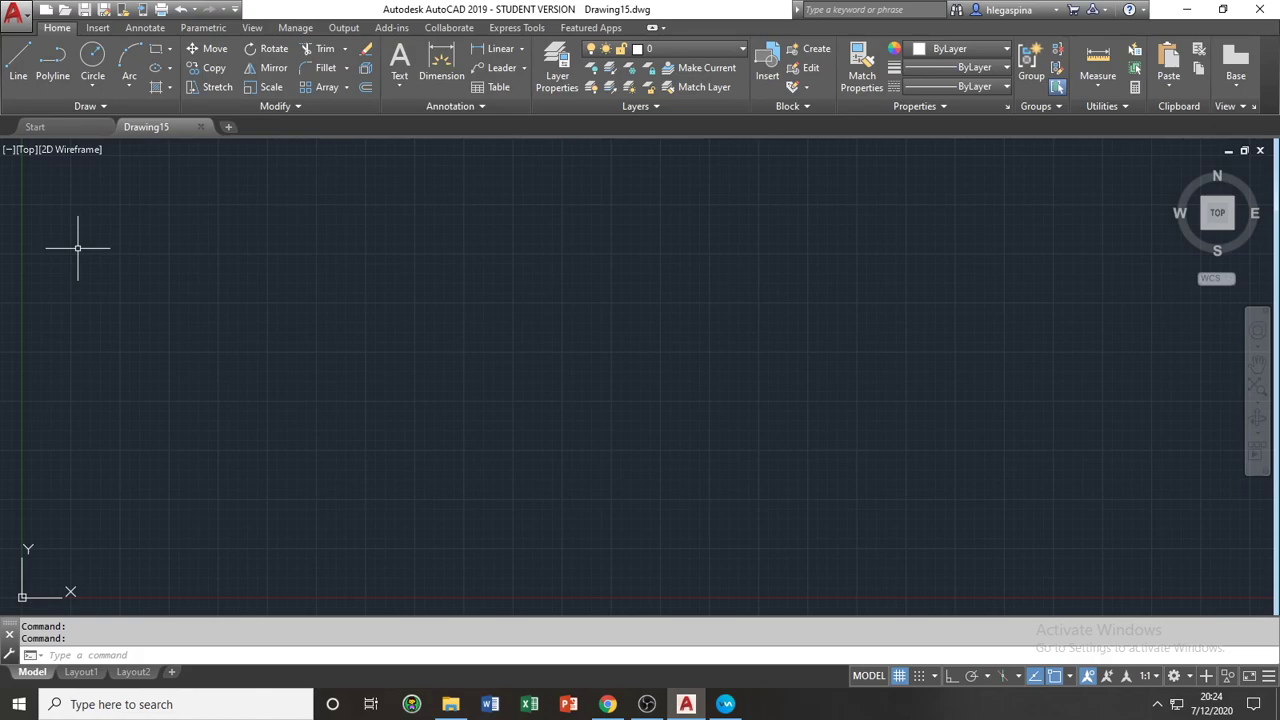
pyautogui.moveTo(5, 325)
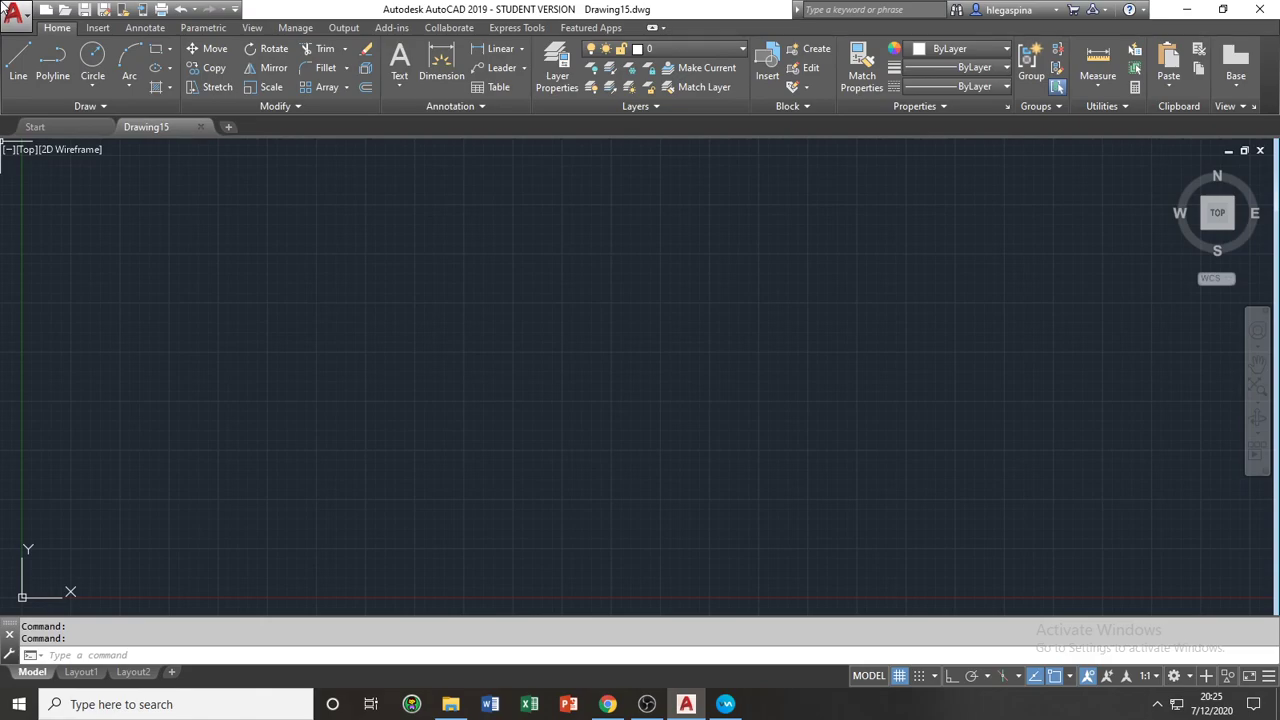
# Browse the Application menu's Open choices, then bring up the Options dialog.
pyautogui.click(15, 10)
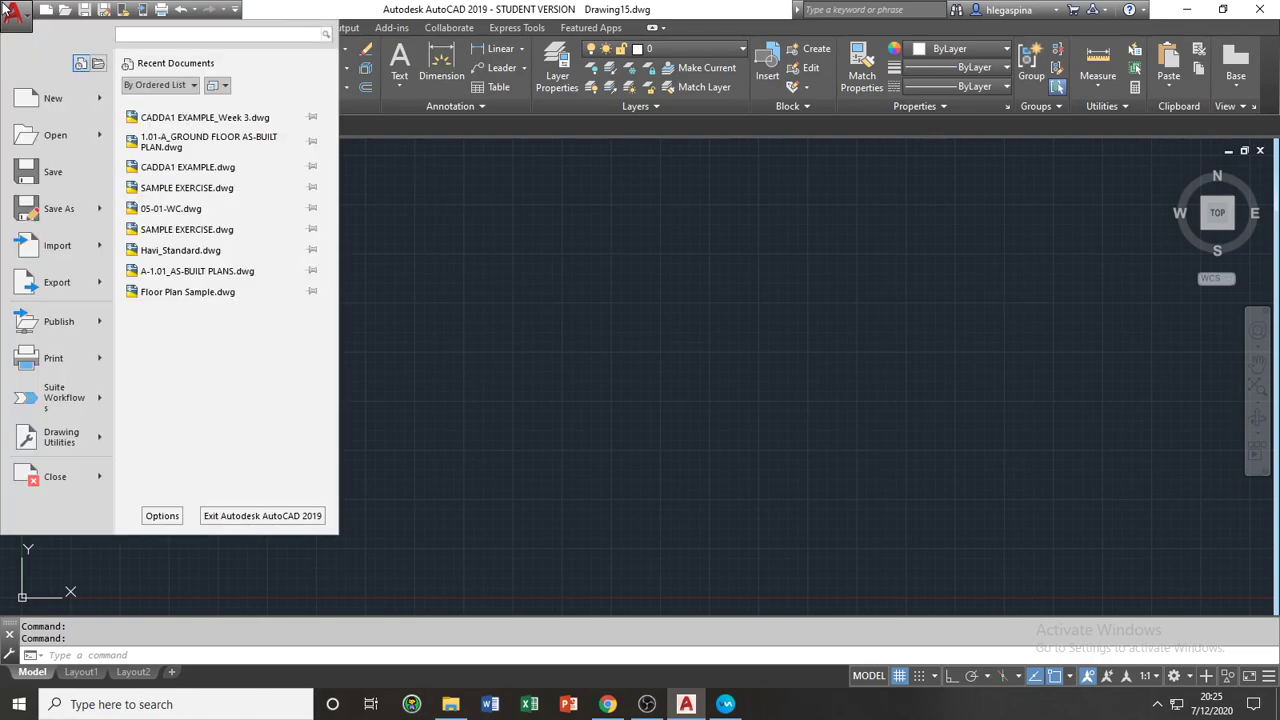
pyautogui.moveTo(18, 62)
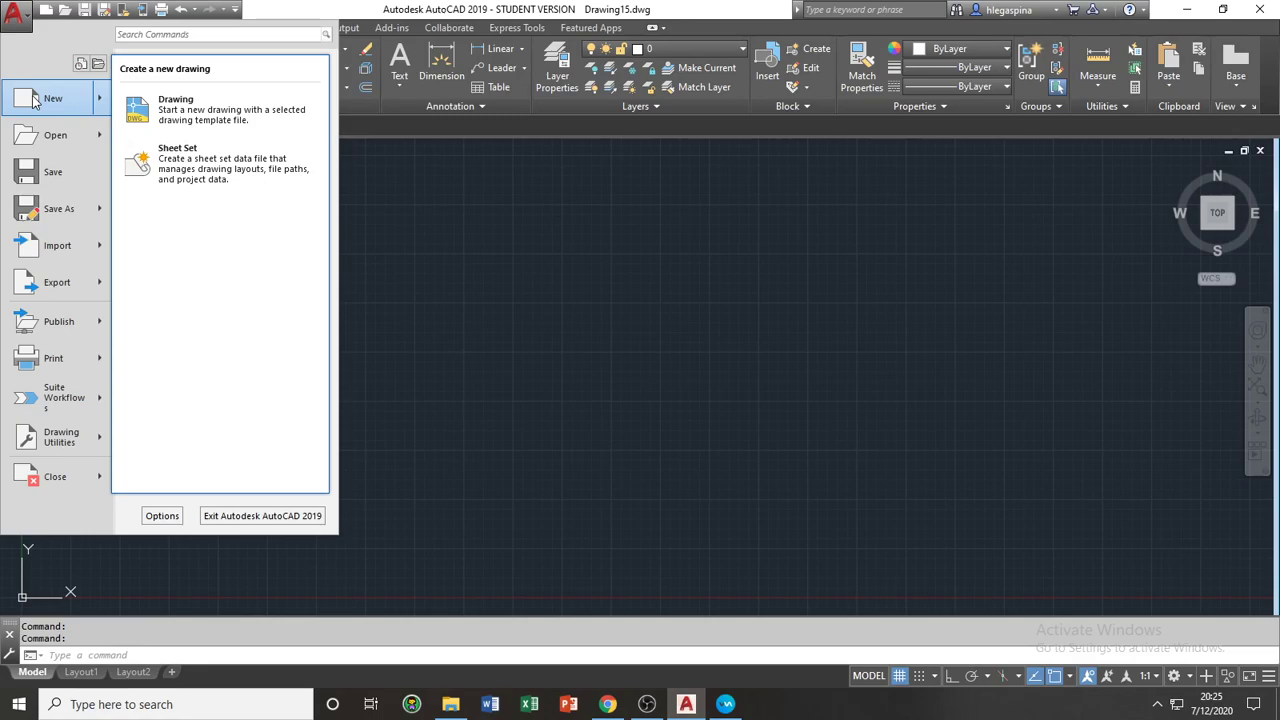
pyautogui.click(55, 134)
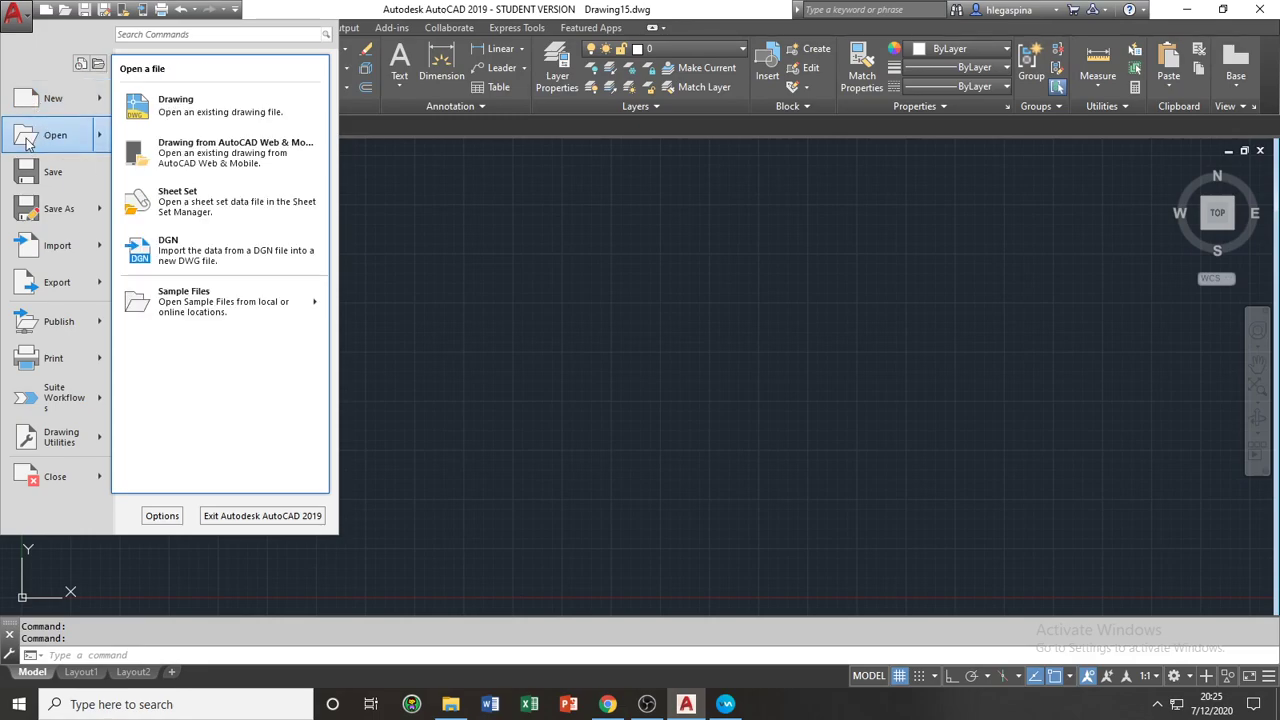
pyautogui.moveTo(55, 135)
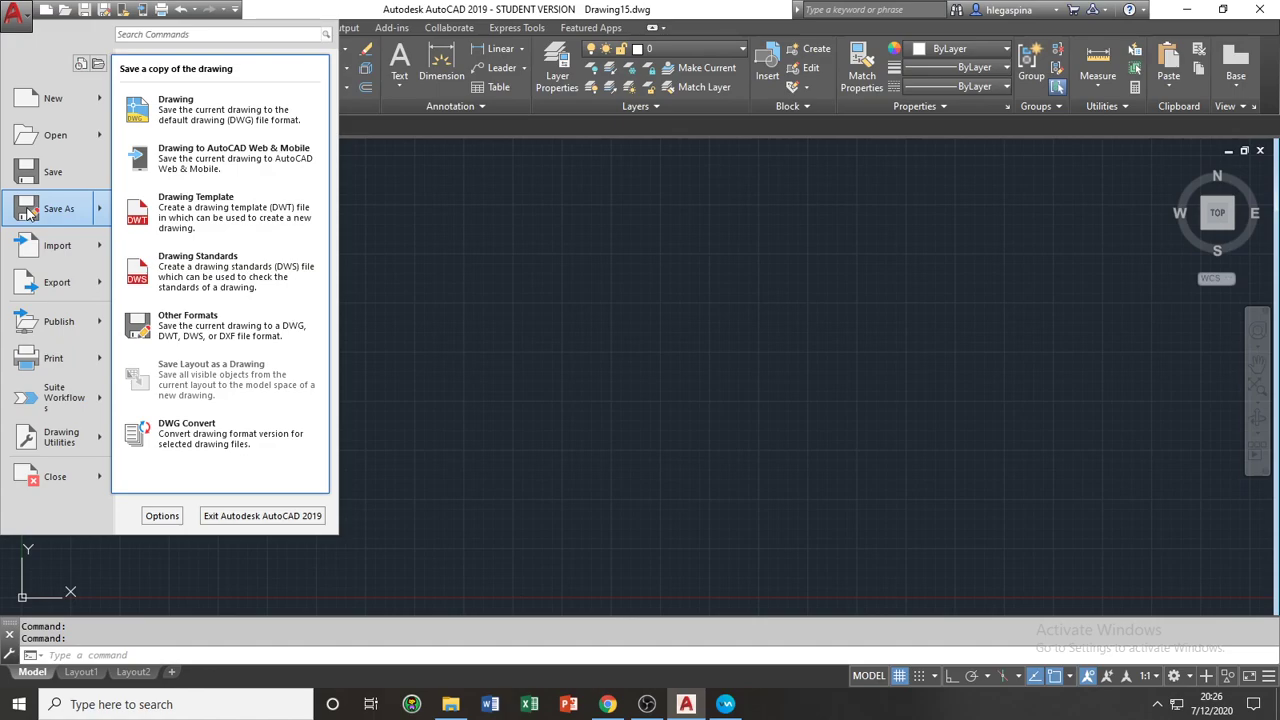
pyautogui.moveTo(60, 437)
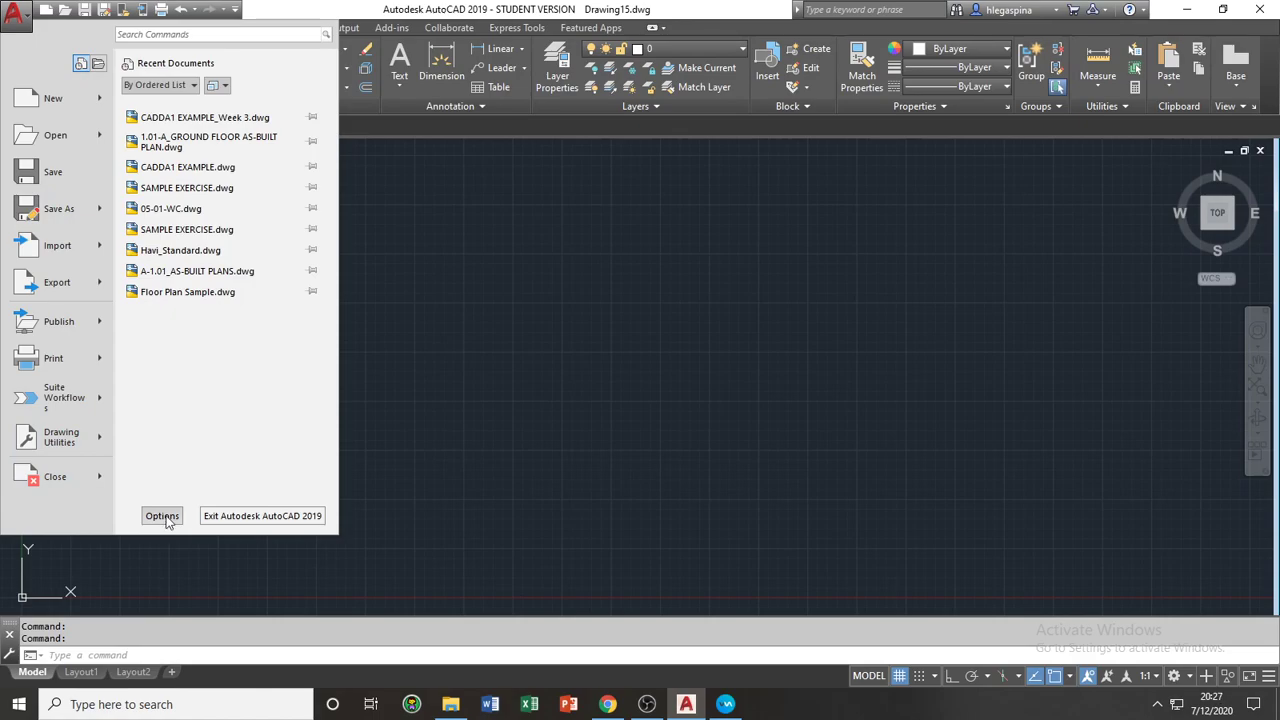
pyautogui.click(162, 515)
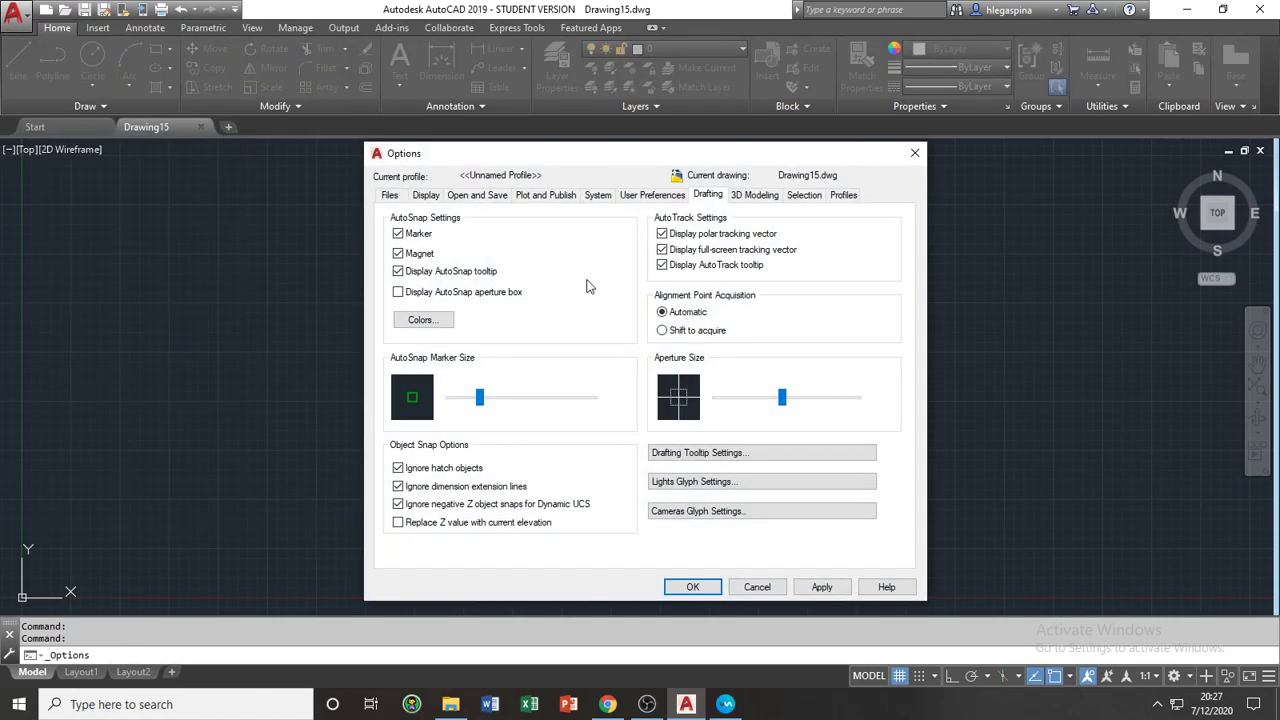
# Review the Files, Display, Open and Save, and Drafting tabs, then apply and close Options.
pyautogui.click(390, 194)
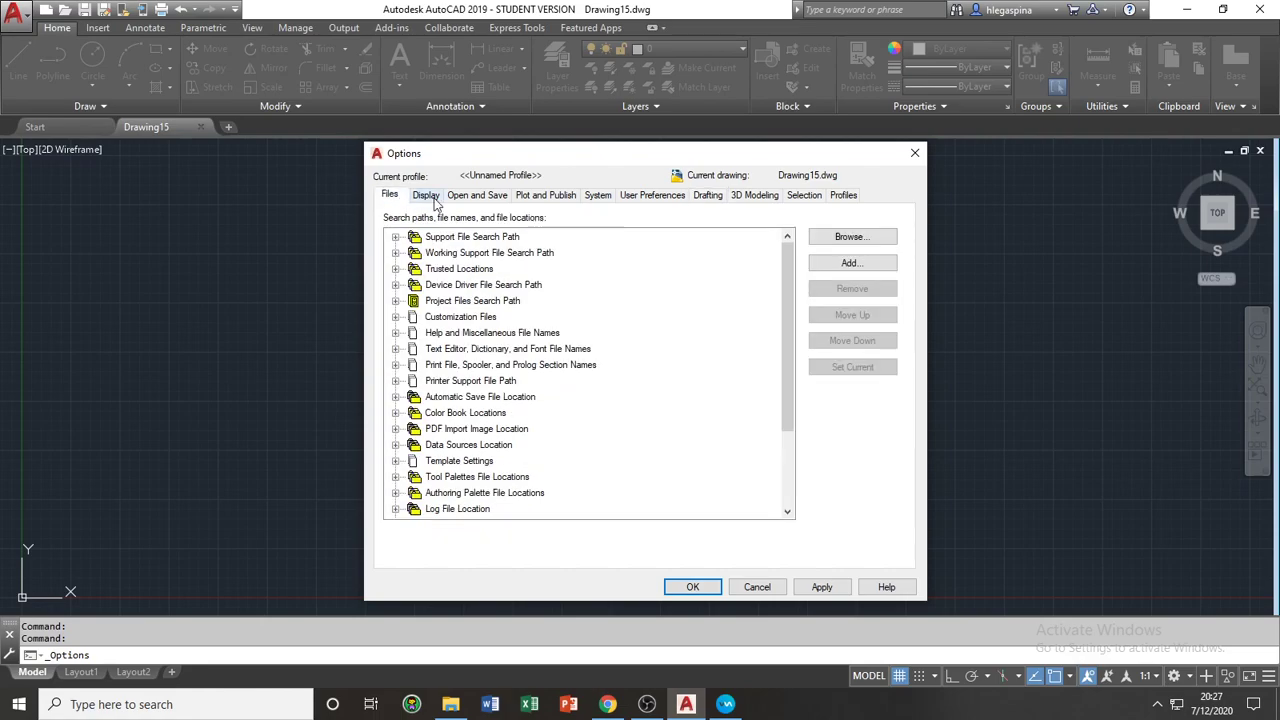
pyautogui.click(426, 195)
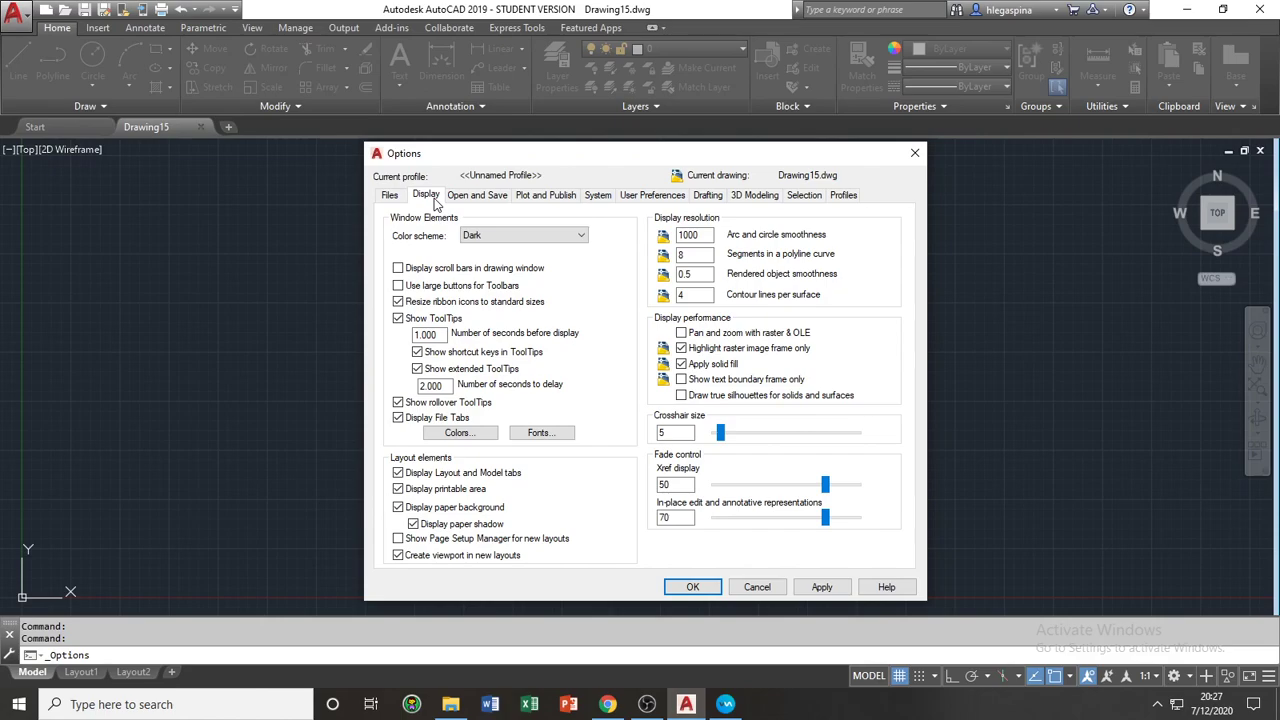
pyautogui.click(477, 194)
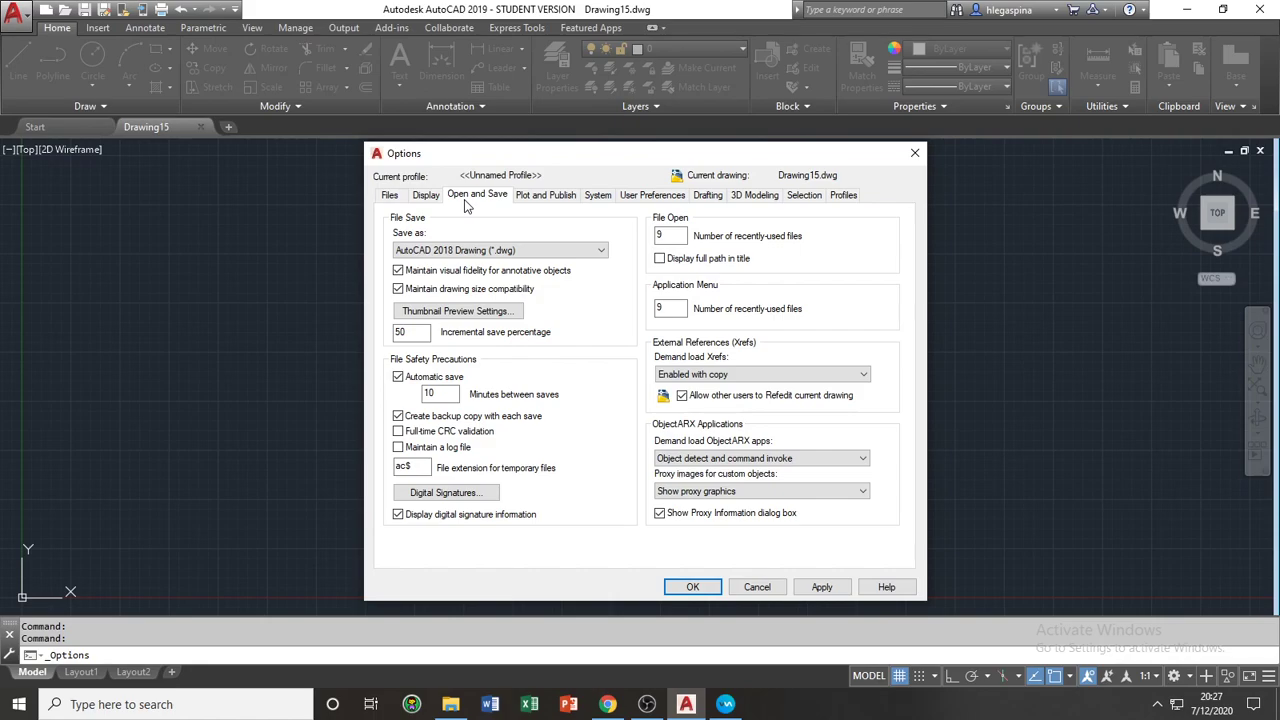
pyautogui.moveTo(710, 200)
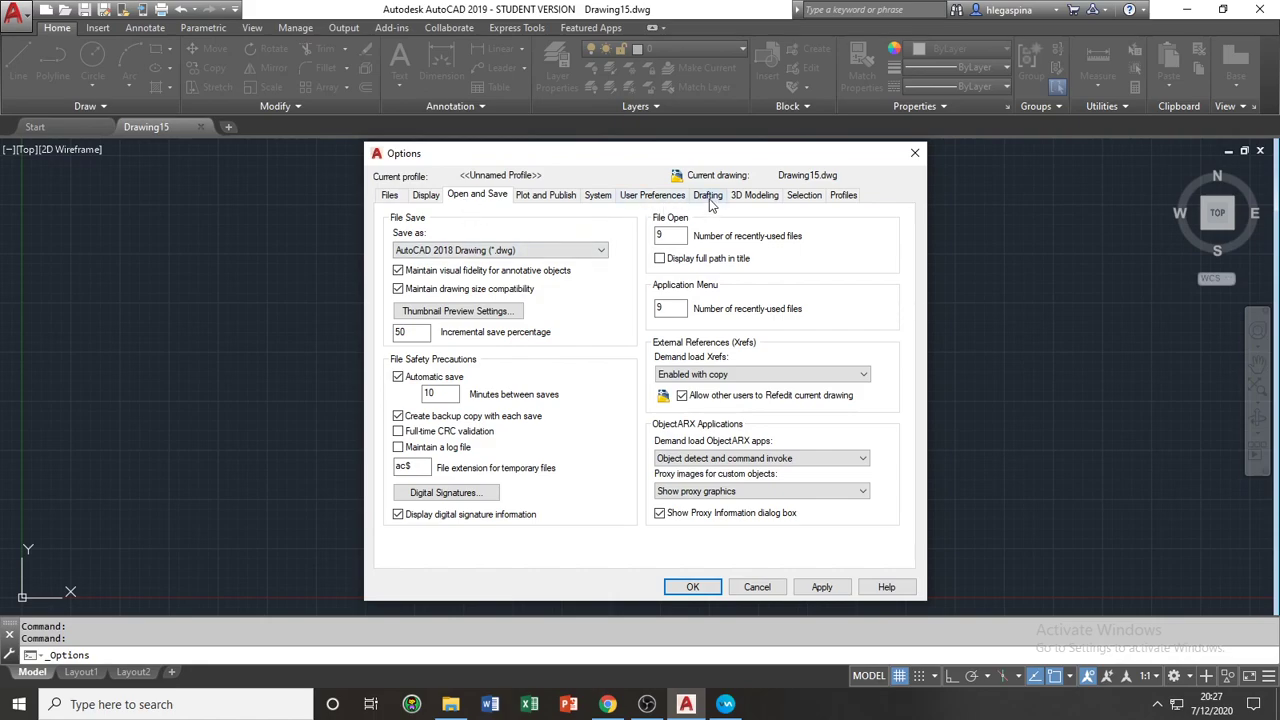
pyautogui.click(708, 195)
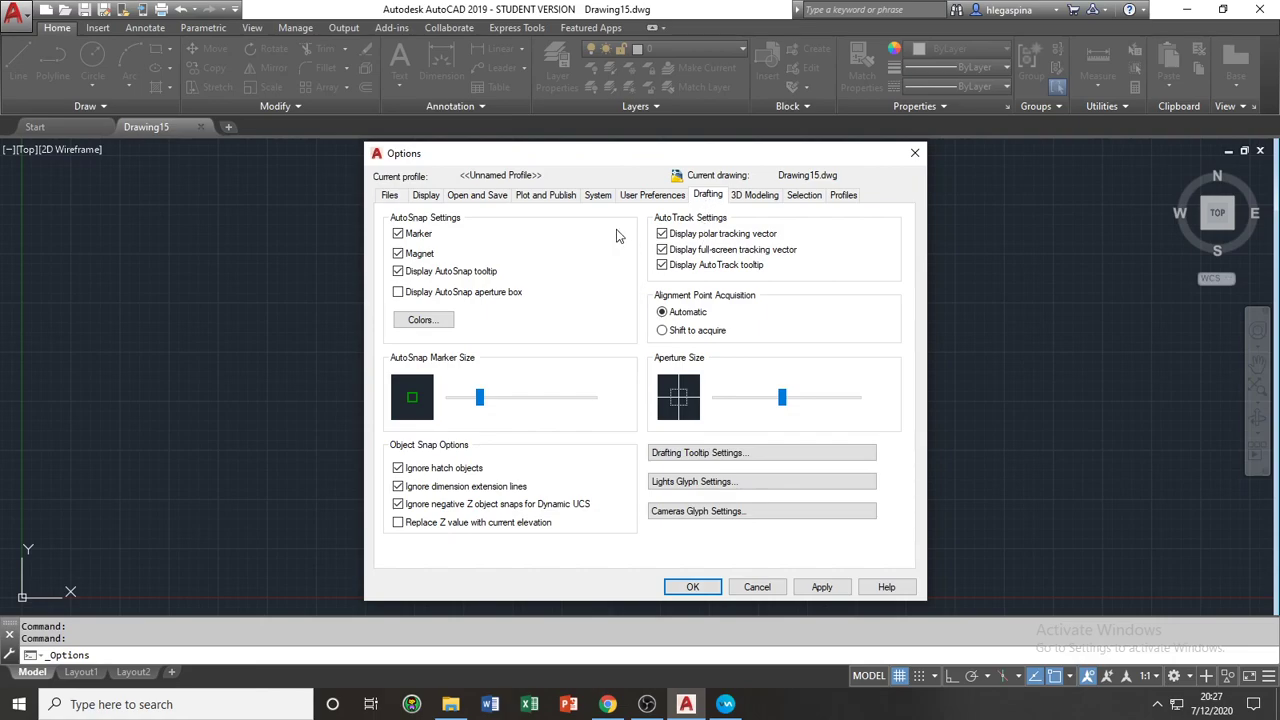
pyautogui.moveTo(559, 365)
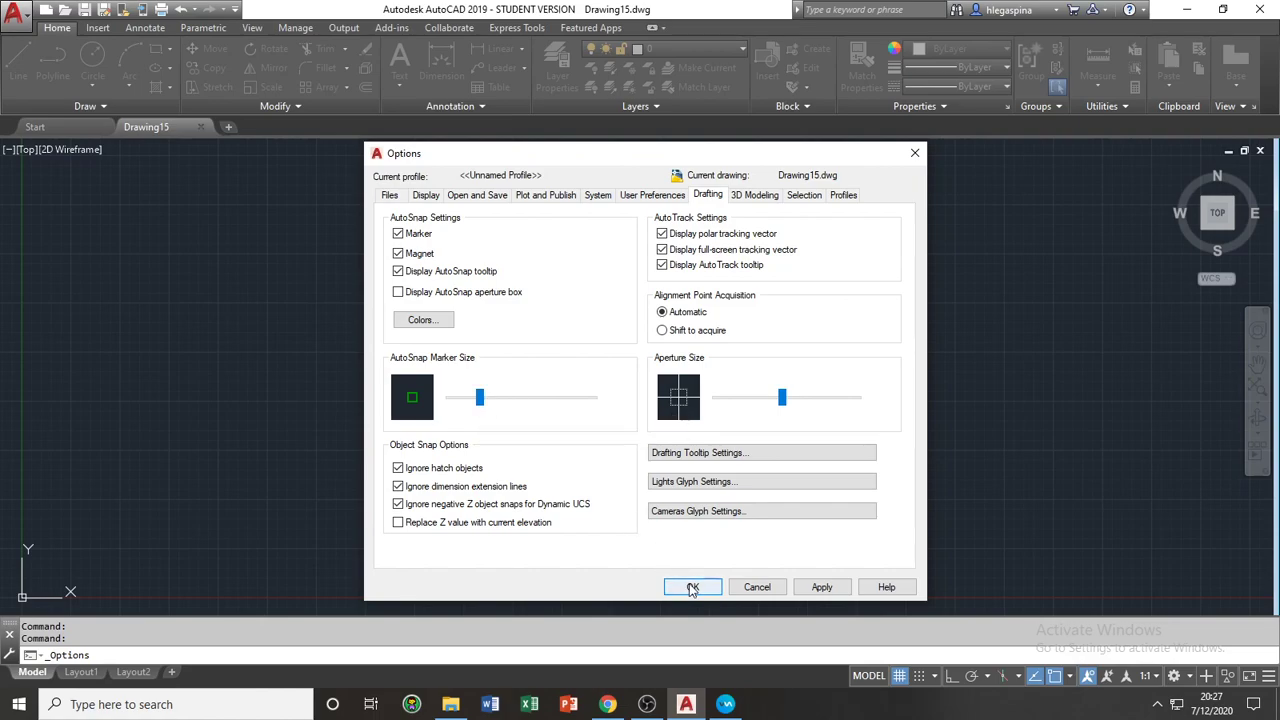
pyautogui.moveTo(688, 557)
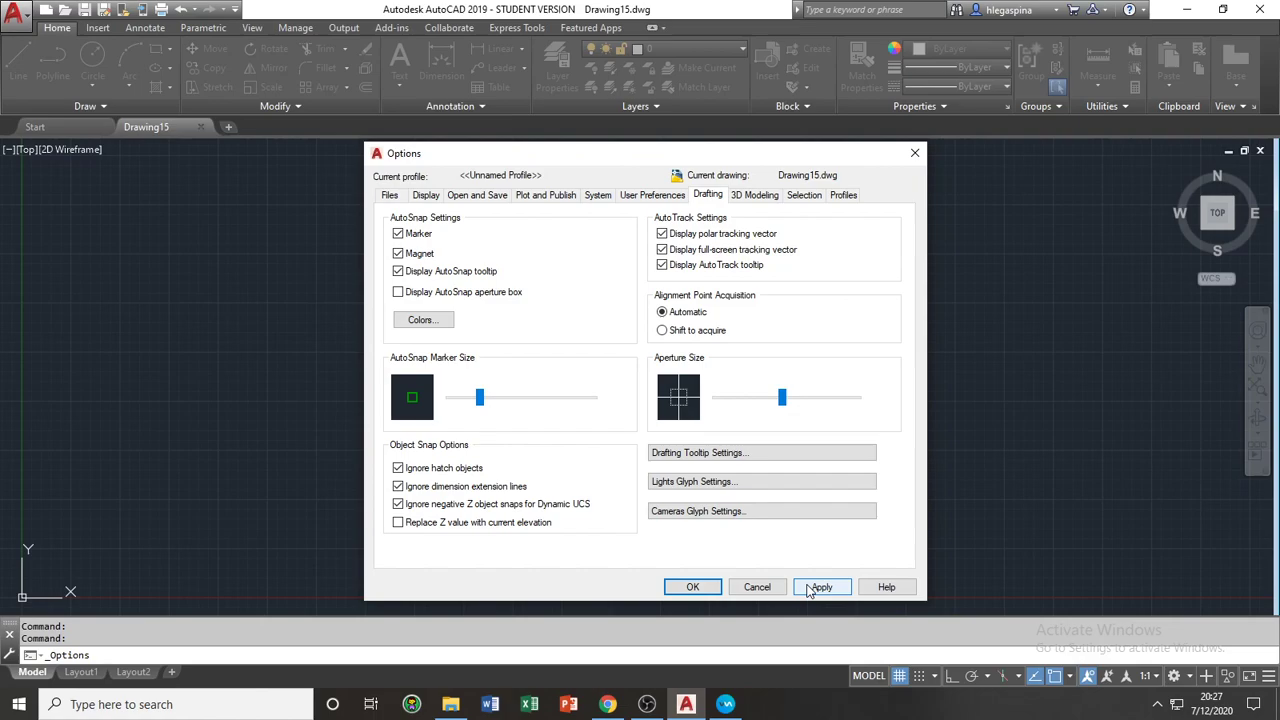
pyautogui.click(821, 587)
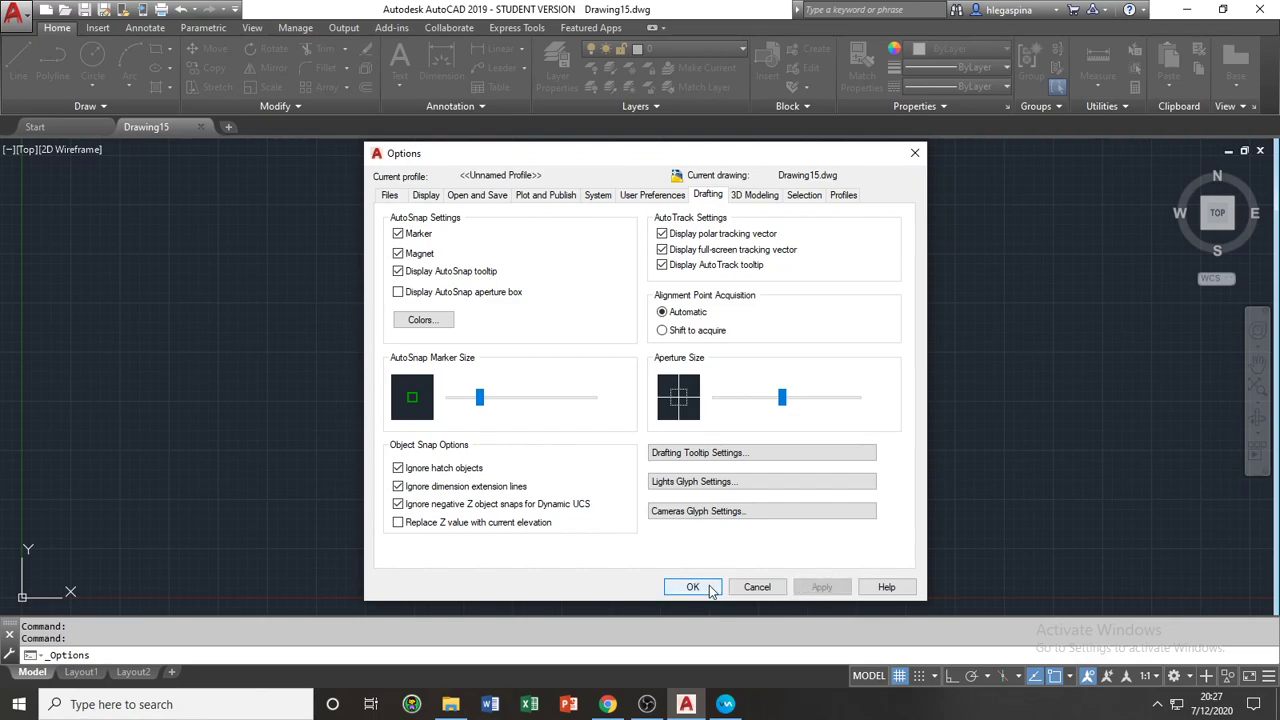
pyautogui.click(692, 587)
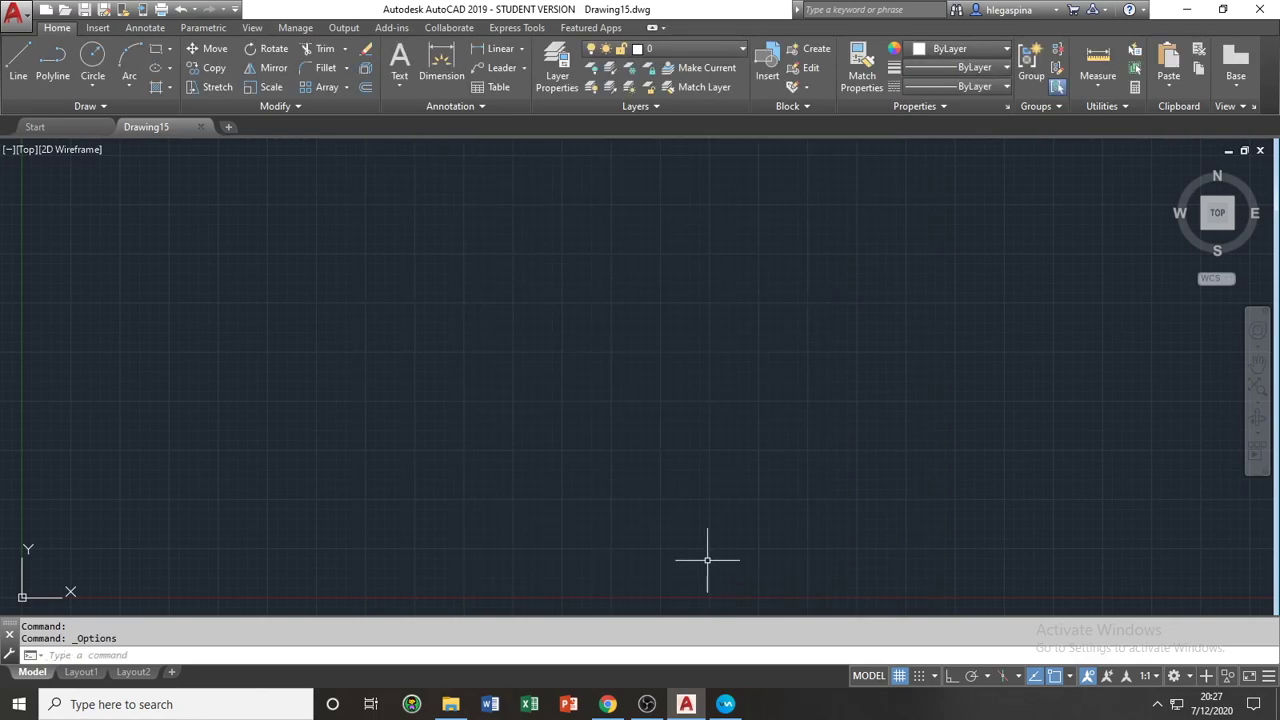
pyautogui.moveTo(590, 448)
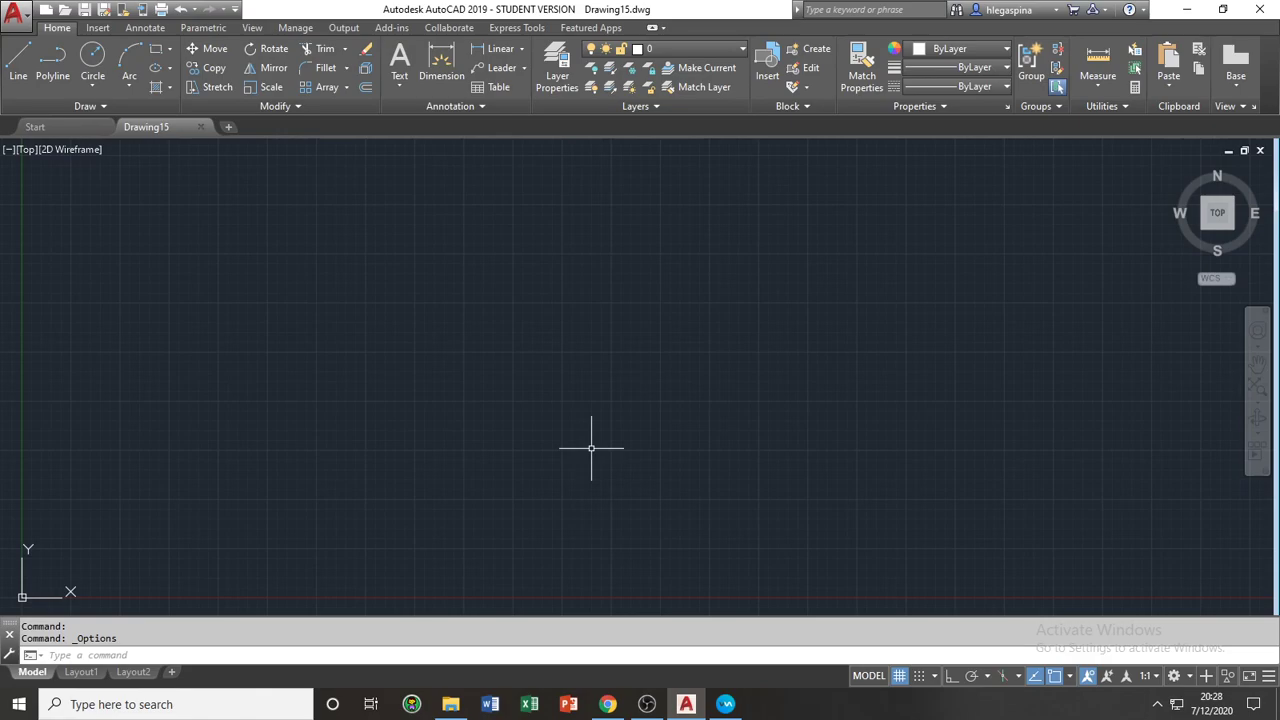
pyautogui.moveTo(288, 231)
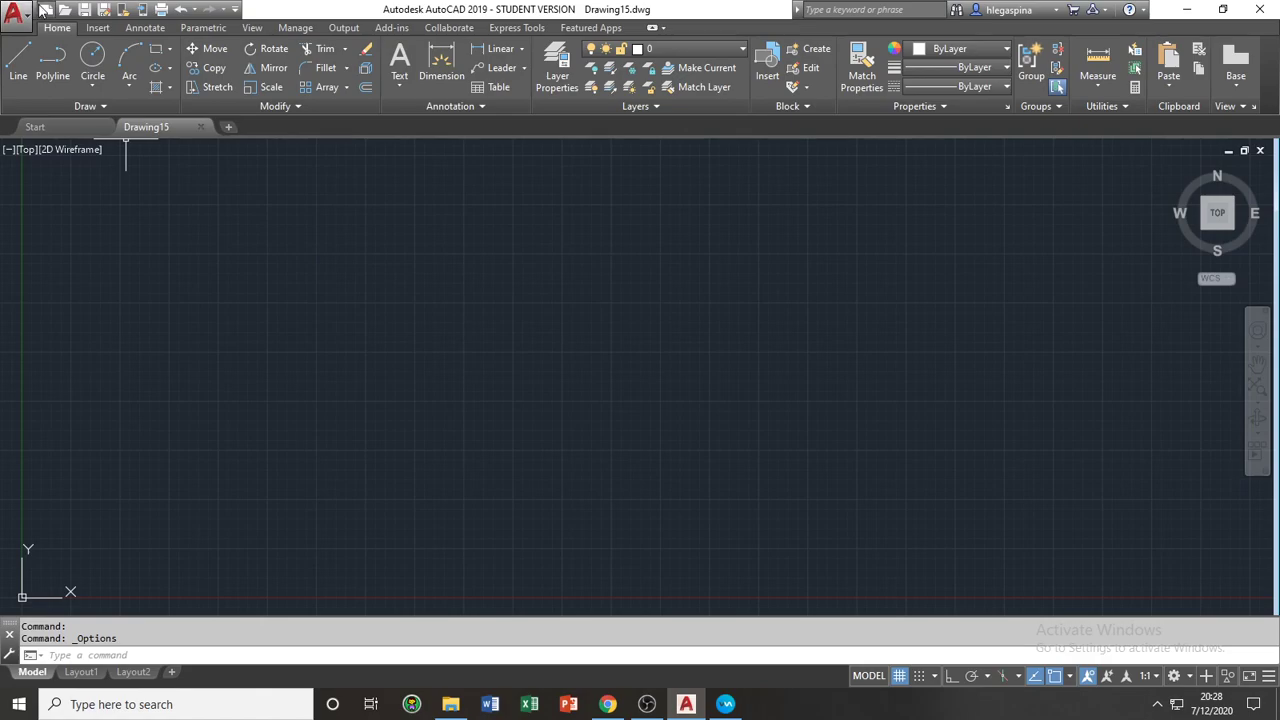
pyautogui.moveTo(47, 9)
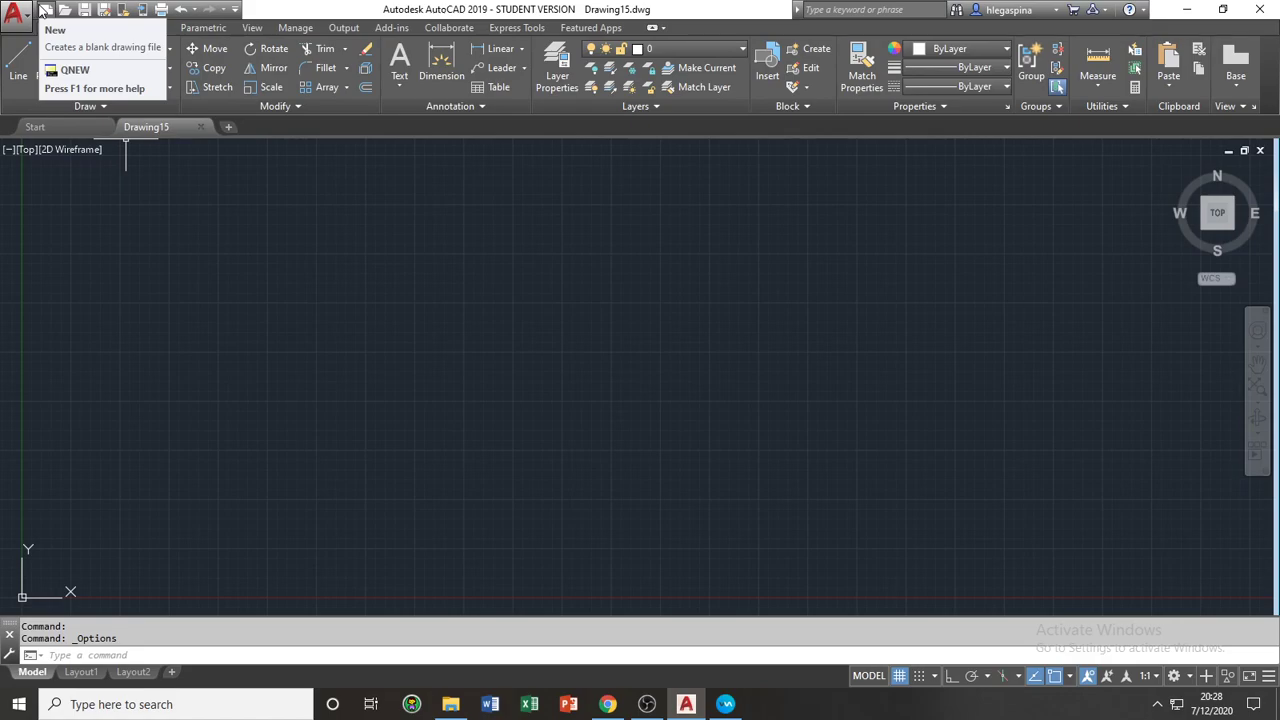
pyautogui.moveTo(64, 9)
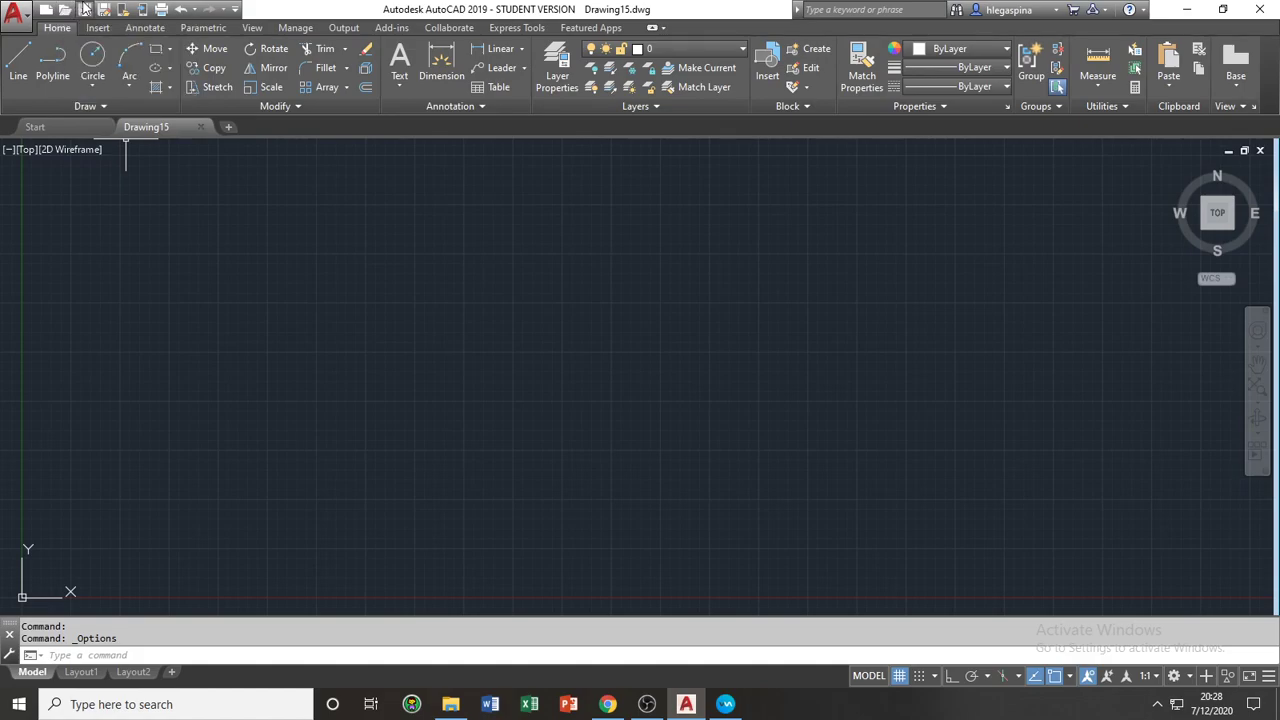
pyautogui.moveTo(84, 9)
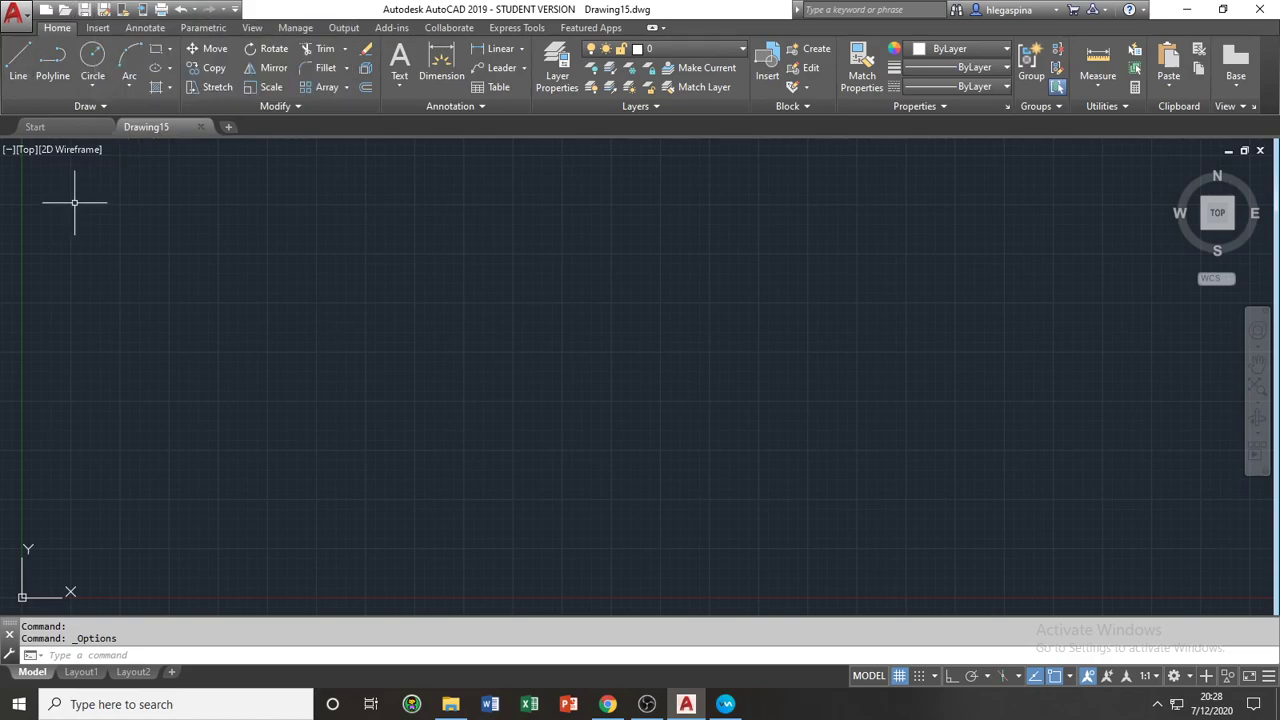
pyautogui.moveTo(38, 165)
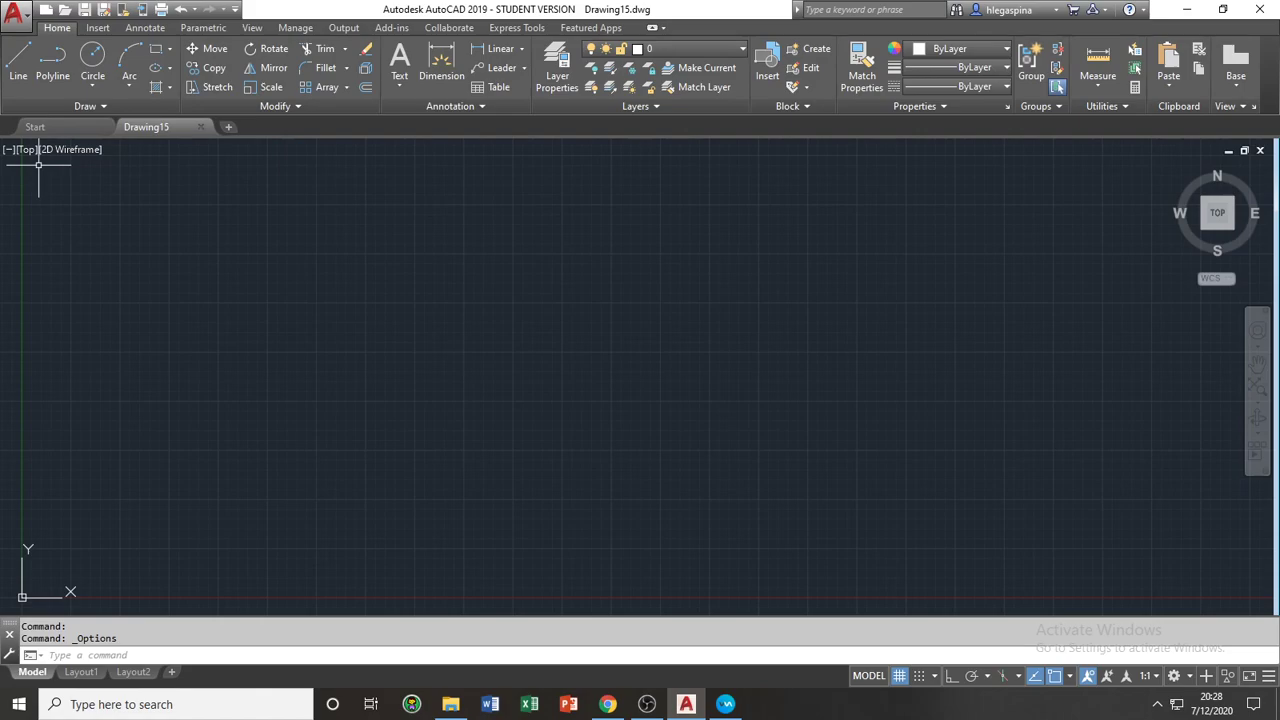
pyautogui.moveTo(27, 160)
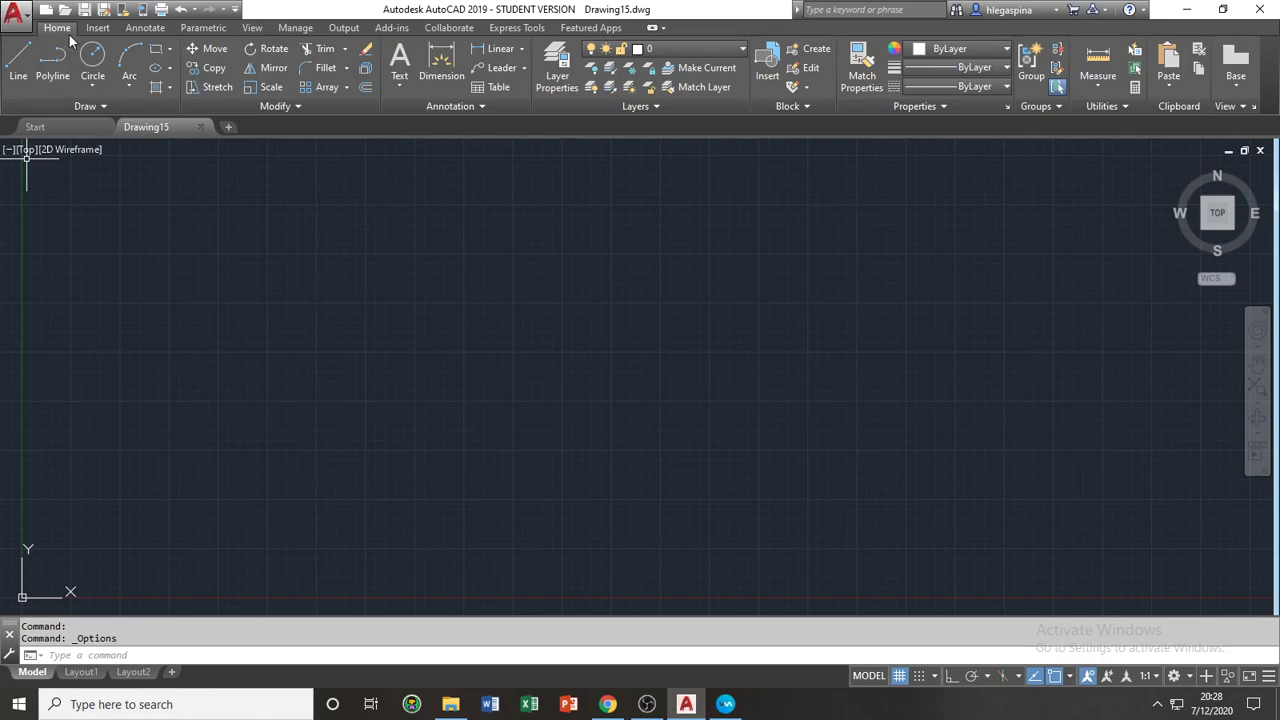
pyautogui.moveTo(97, 27)
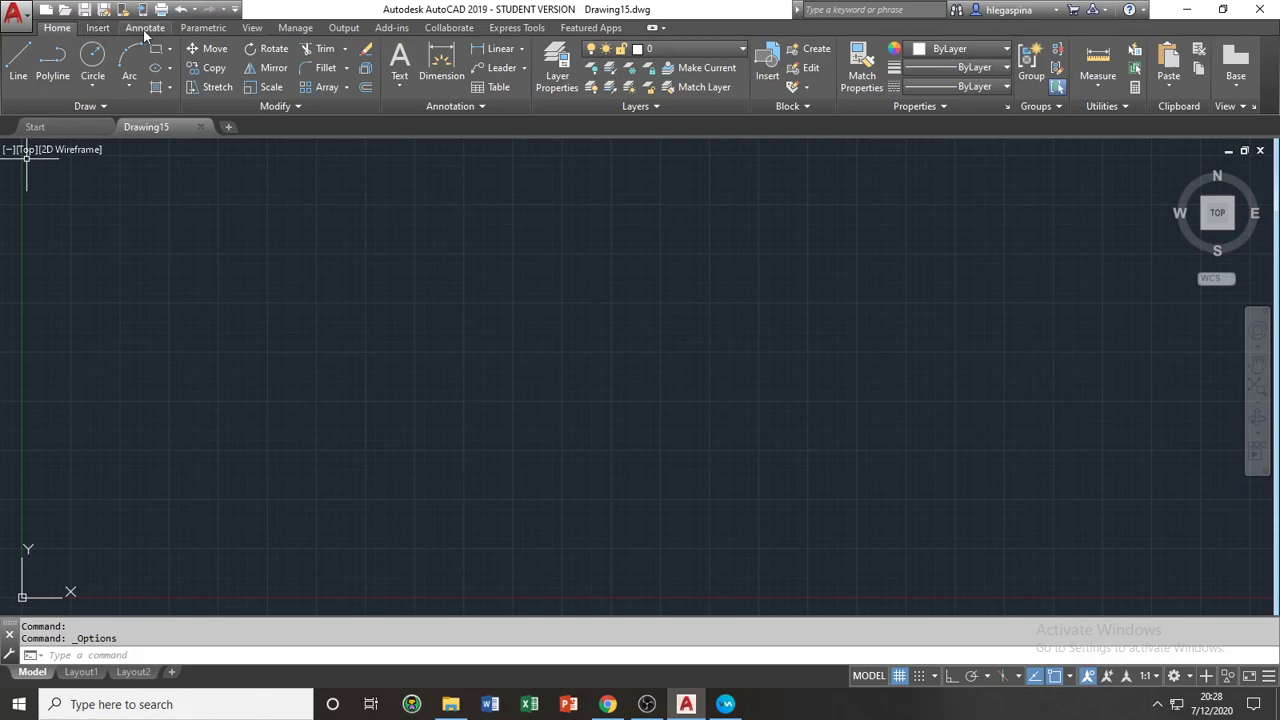
pyautogui.moveTo(203, 27)
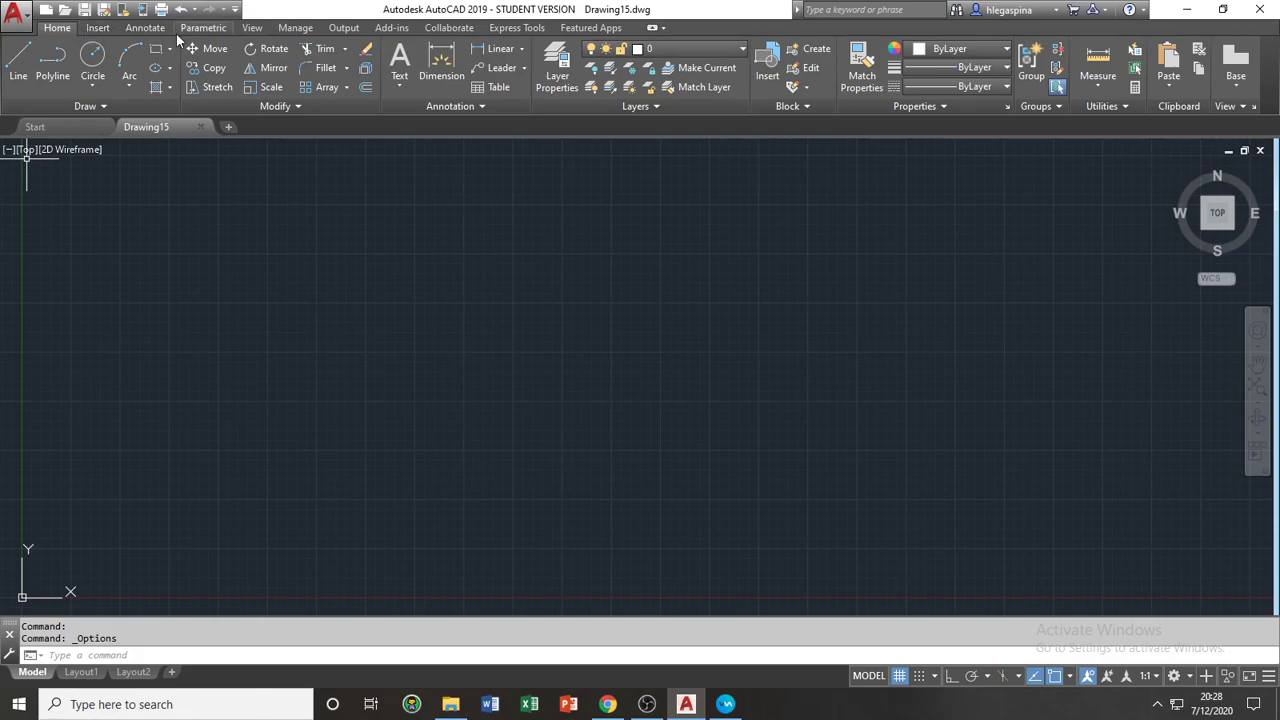
pyautogui.moveTo(228, 35)
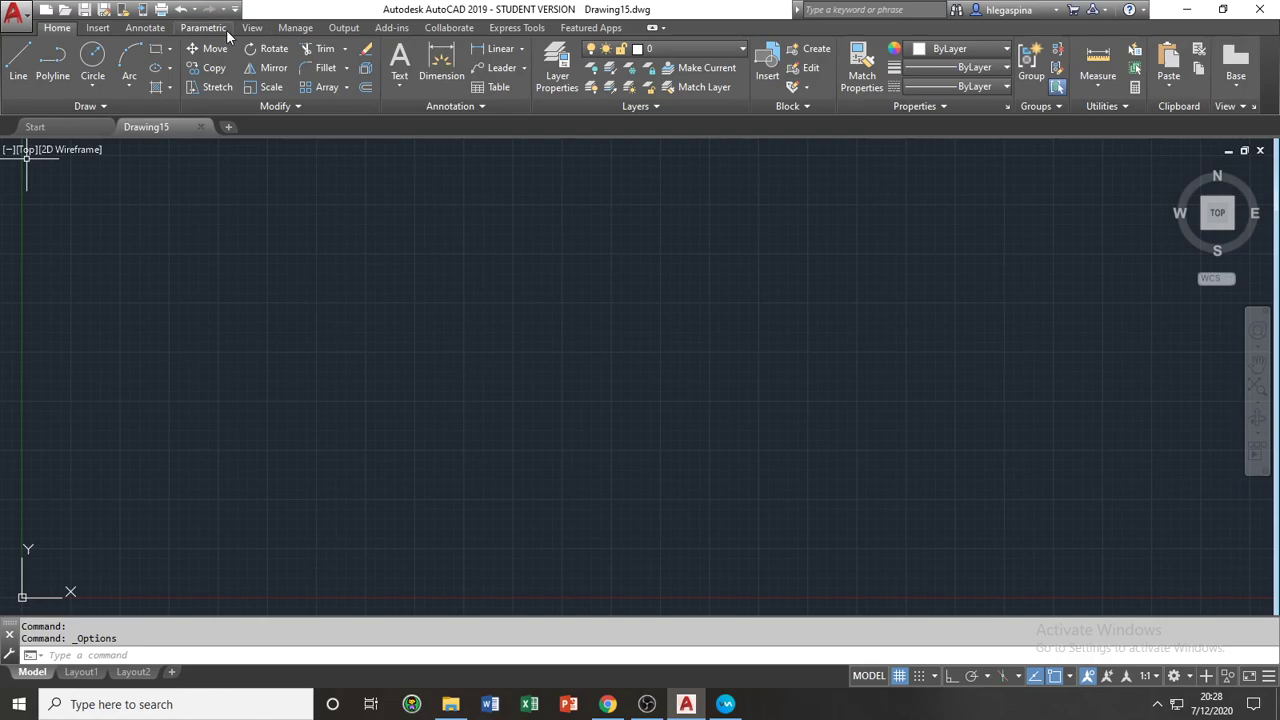
pyautogui.moveTo(37, 38)
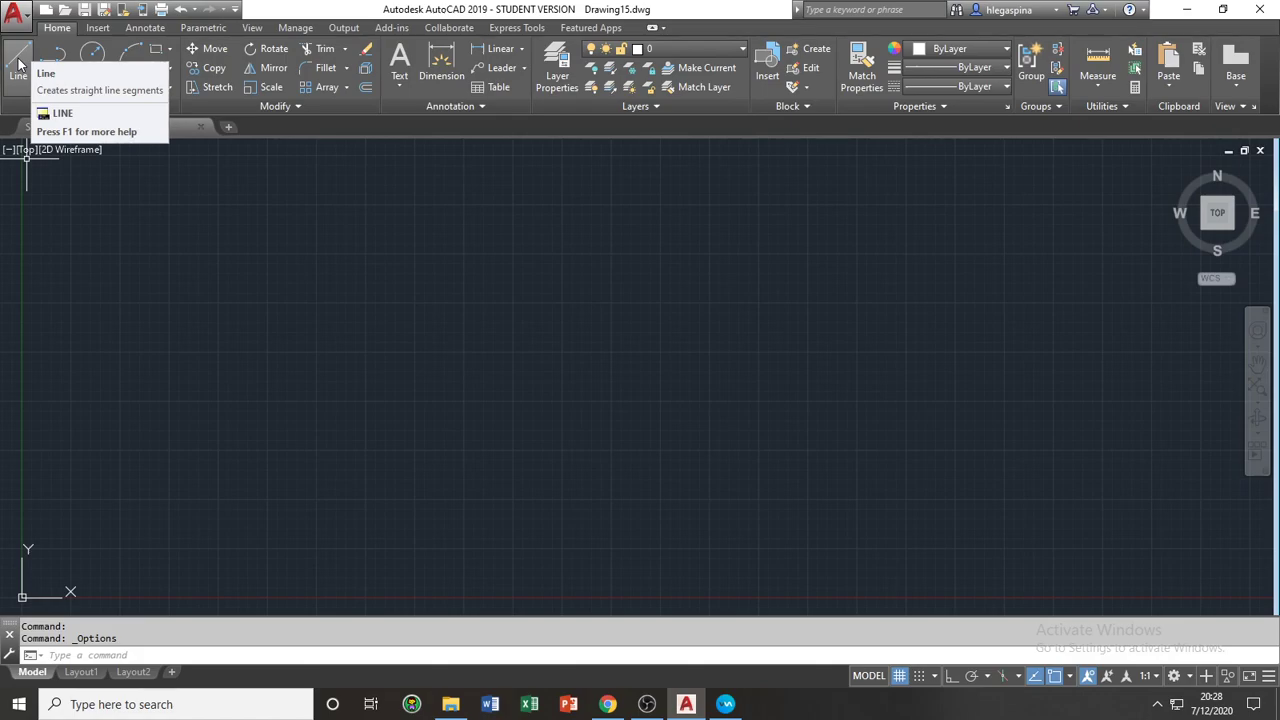
pyautogui.moveTo(128, 52)
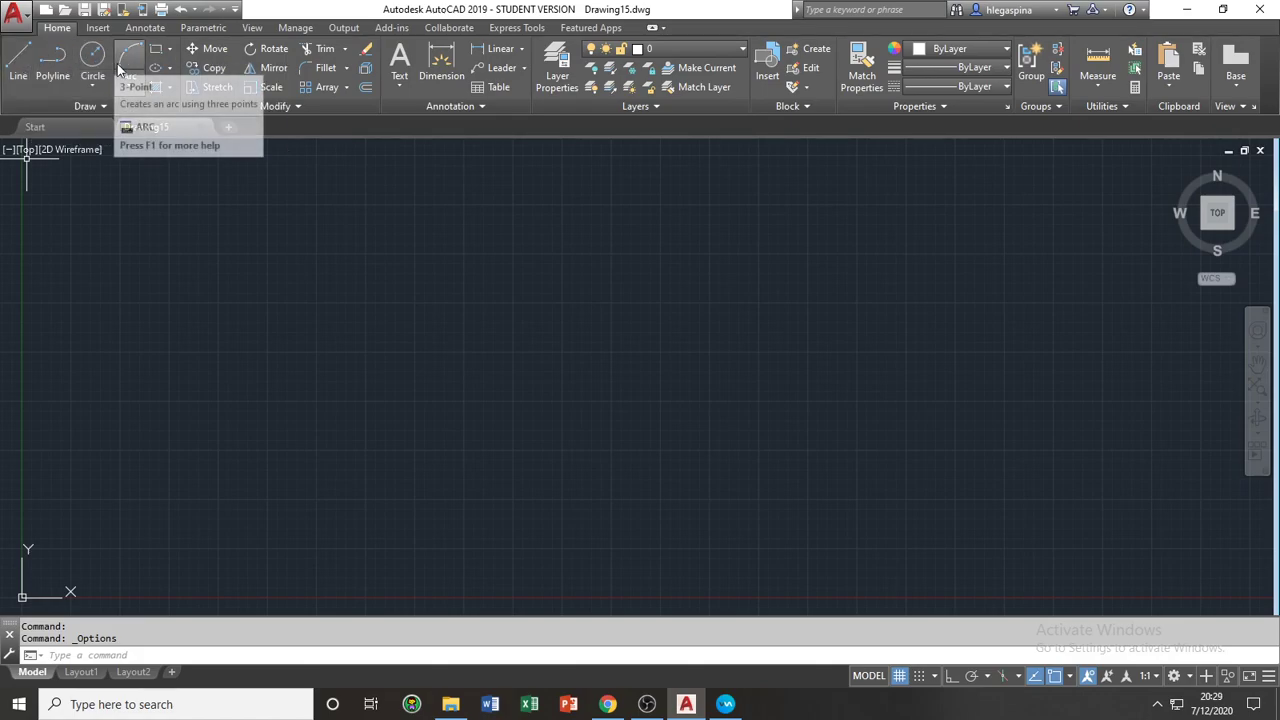
pyautogui.moveTo(158, 90)
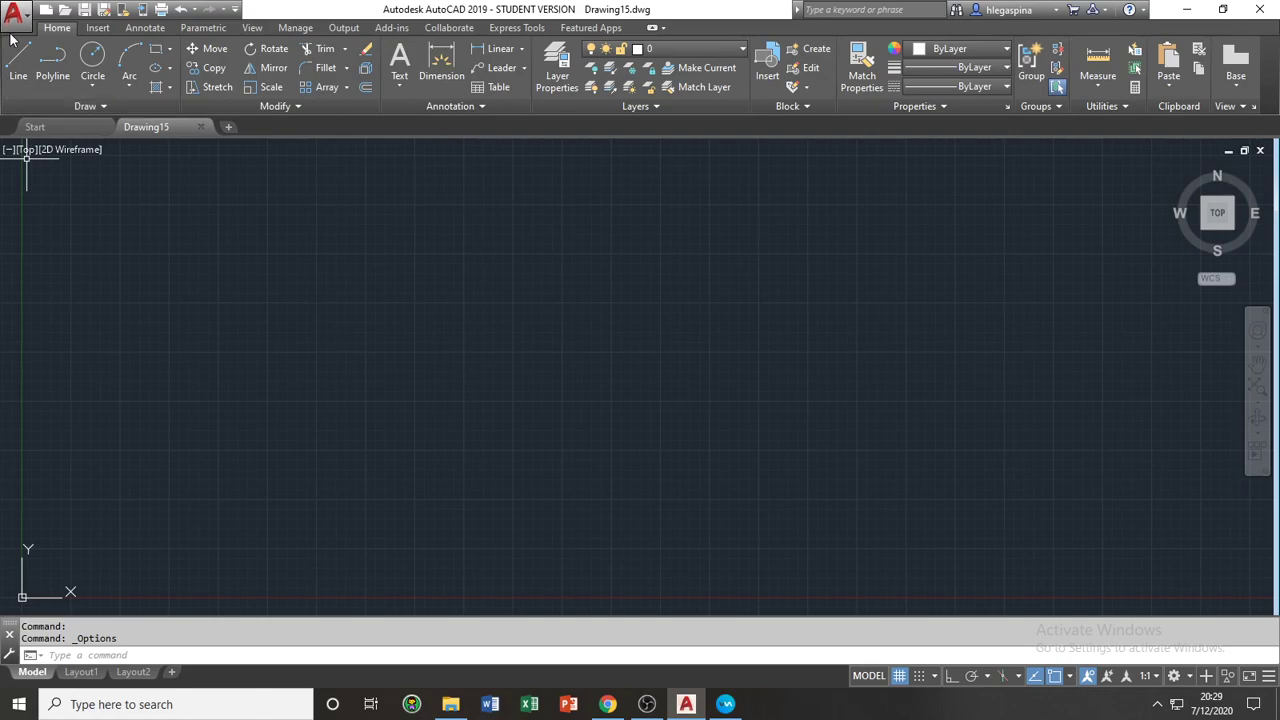
pyautogui.moveTo(92, 75)
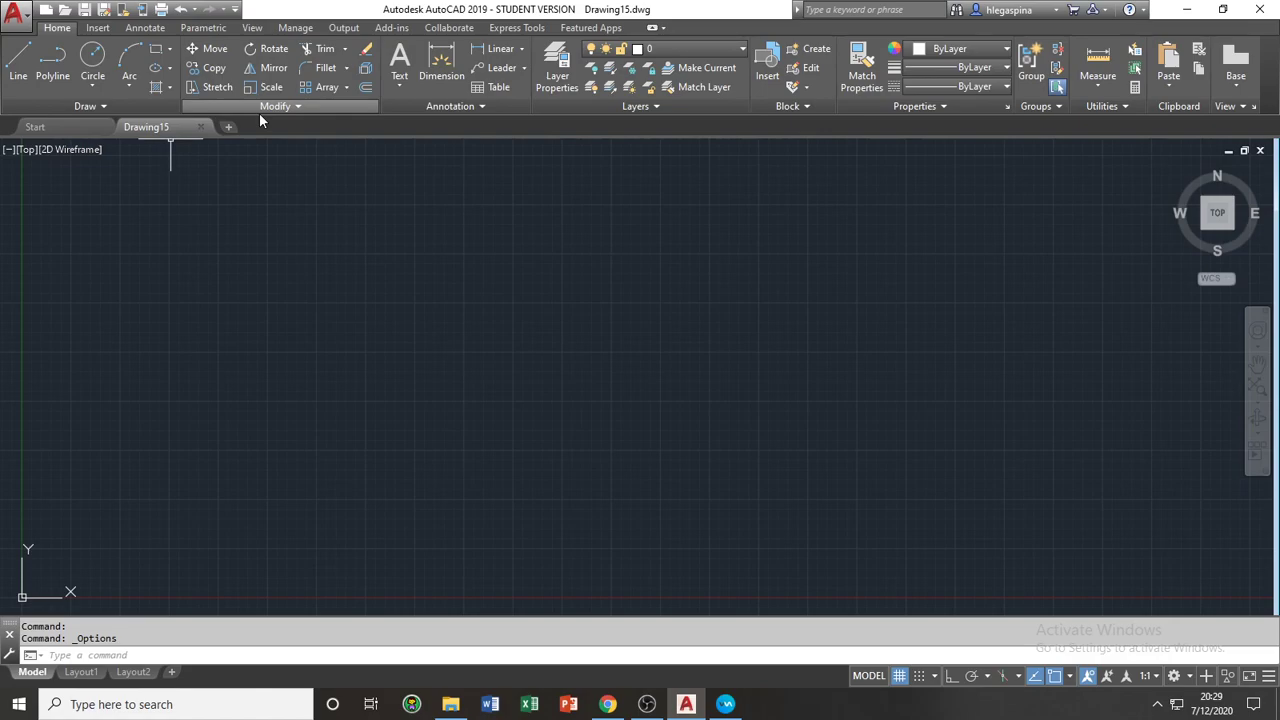
pyautogui.moveTo(603, 106)
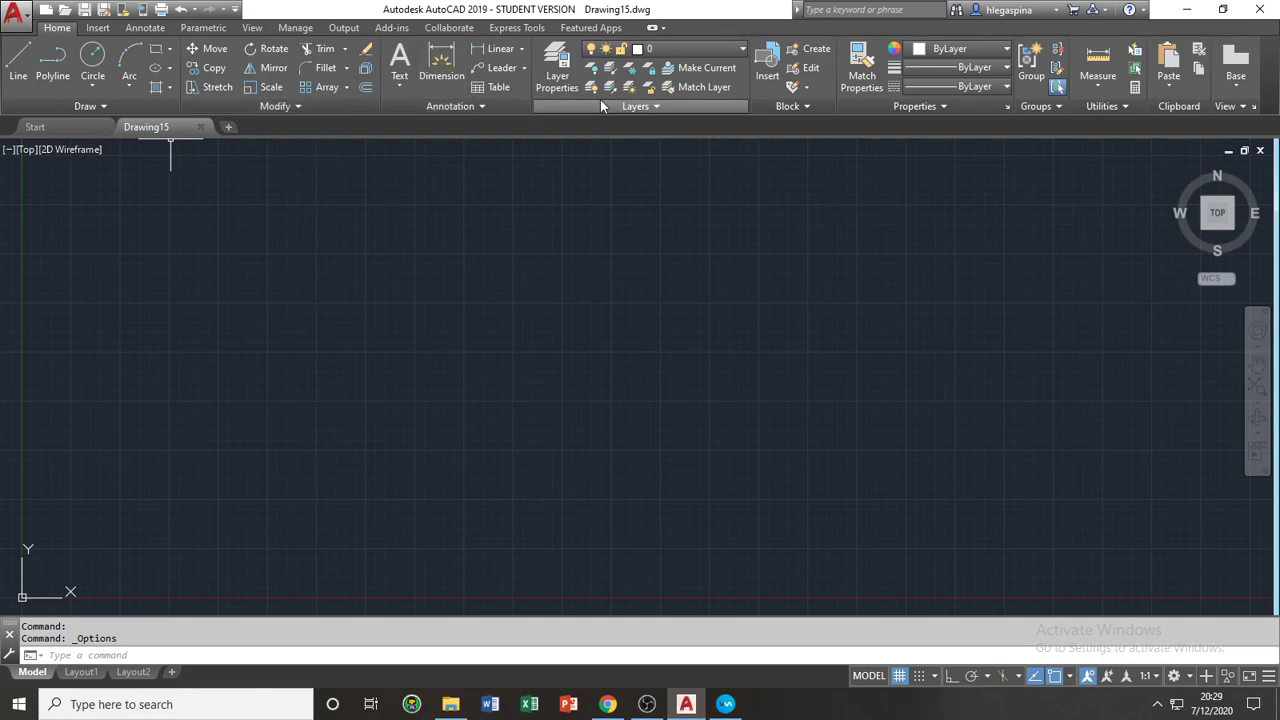
pyautogui.moveTo(625, 132)
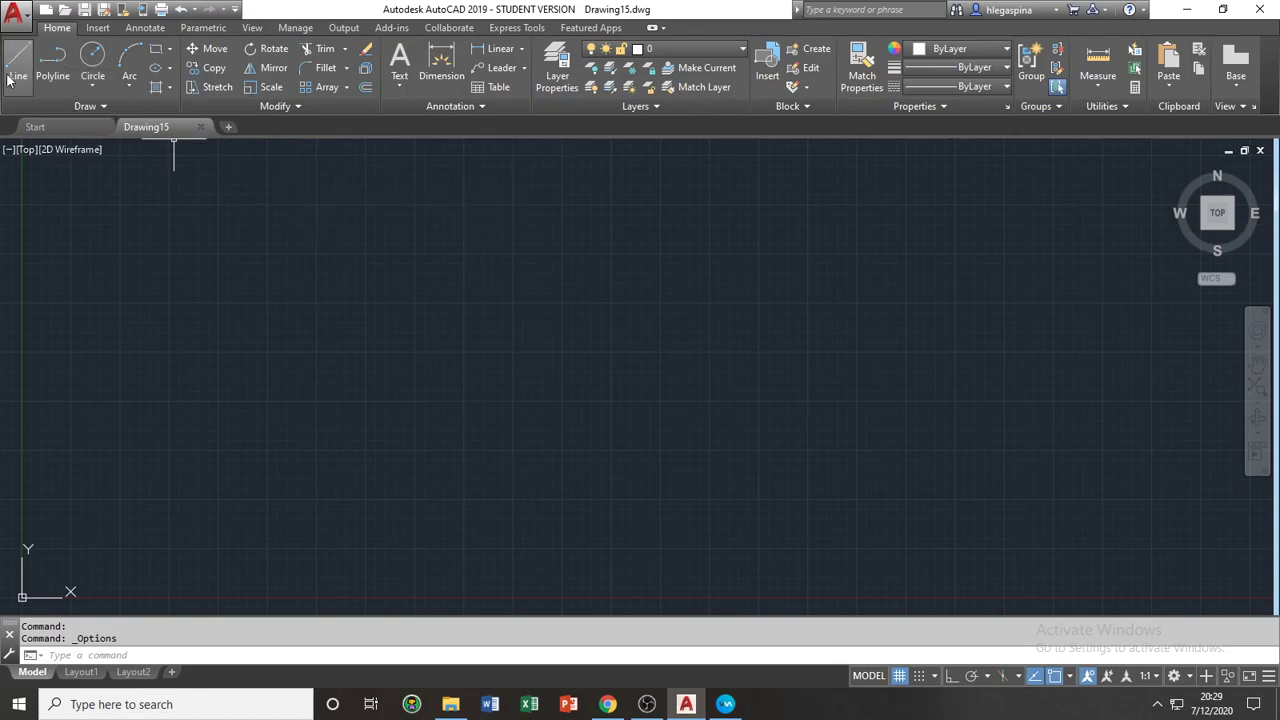
pyautogui.moveTo(129, 75)
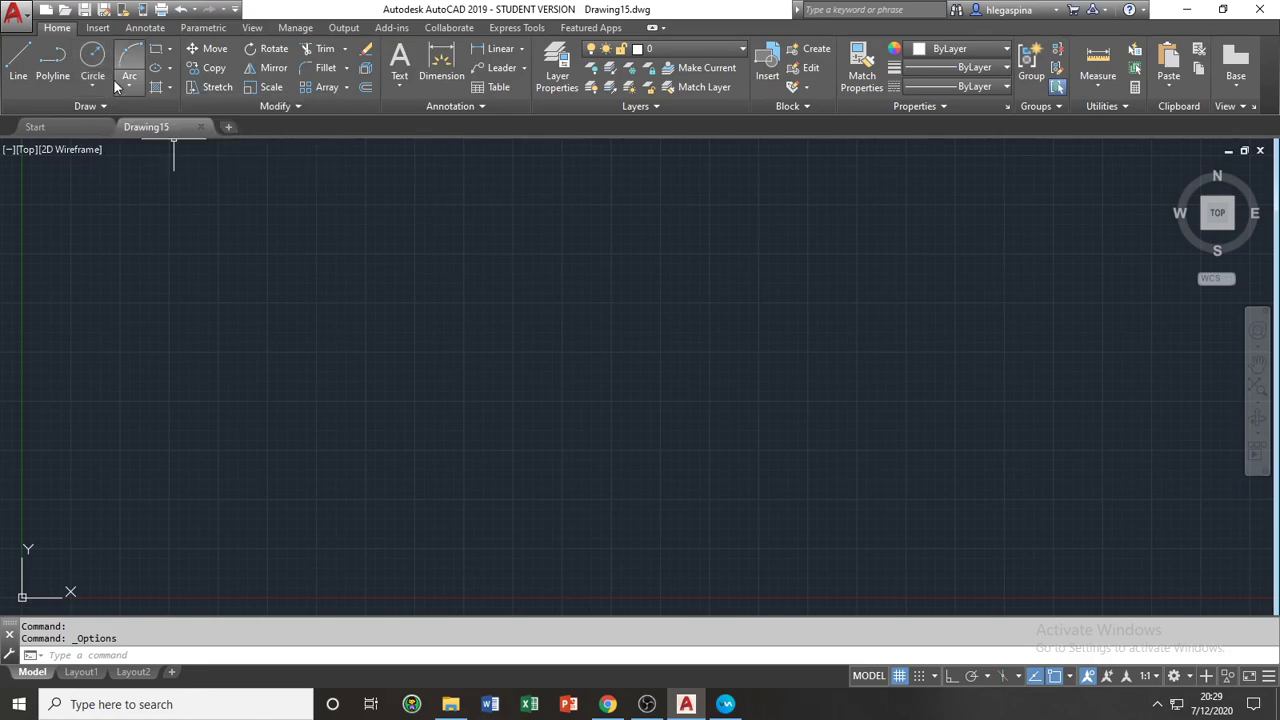
pyautogui.moveTo(129, 75)
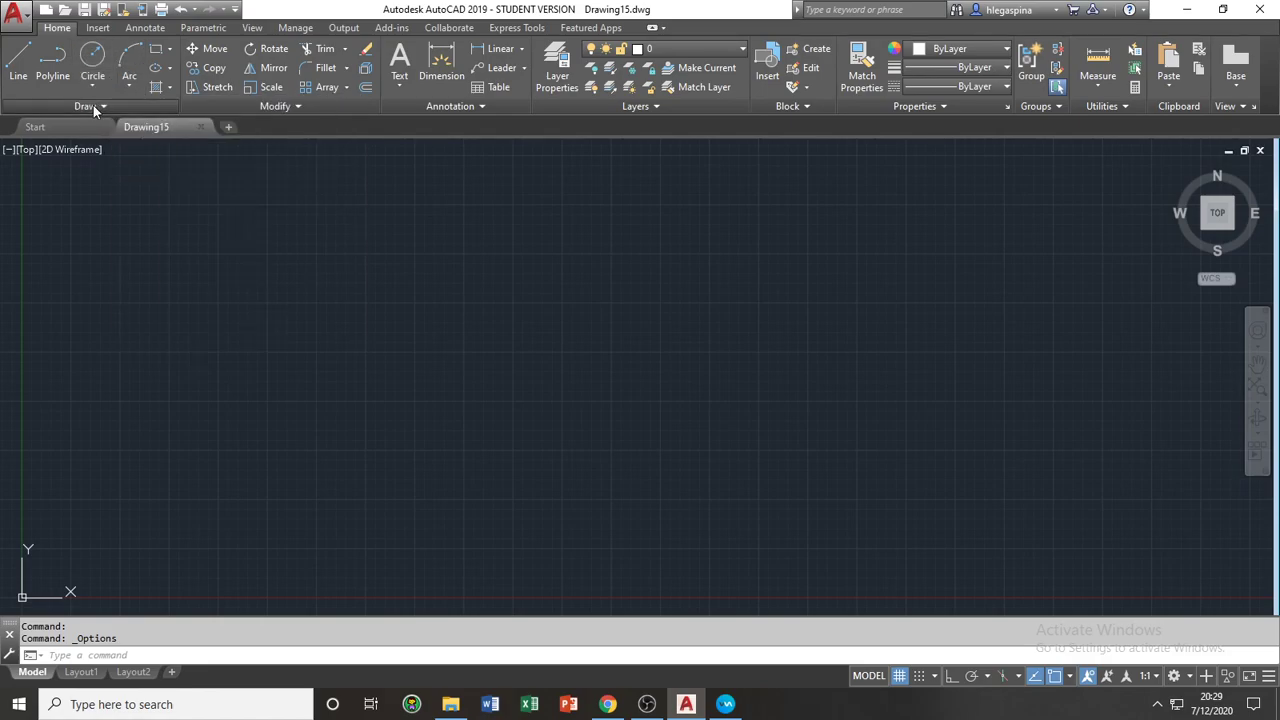
pyautogui.click(90, 106)
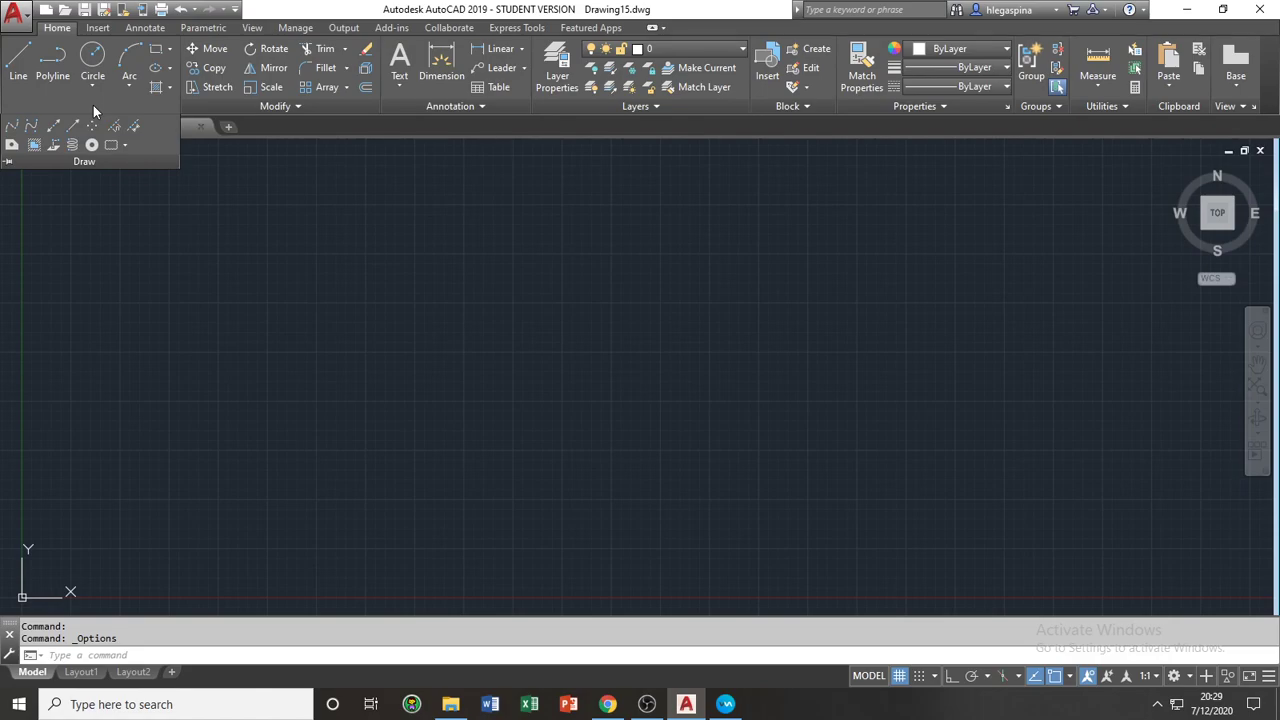
pyautogui.moveTo(148, 127)
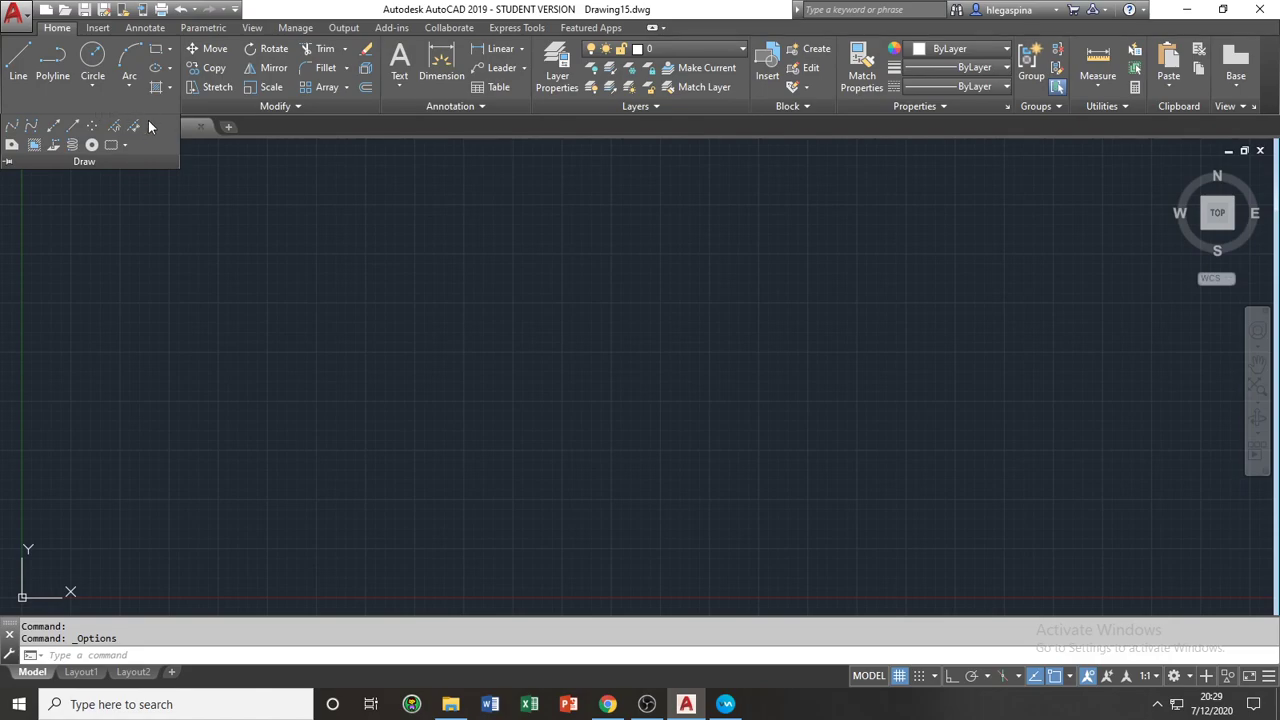
pyautogui.moveTo(147, 152)
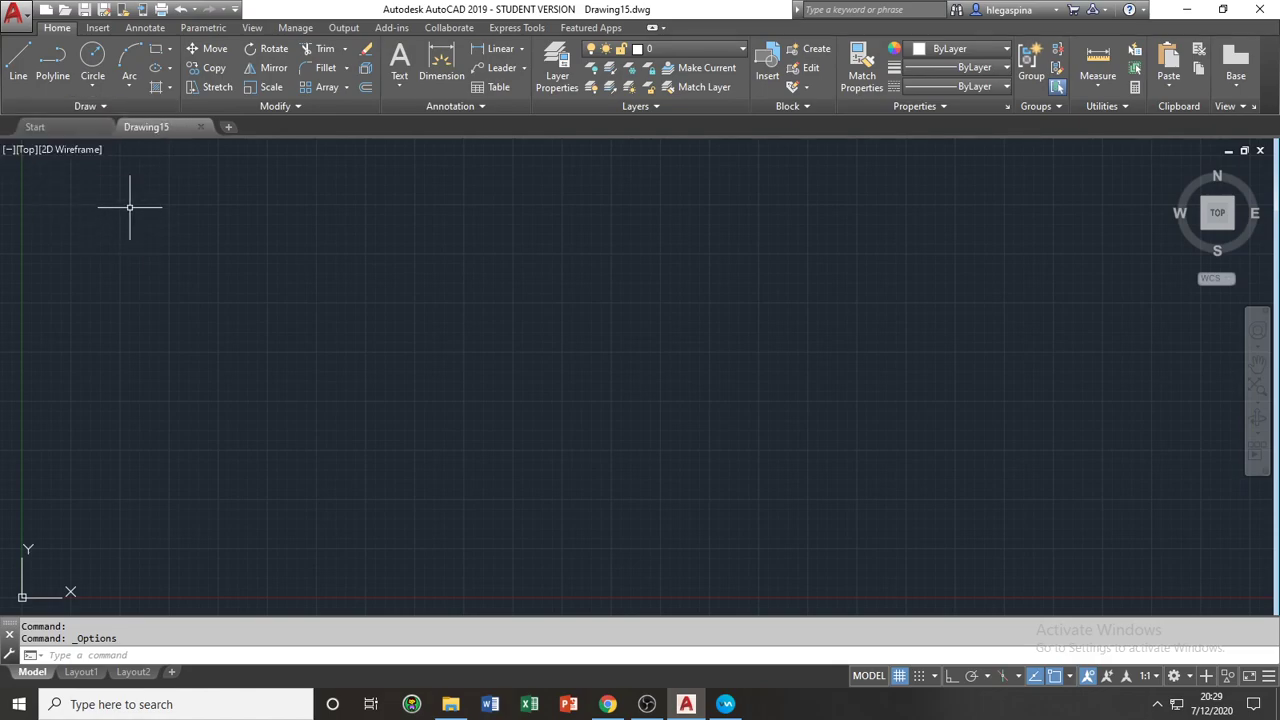
pyautogui.moveTo(128, 206)
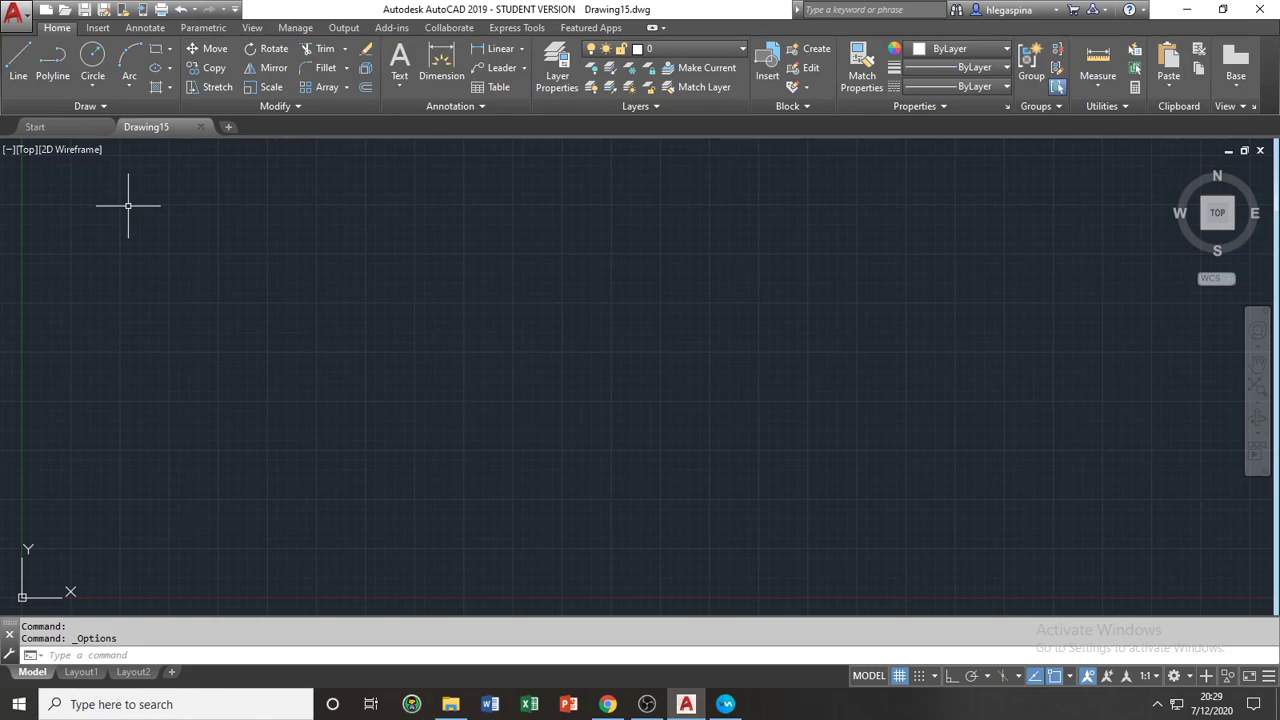
pyautogui.moveTo(125, 198)
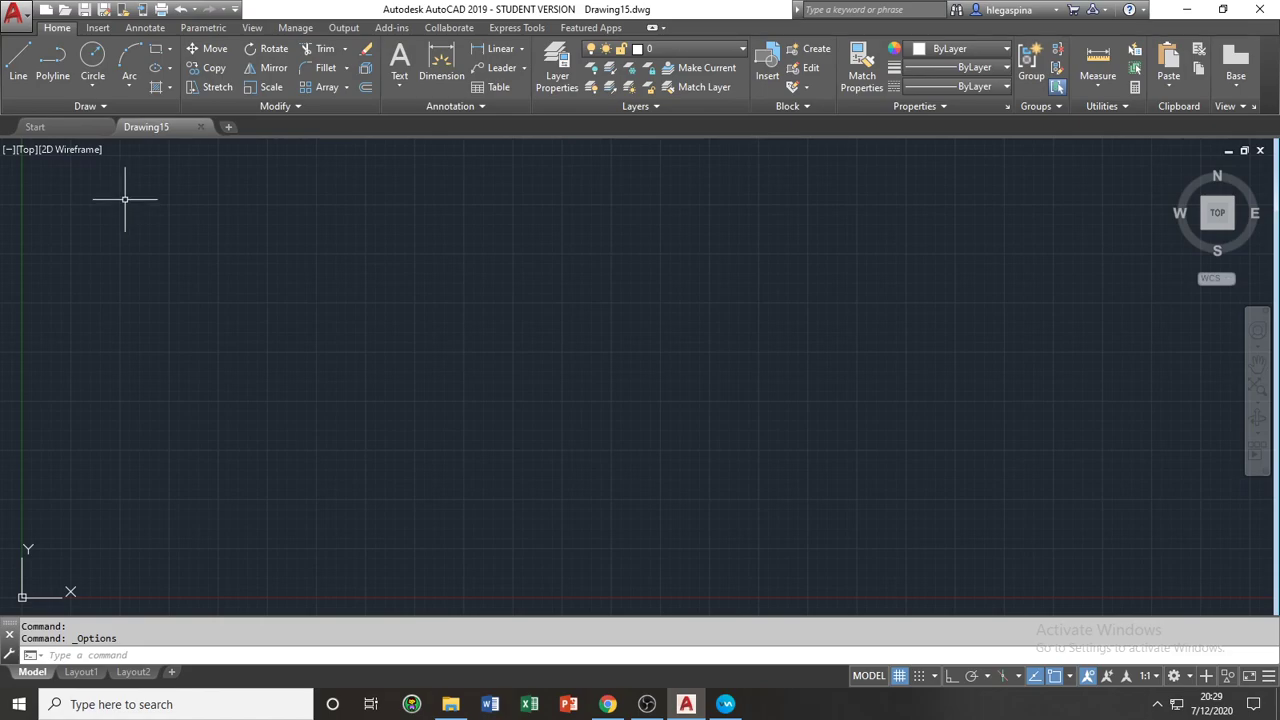
pyautogui.moveTo(44, 184)
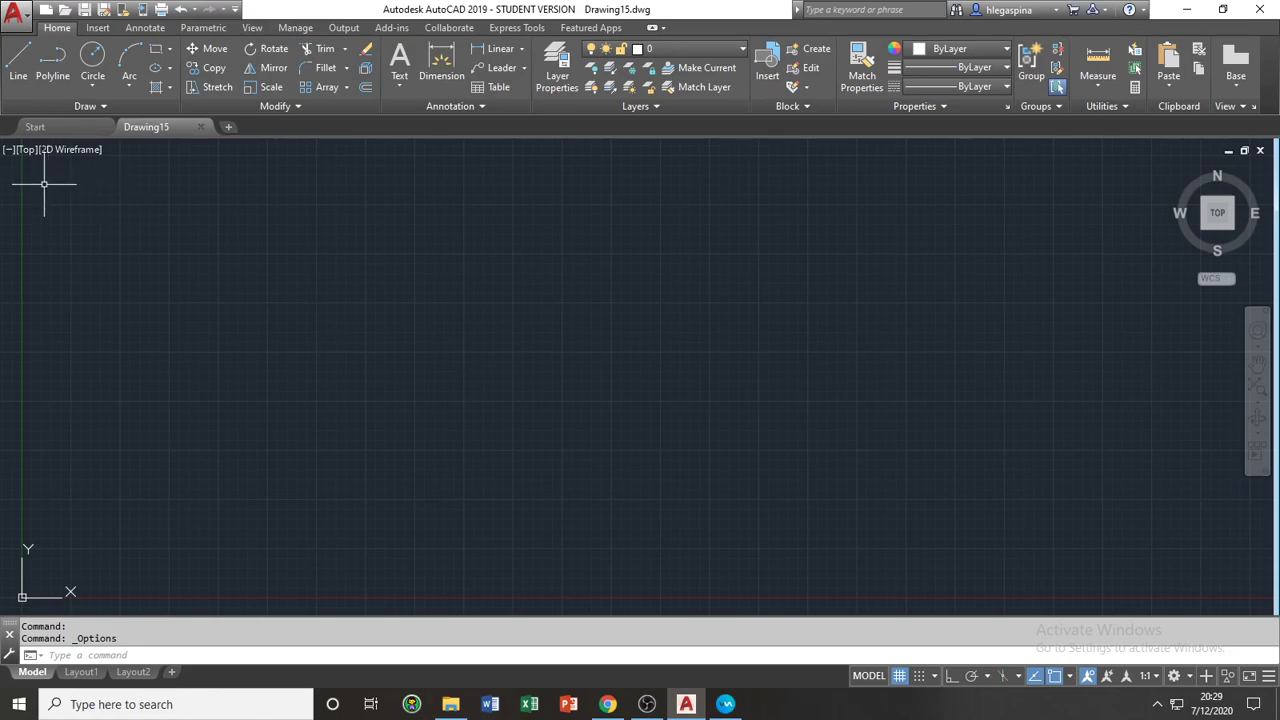
pyautogui.moveTo(48, 176)
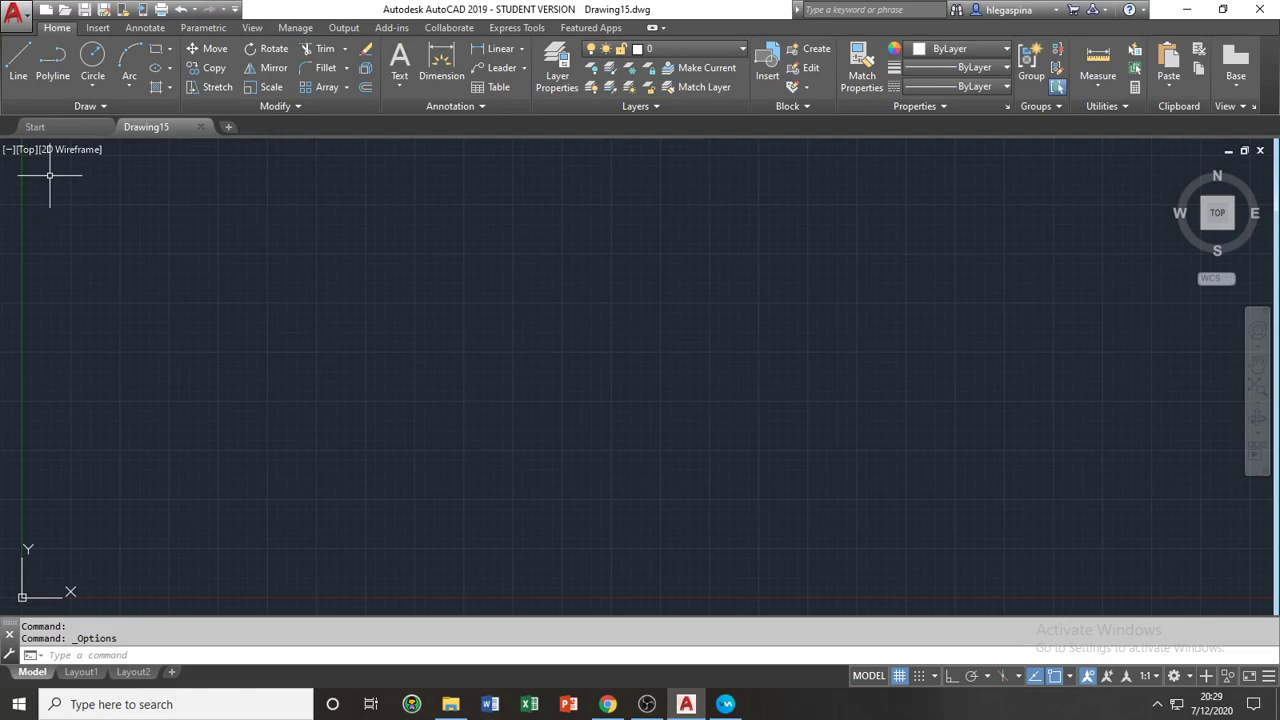
pyautogui.moveTo(70, 149)
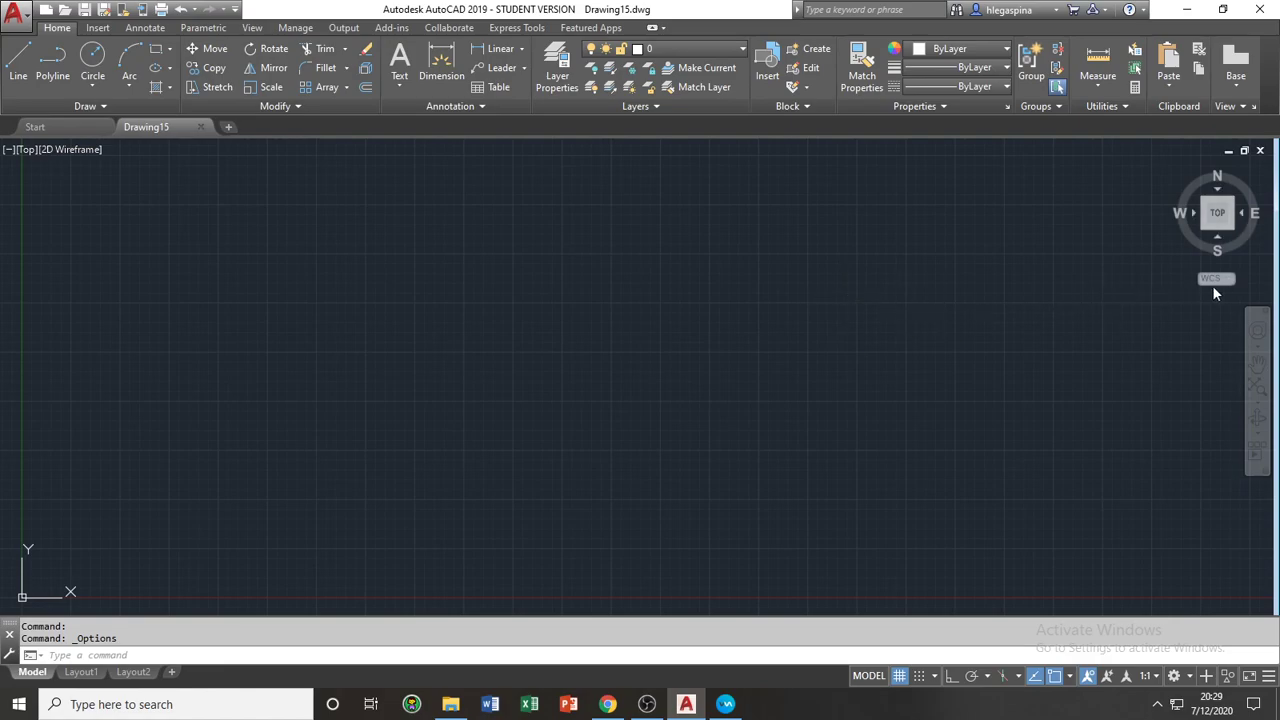
pyautogui.moveTo(1217, 240)
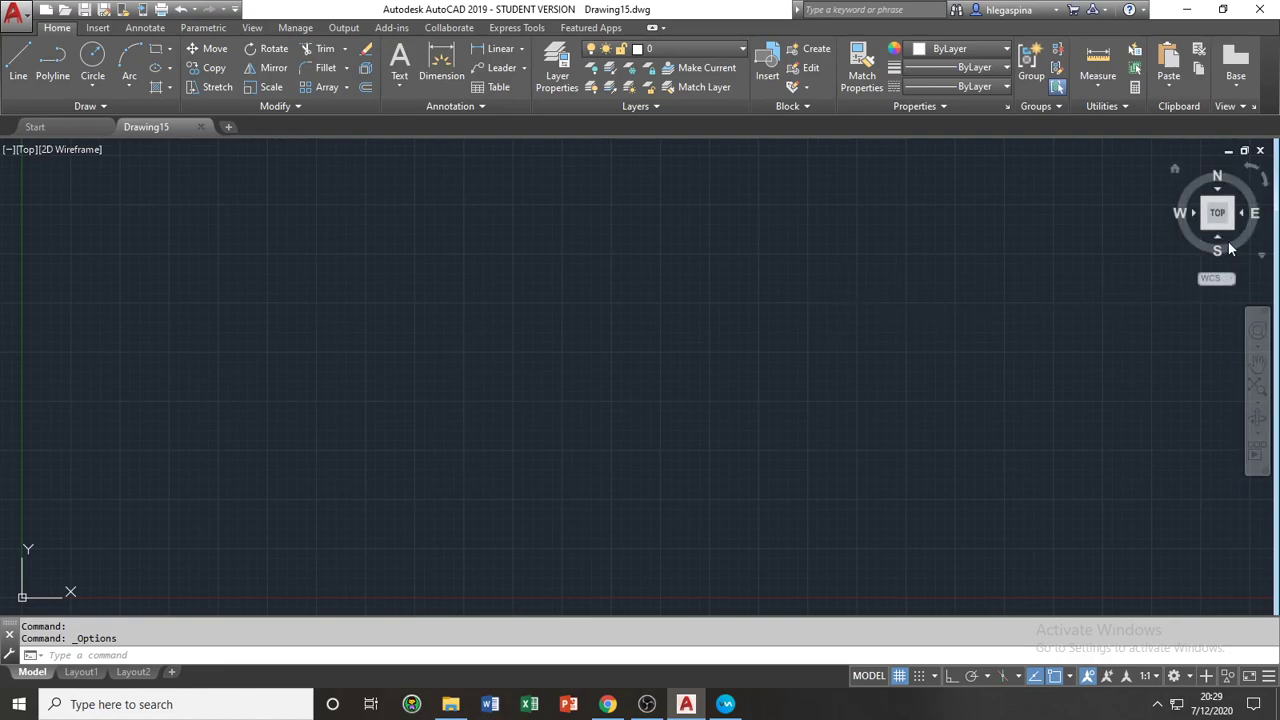
pyautogui.moveTo(1200, 243)
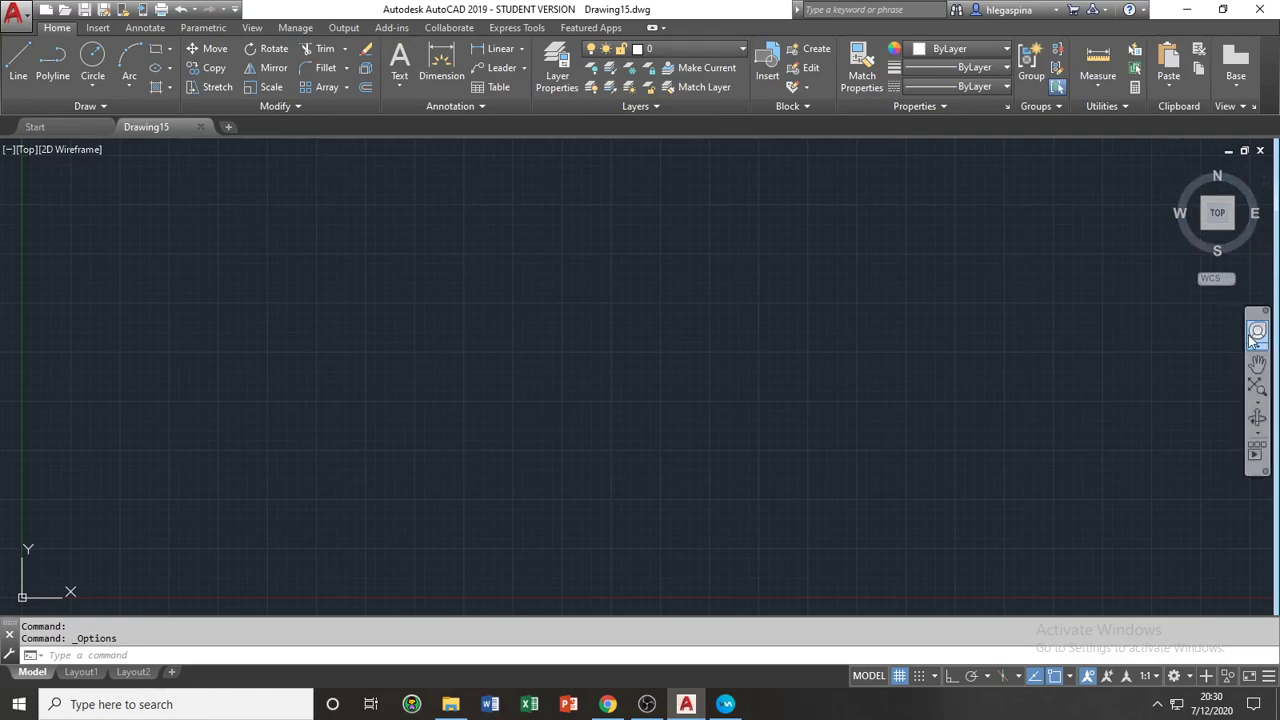
pyautogui.moveTo(1223, 344)
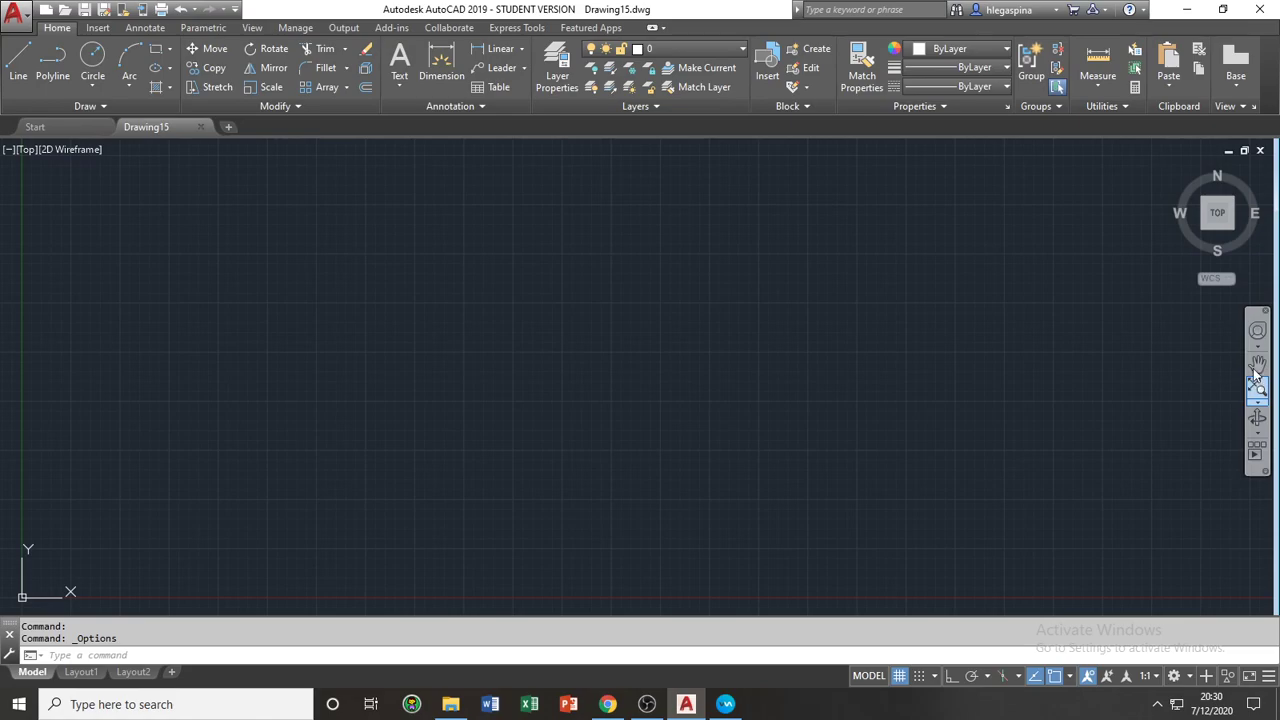
pyautogui.moveTo(1275, 430)
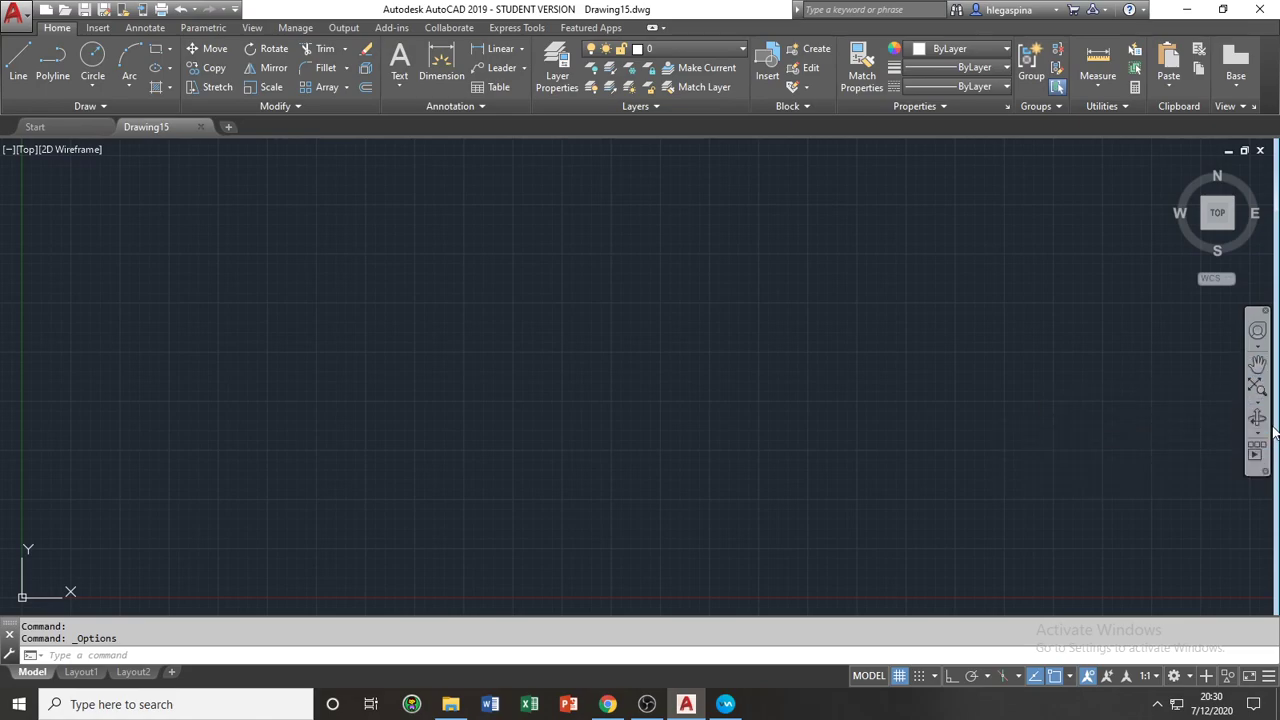
pyautogui.moveTo(1257, 417)
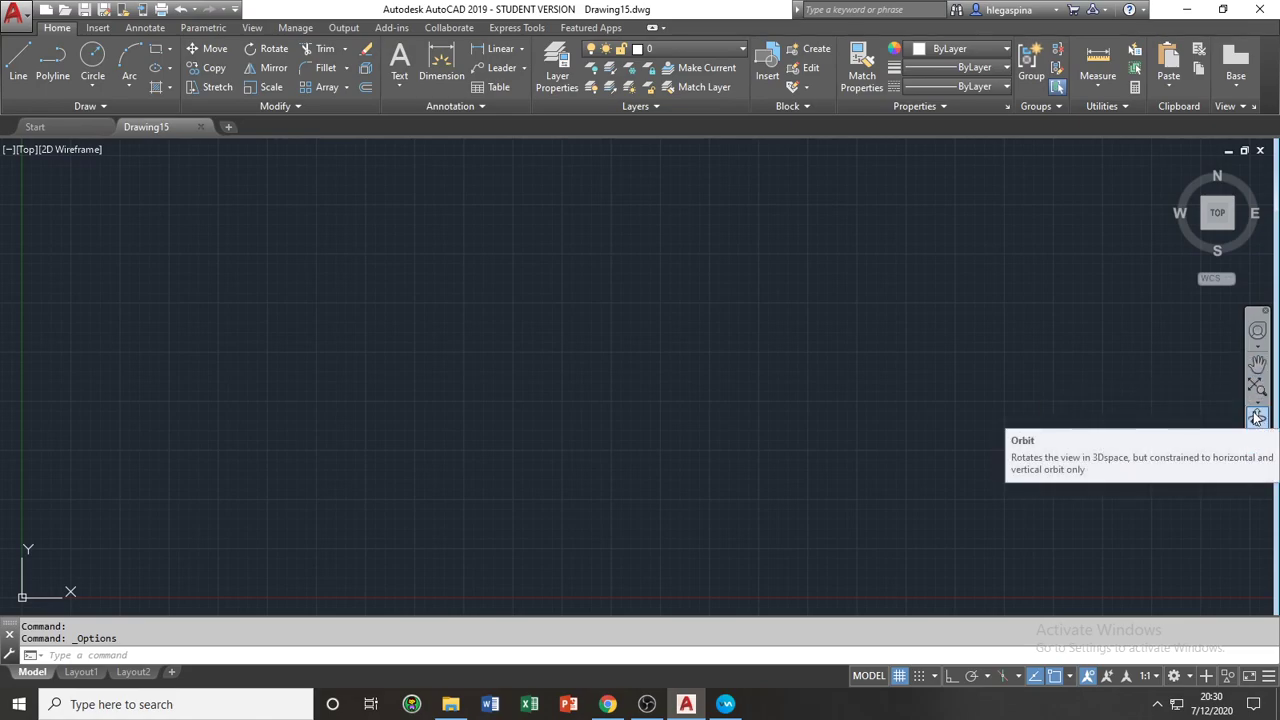
pyautogui.moveTo(1150, 385)
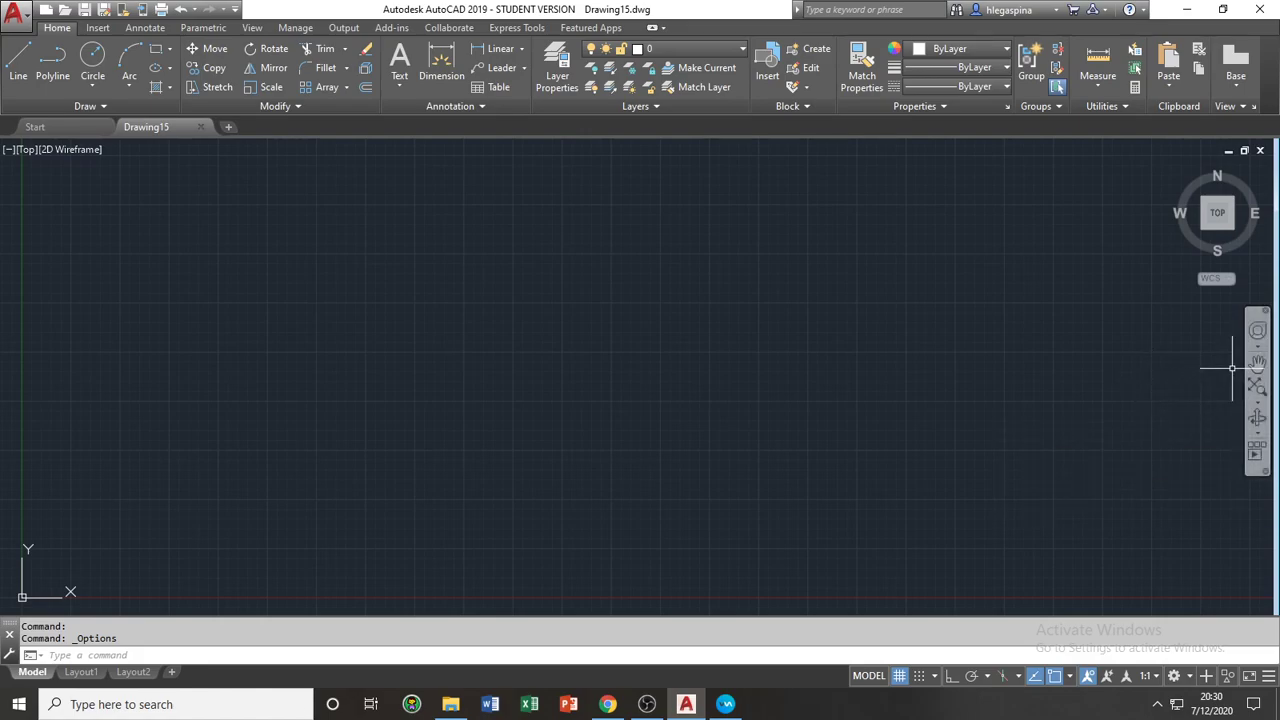
pyautogui.moveTo(1257, 363)
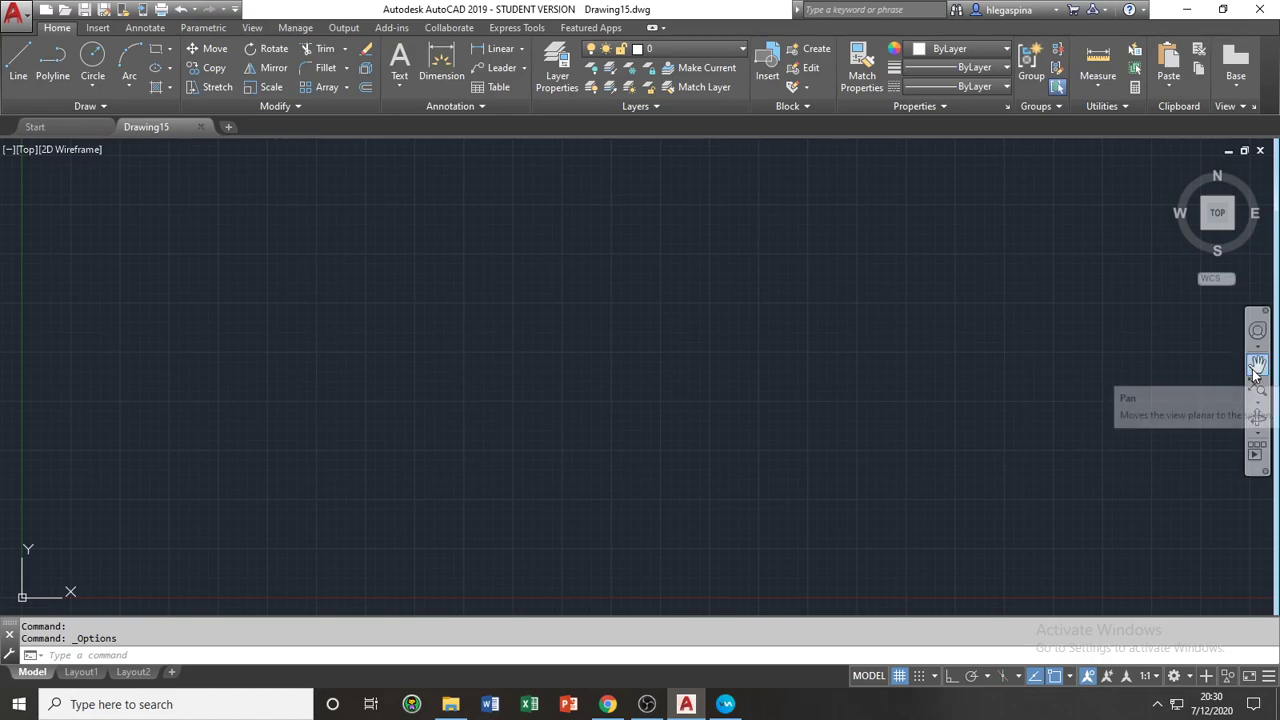
pyautogui.moveTo(1257, 363)
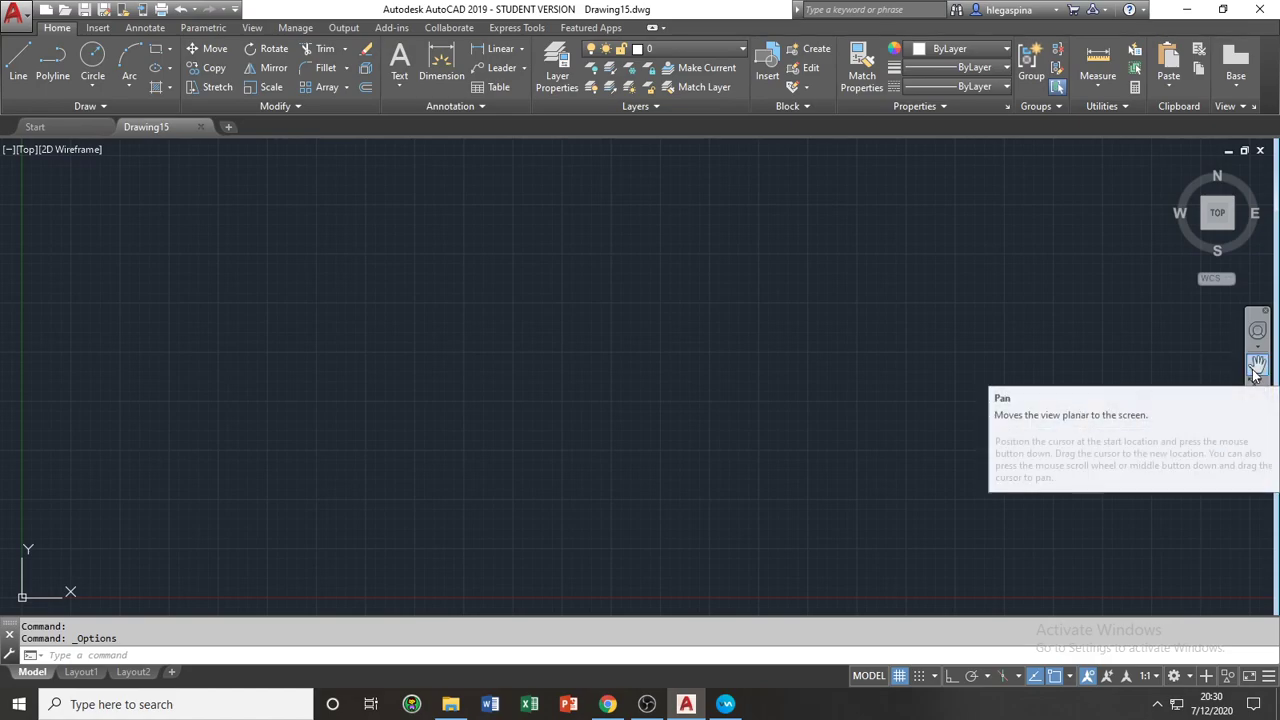
pyautogui.moveTo(1257, 365)
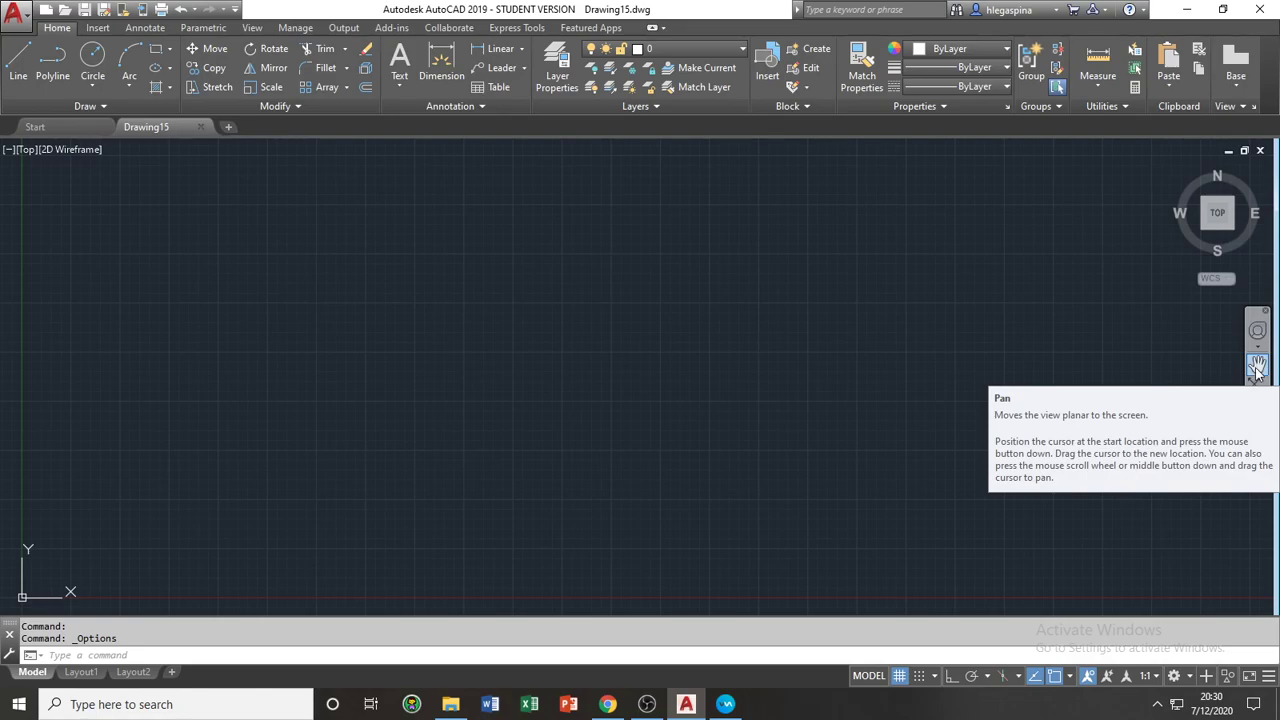
pyautogui.click(1257, 367)
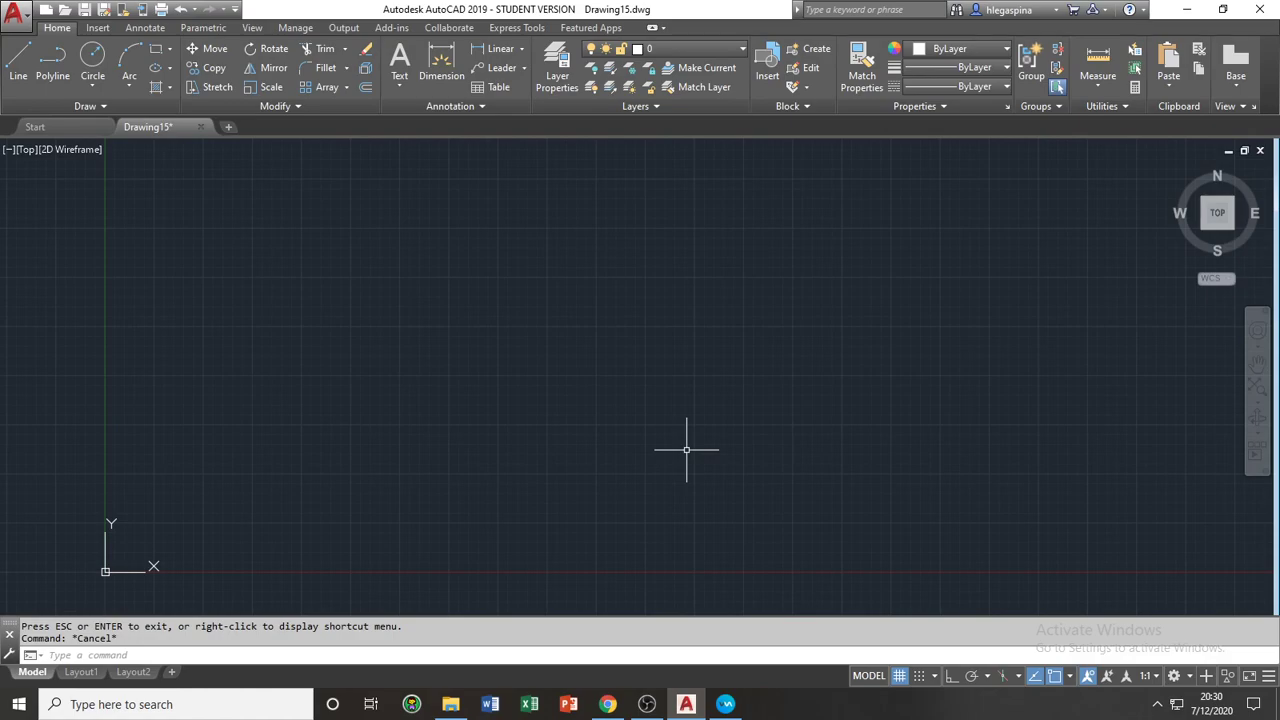
pyautogui.moveTo(676, 461)
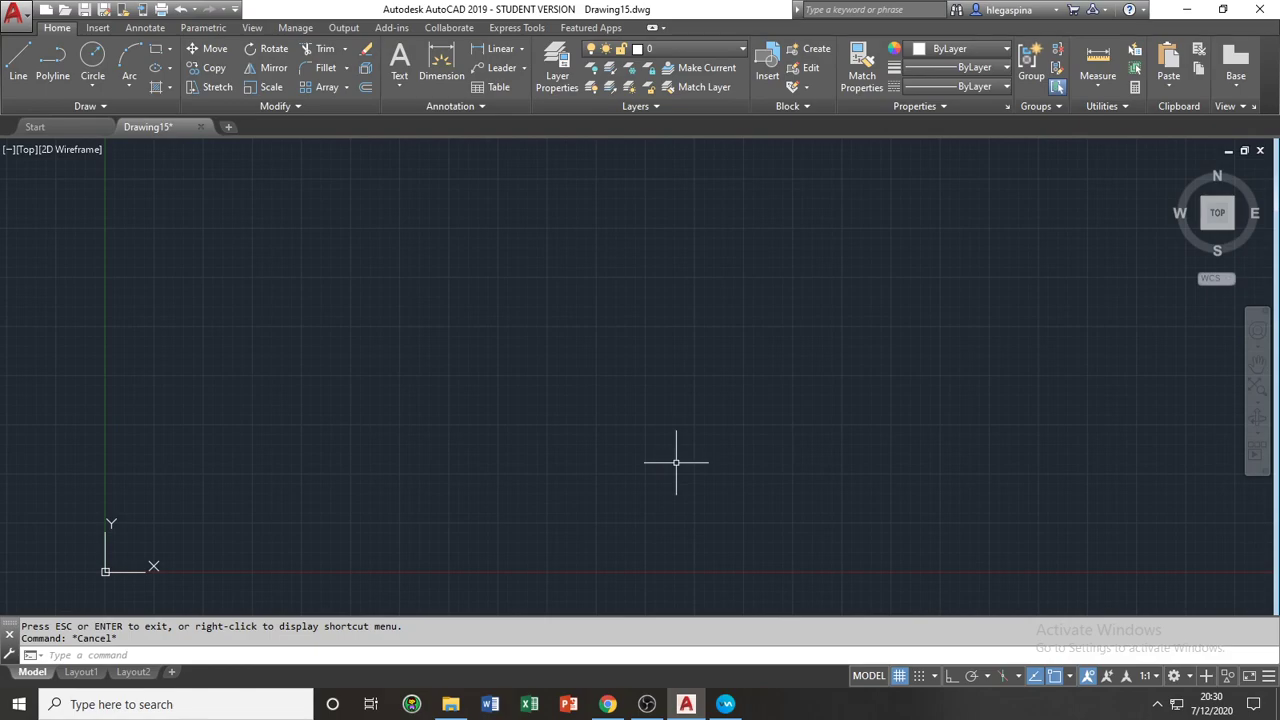
pyautogui.moveTo(805, 577)
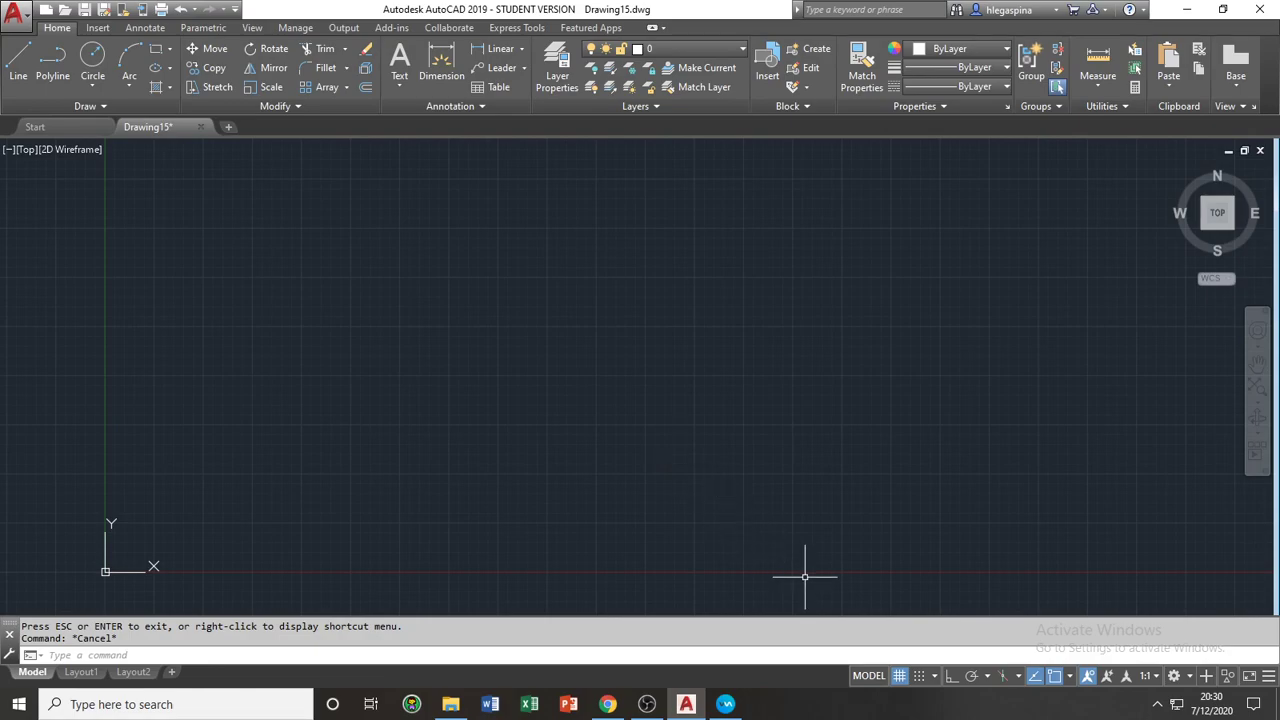
pyautogui.moveTo(827, 608)
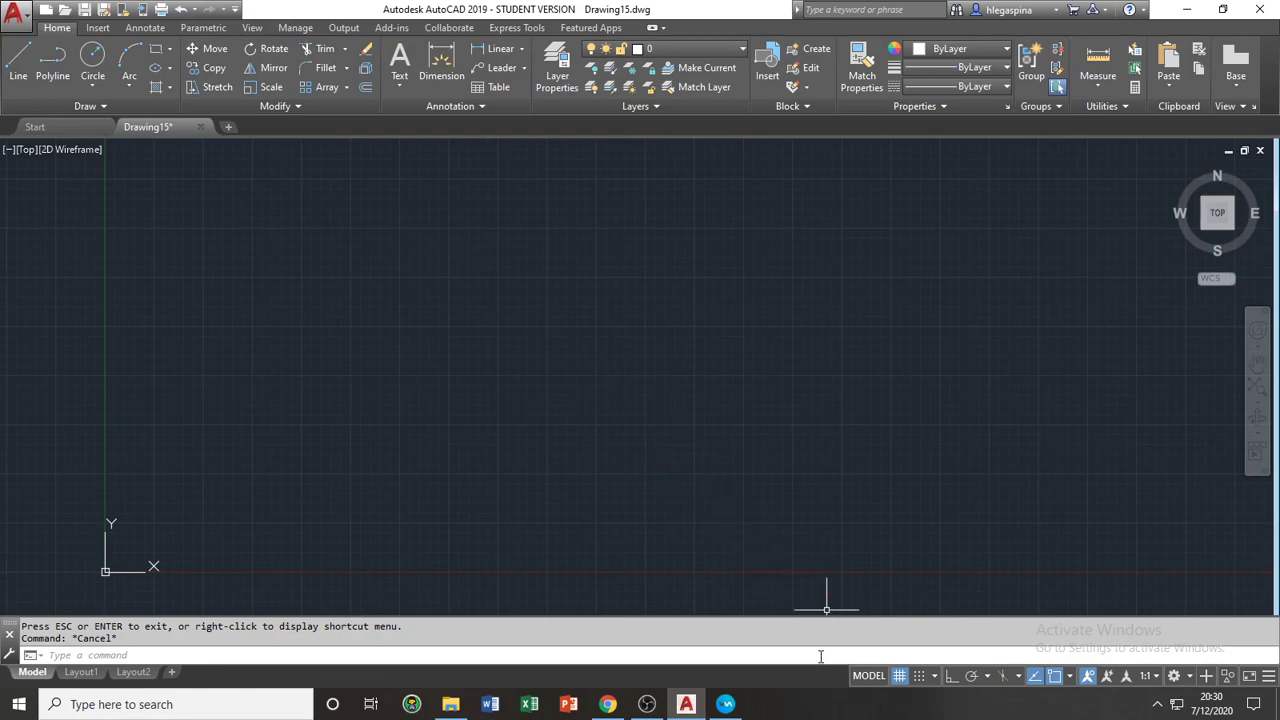
pyautogui.moveTo(845, 590)
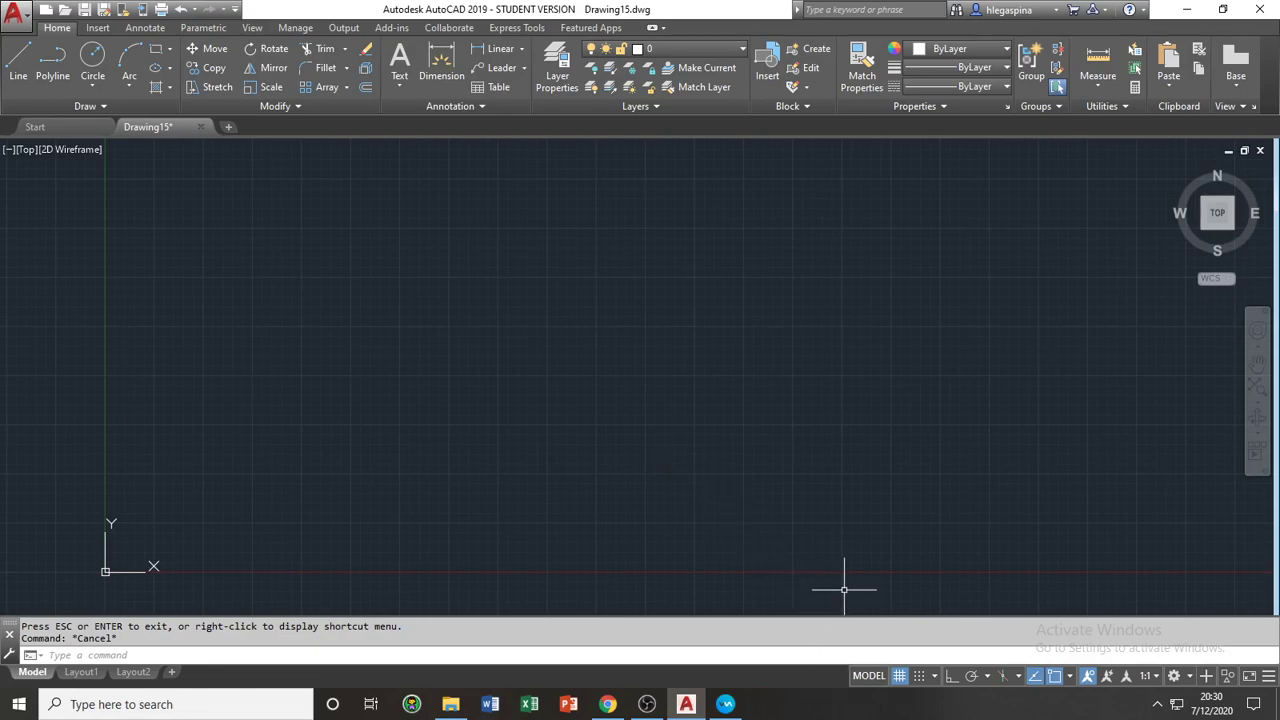
pyautogui.moveTo(769, 569)
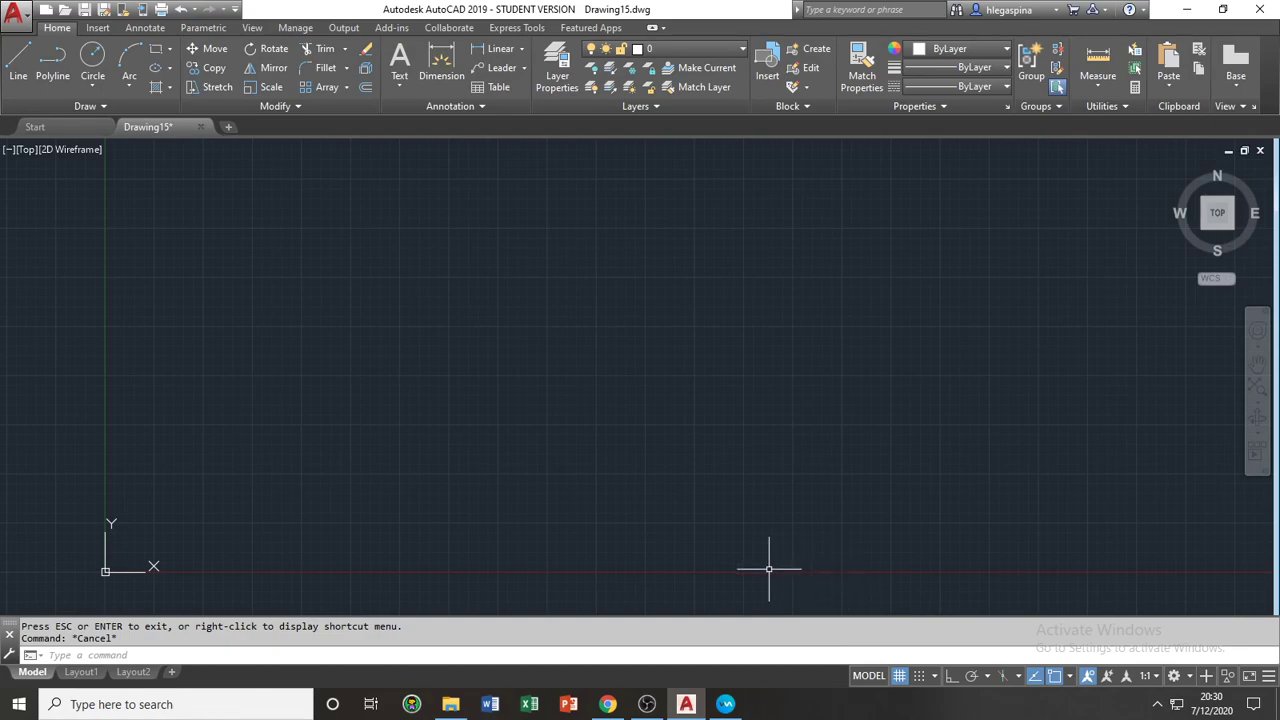
pyautogui.moveTo(773, 573)
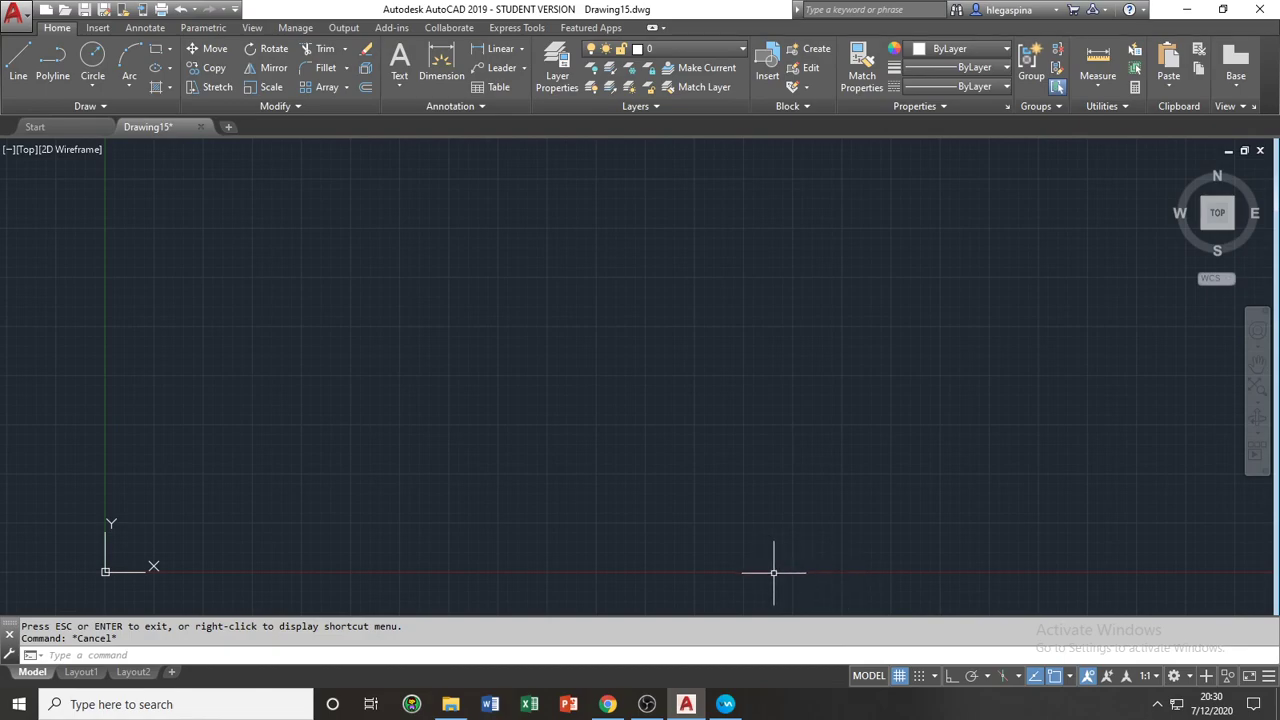
pyautogui.moveTo(775, 600)
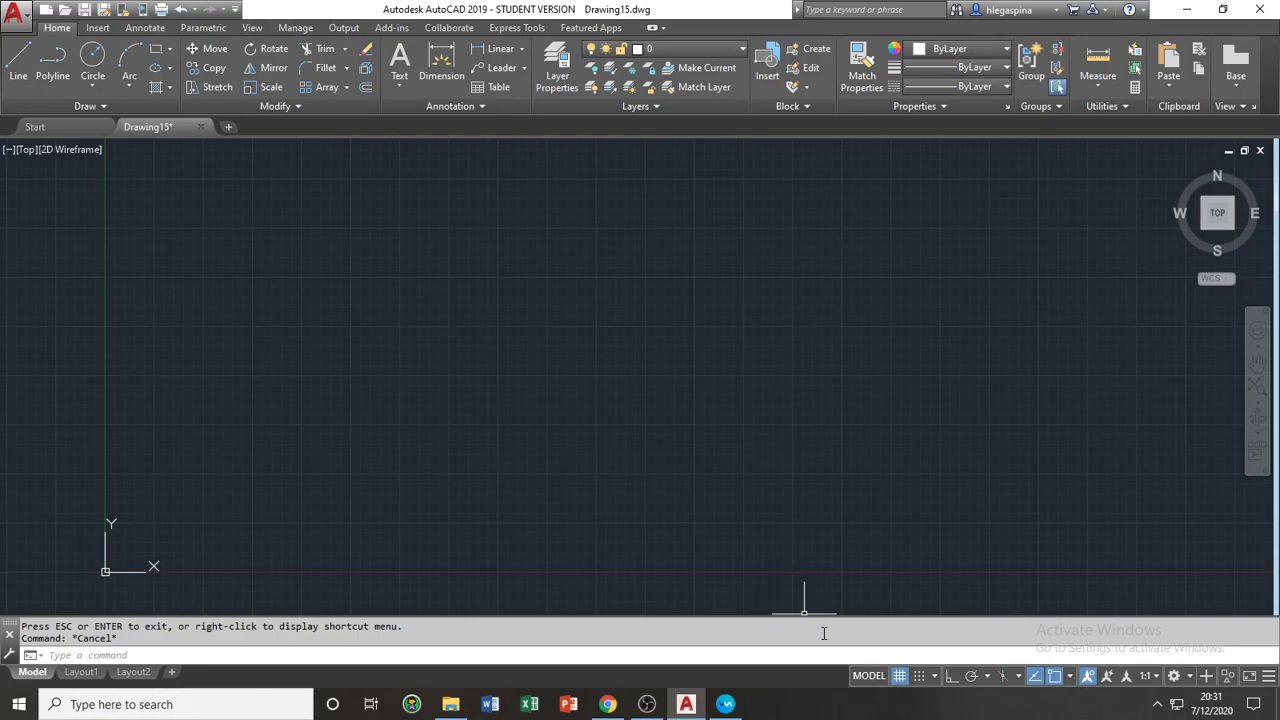
pyautogui.moveTo(806, 608)
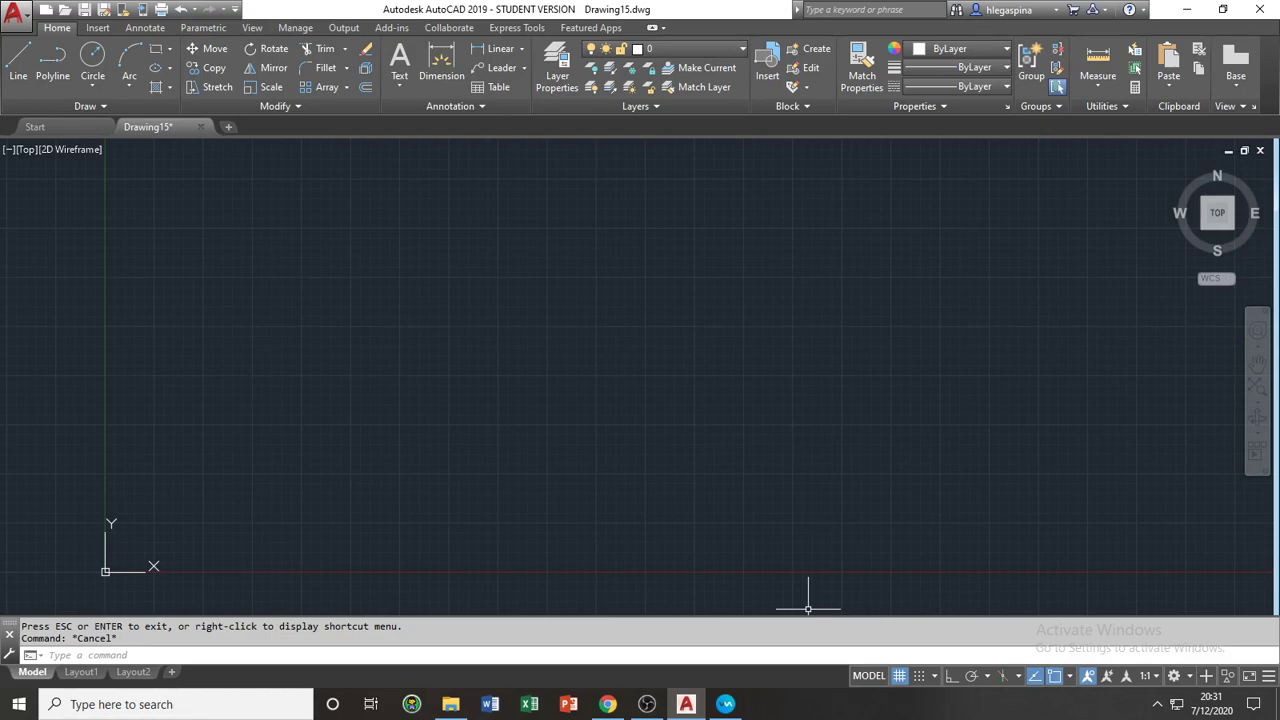
pyautogui.moveTo(852, 530)
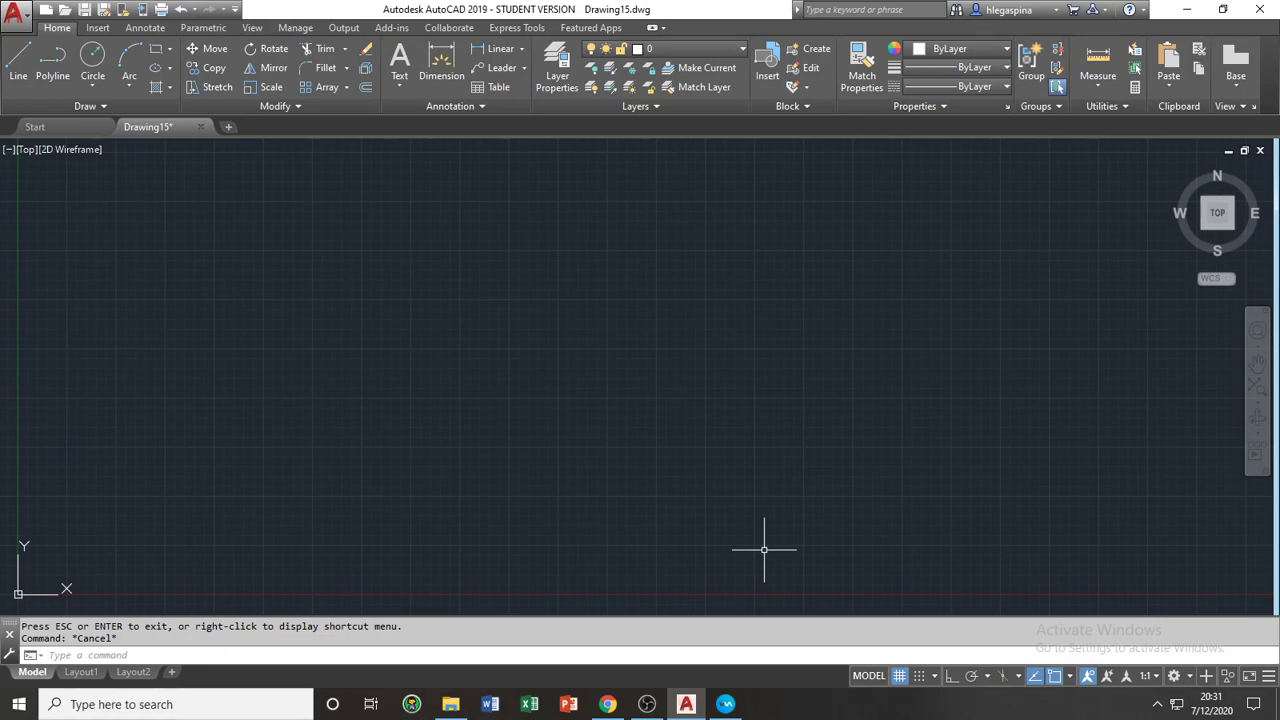
pyautogui.moveTo(824, 598)
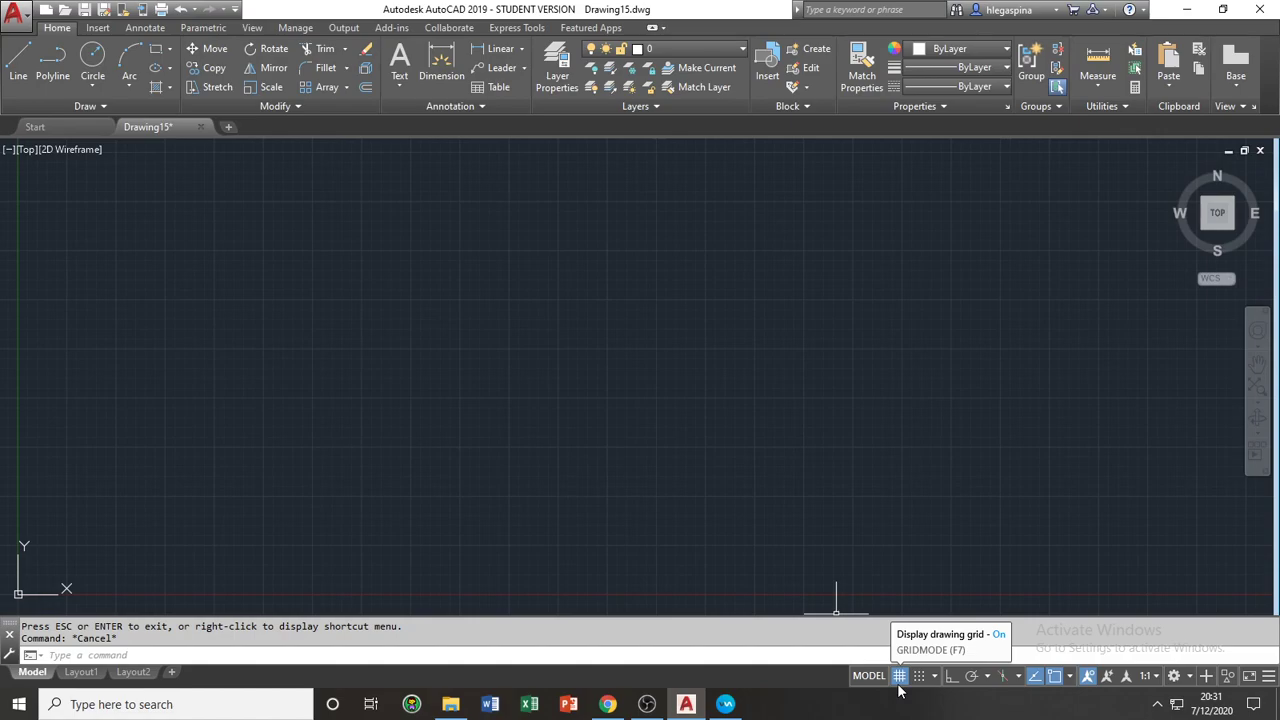
pyautogui.click(899, 675)
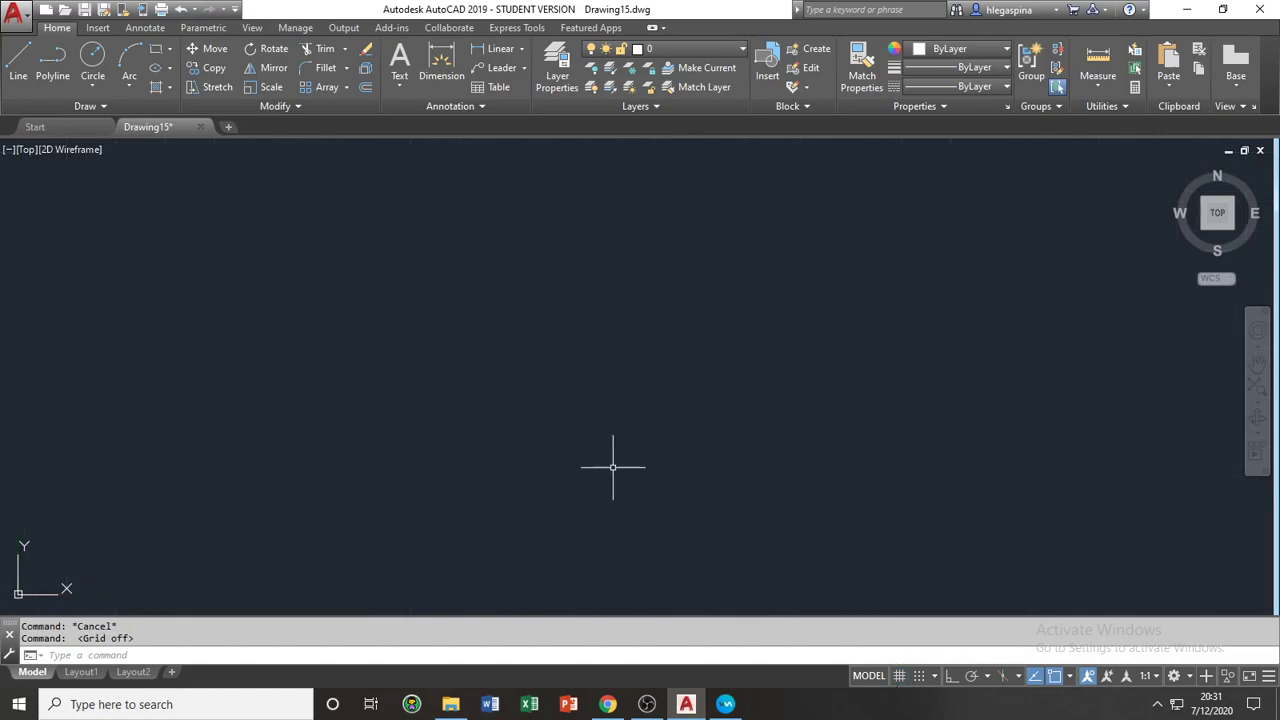
pyautogui.moveTo(587, 455)
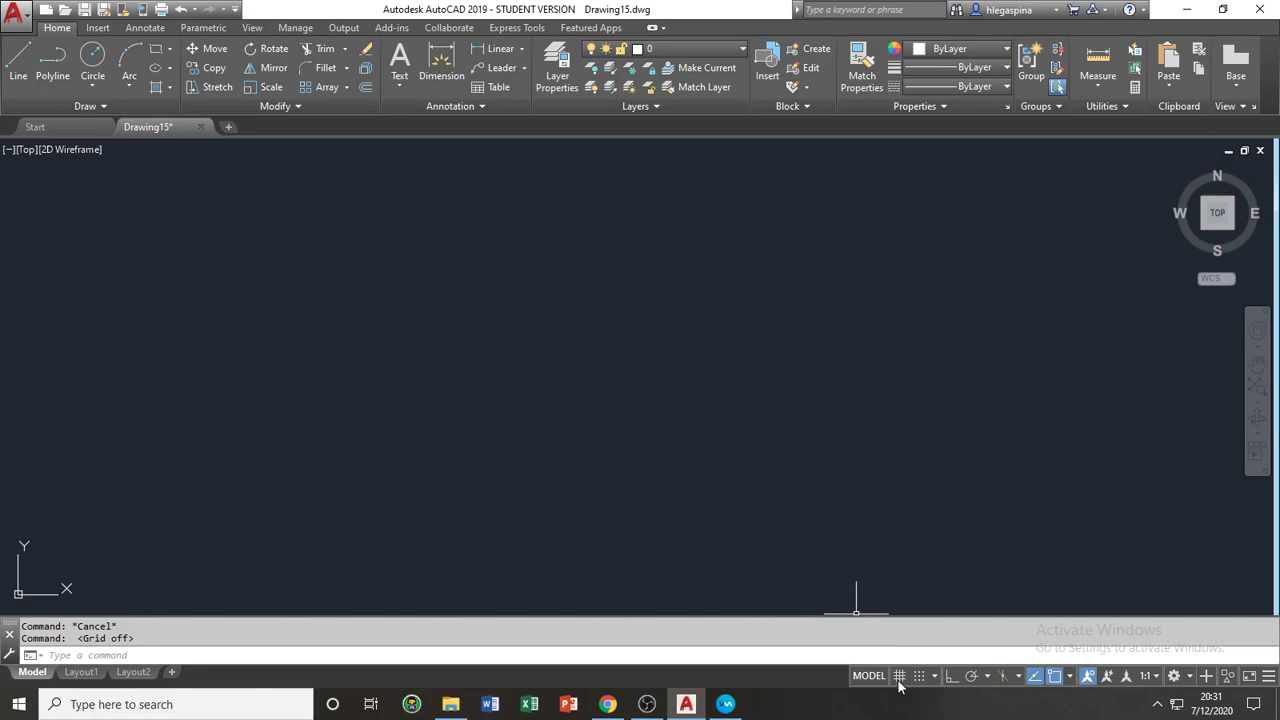
pyautogui.click(899, 676)
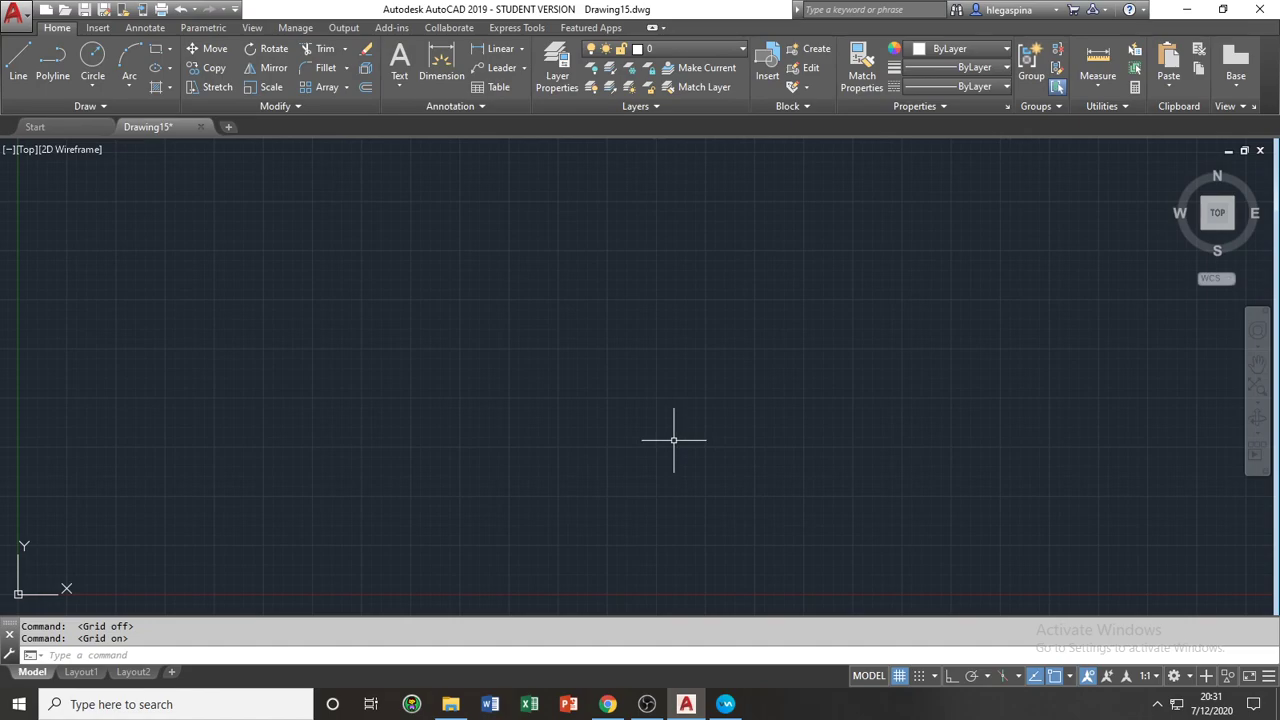
pyautogui.moveTo(899, 675)
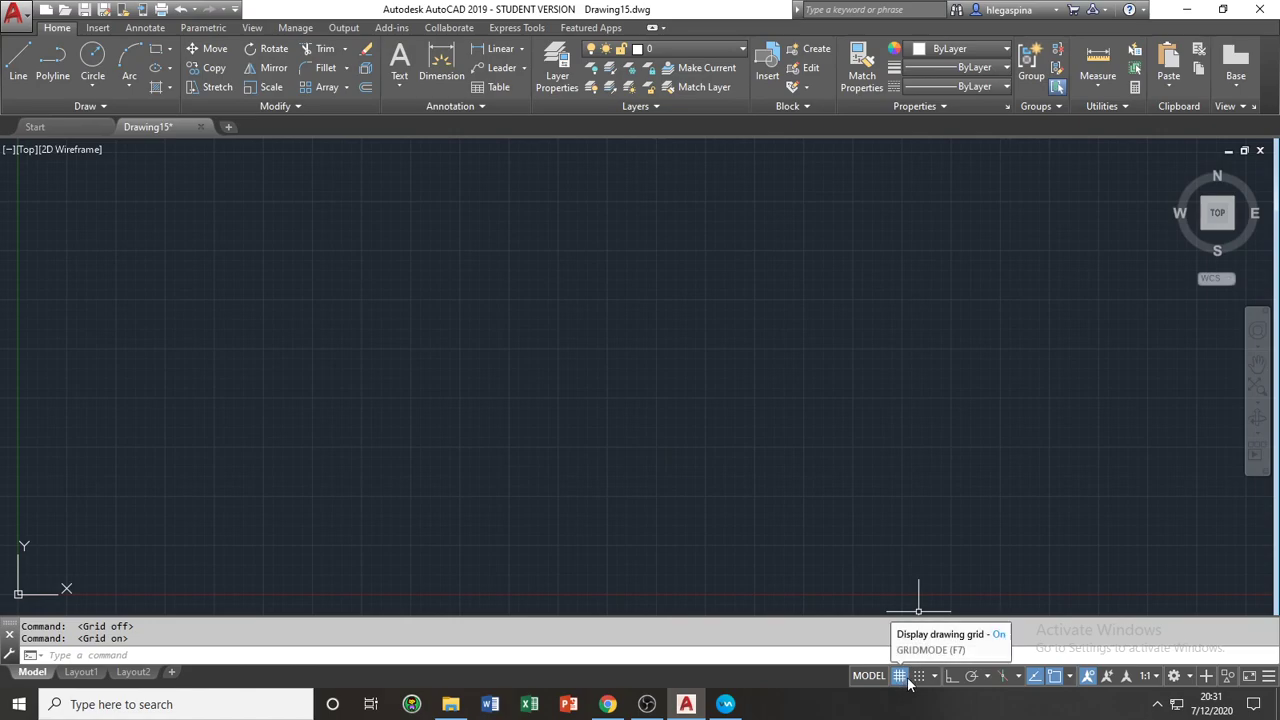
pyautogui.moveTo(970, 675)
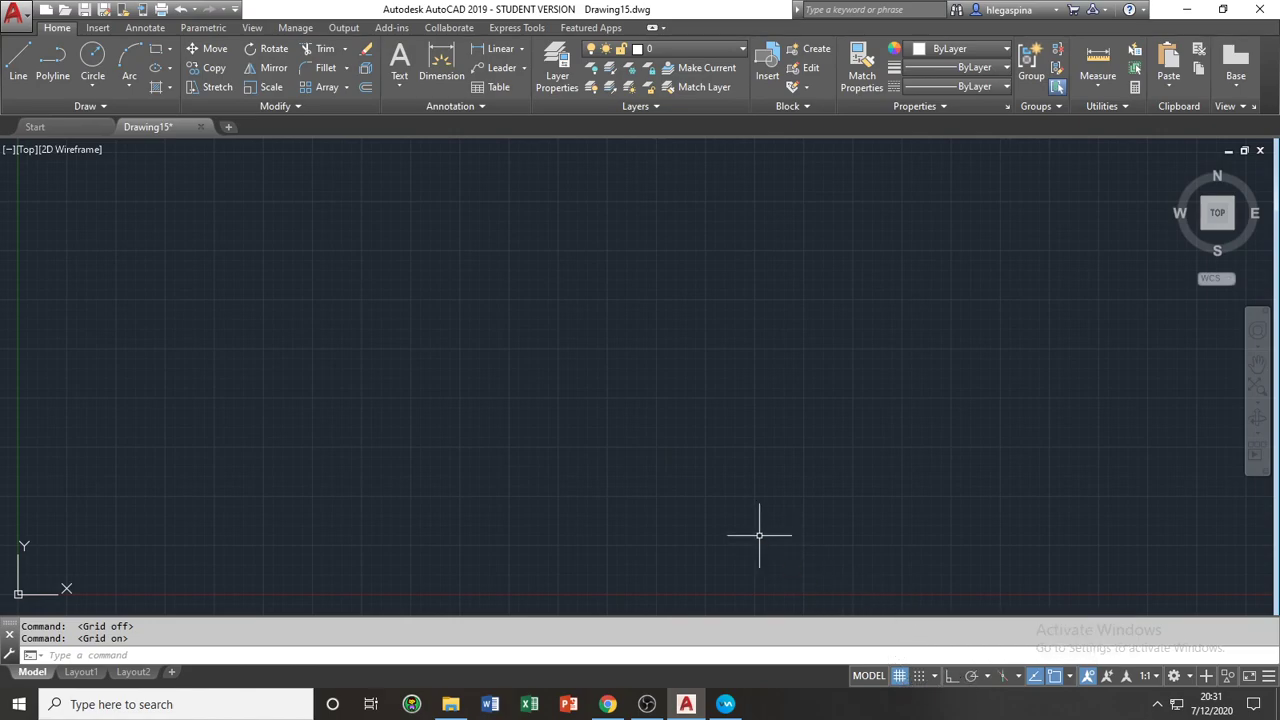
pyautogui.moveTo(659, 469)
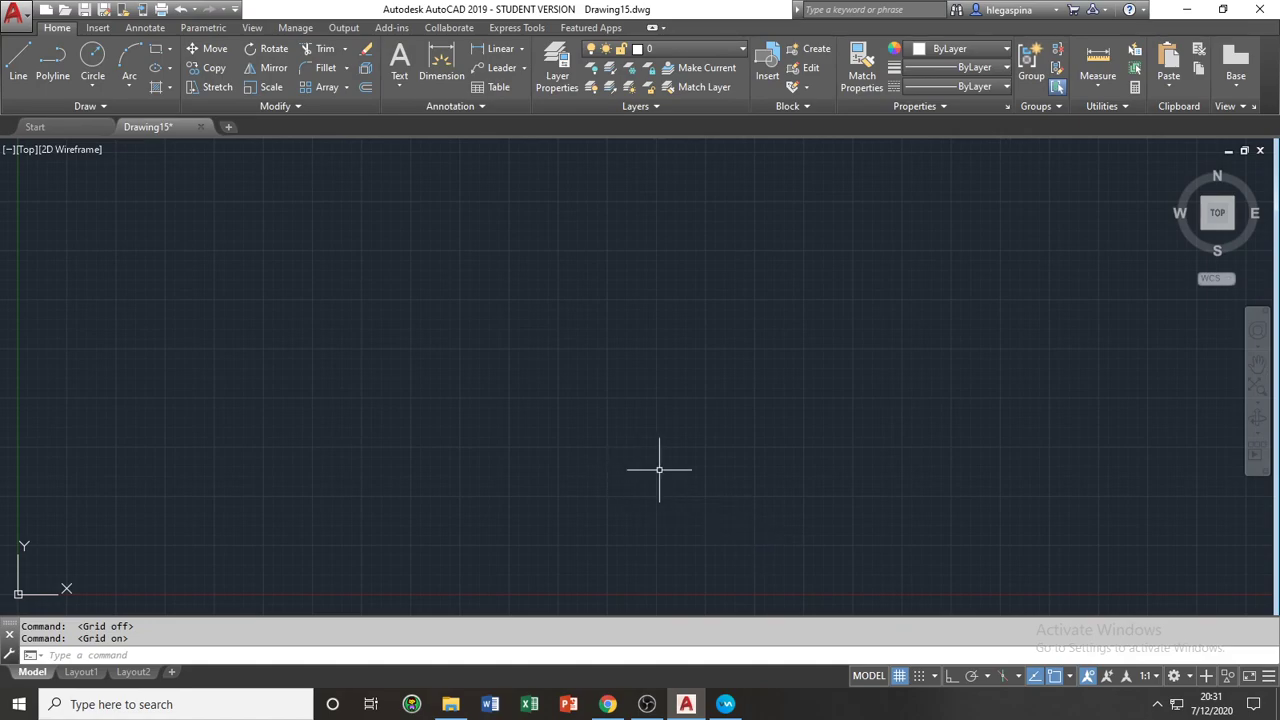
pyautogui.moveTo(629, 469)
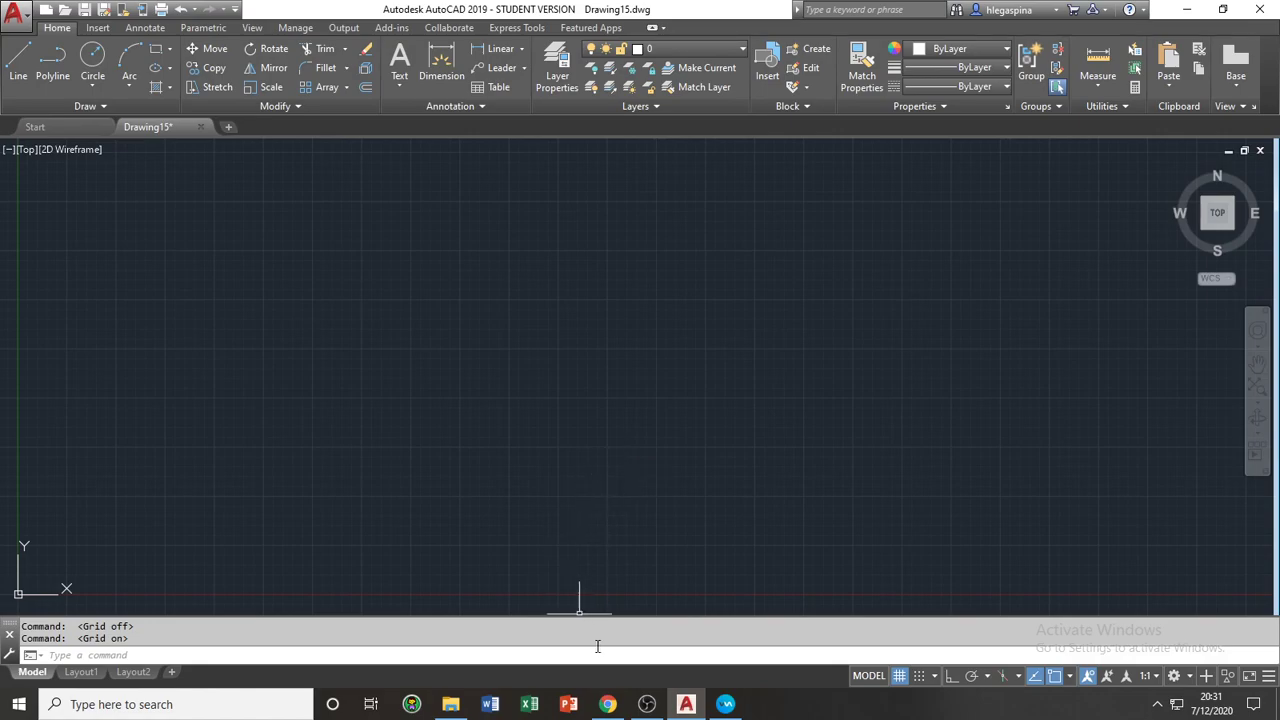
pyautogui.moveTo(363, 610)
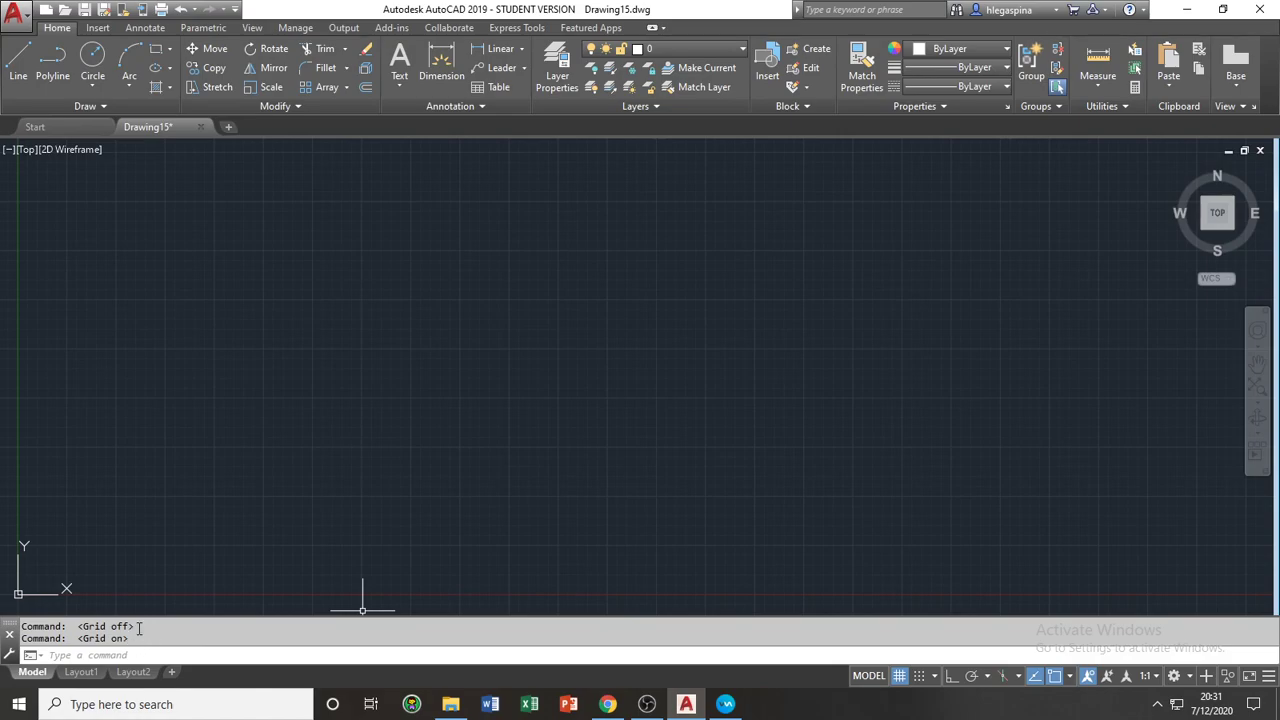
pyautogui.moveTo(265, 575)
pyautogui.write('L')
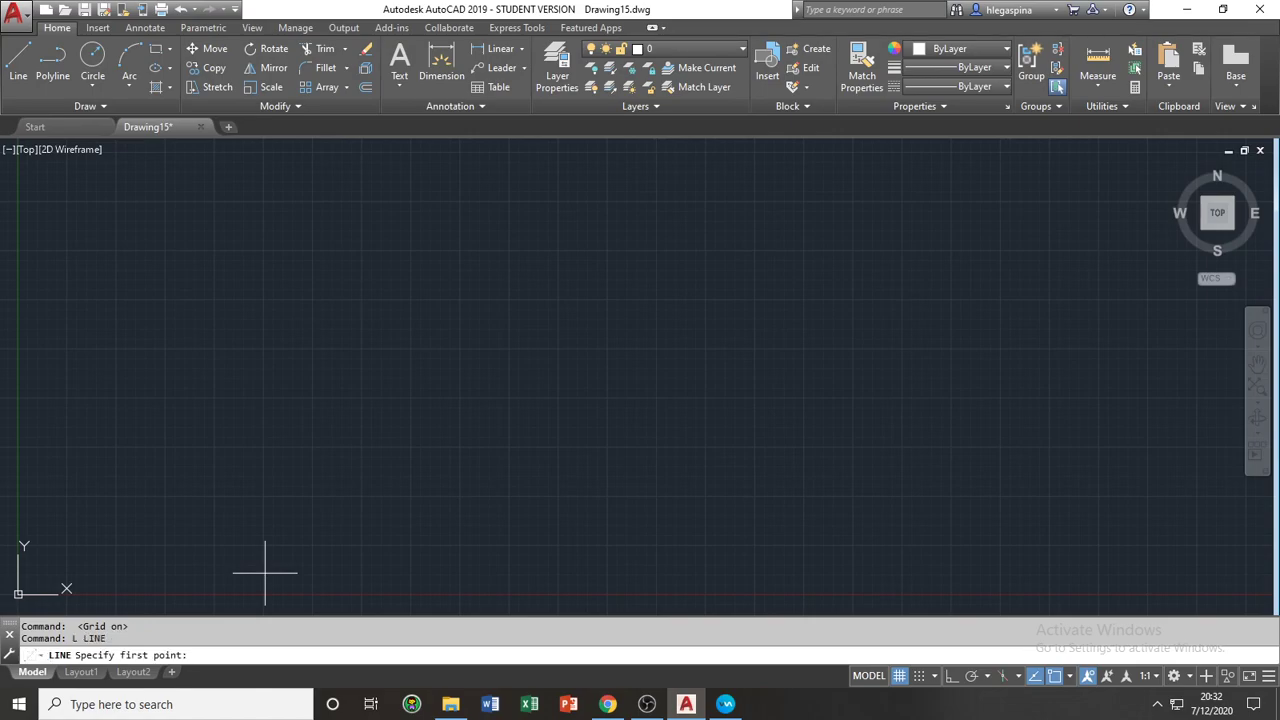
pyautogui.moveTo(245, 510)
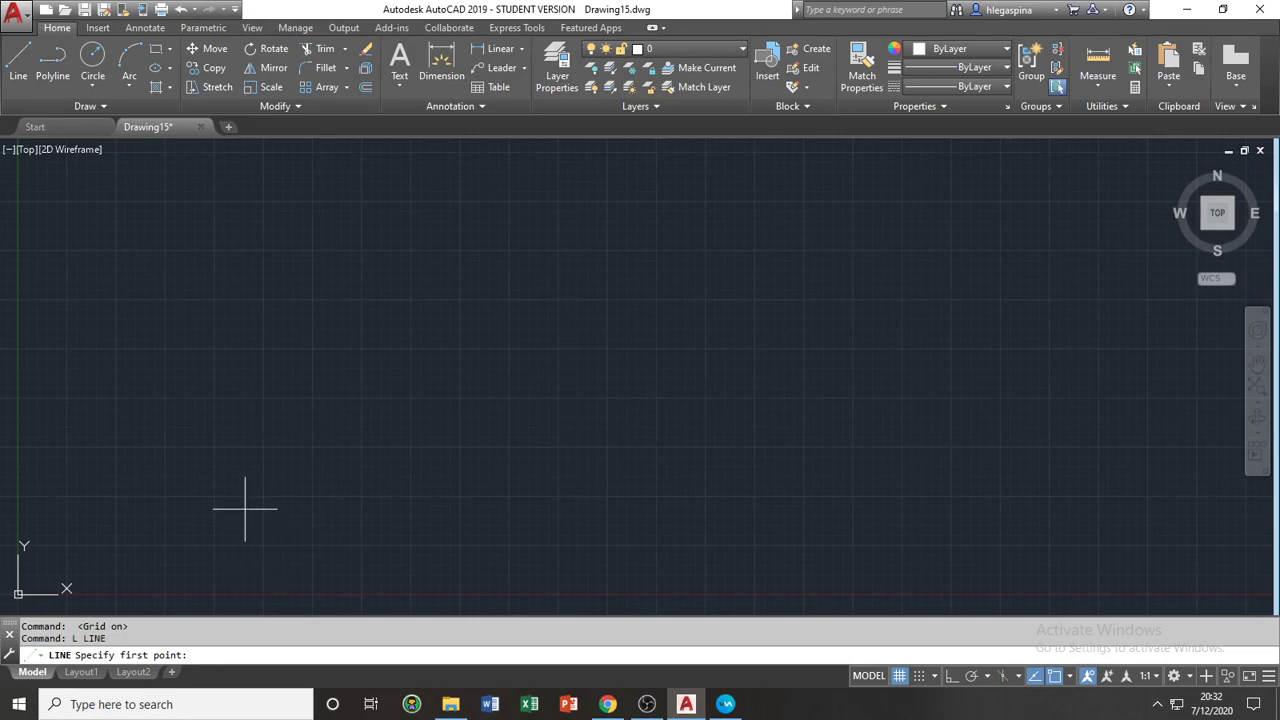
pyautogui.moveTo(265, 547)
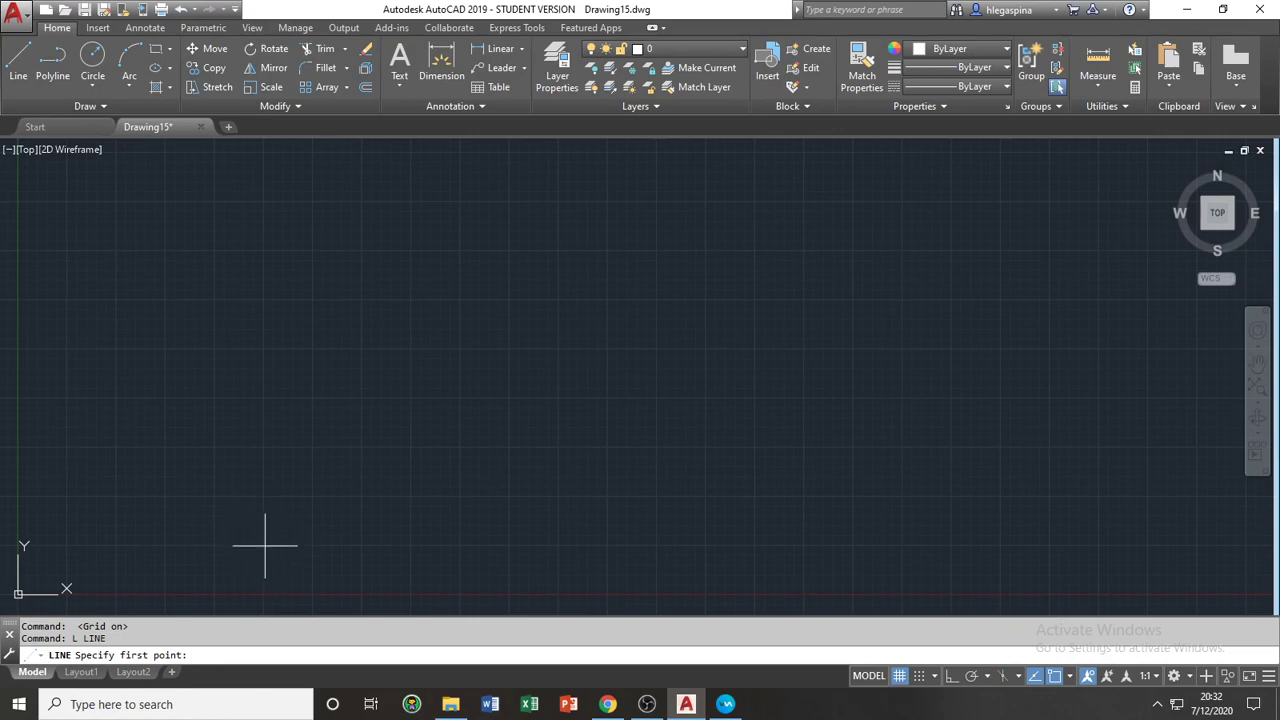
pyautogui.press('Escape')
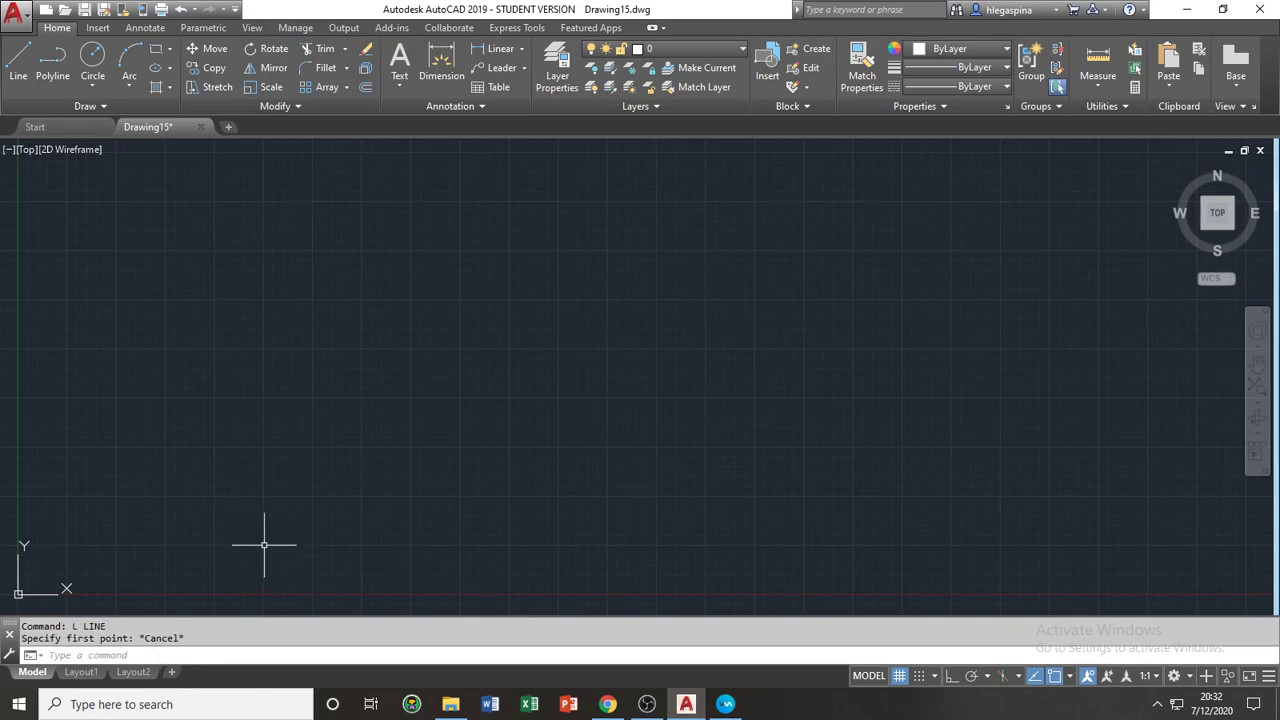
pyautogui.press('Escape')
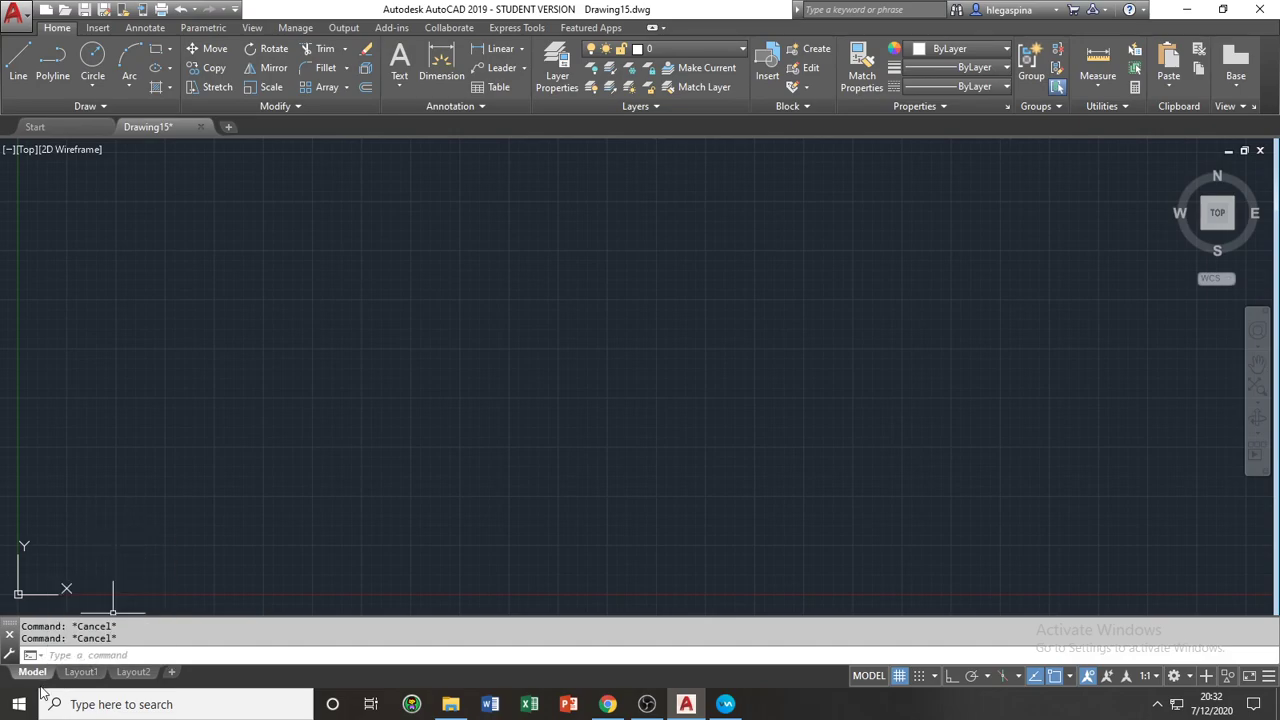
pyautogui.moveTo(261, 510)
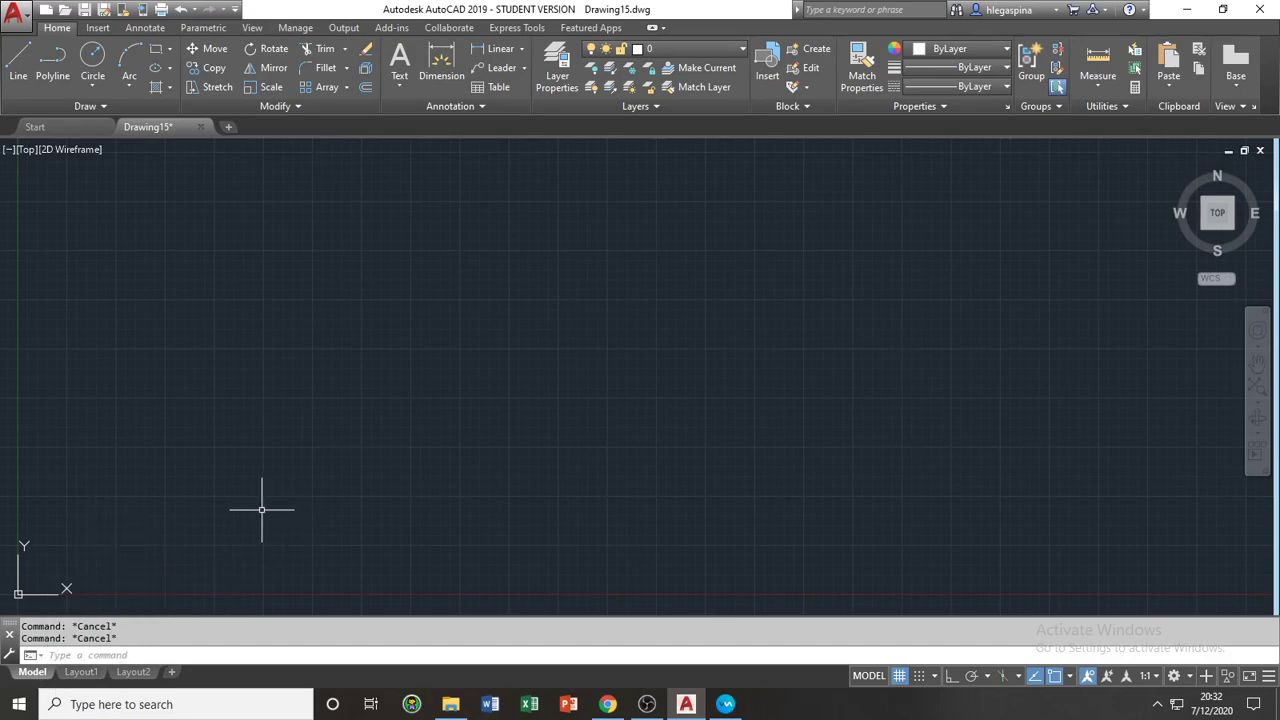
pyautogui.moveTo(115, 513)
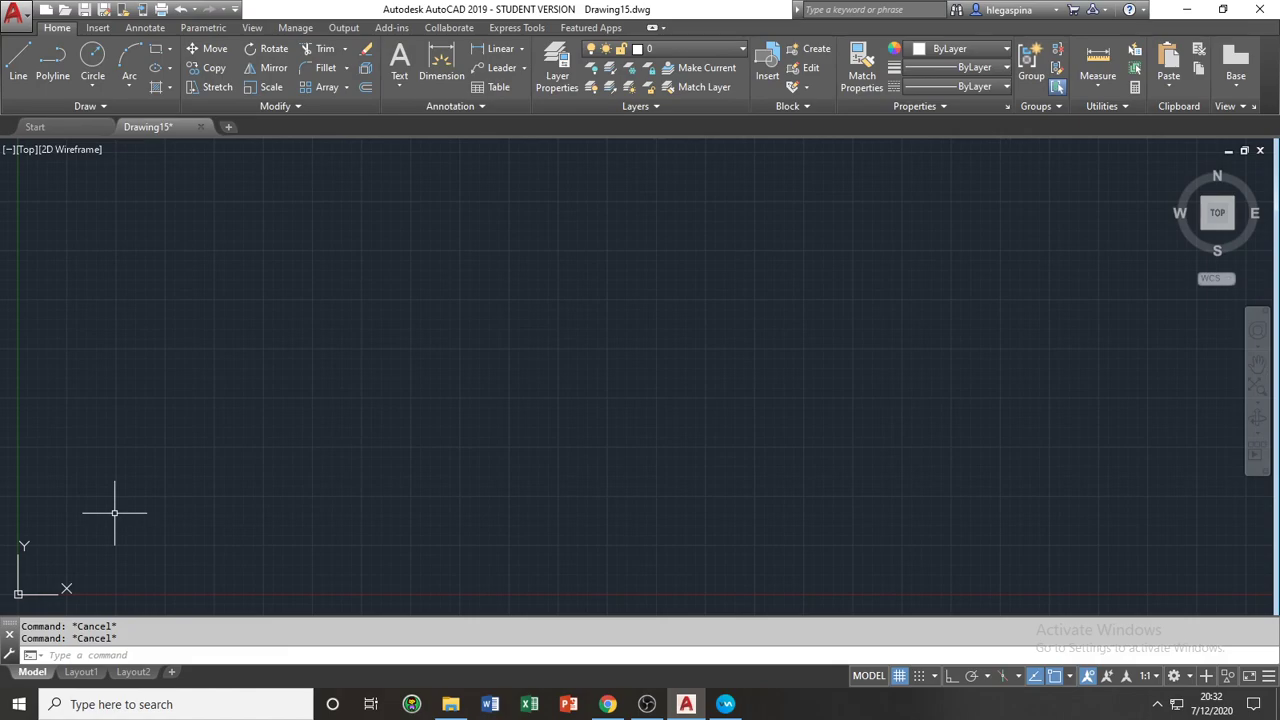
pyautogui.moveTo(148, 539)
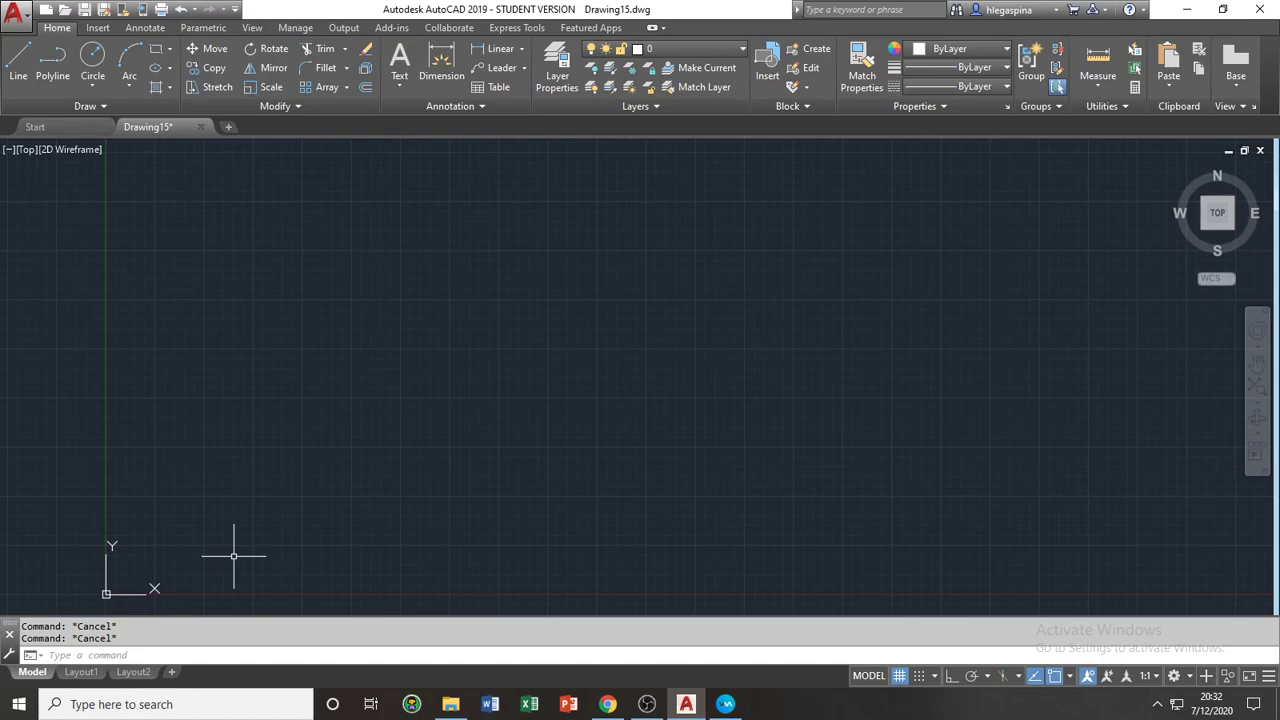
pyautogui.moveTo(10, 582)
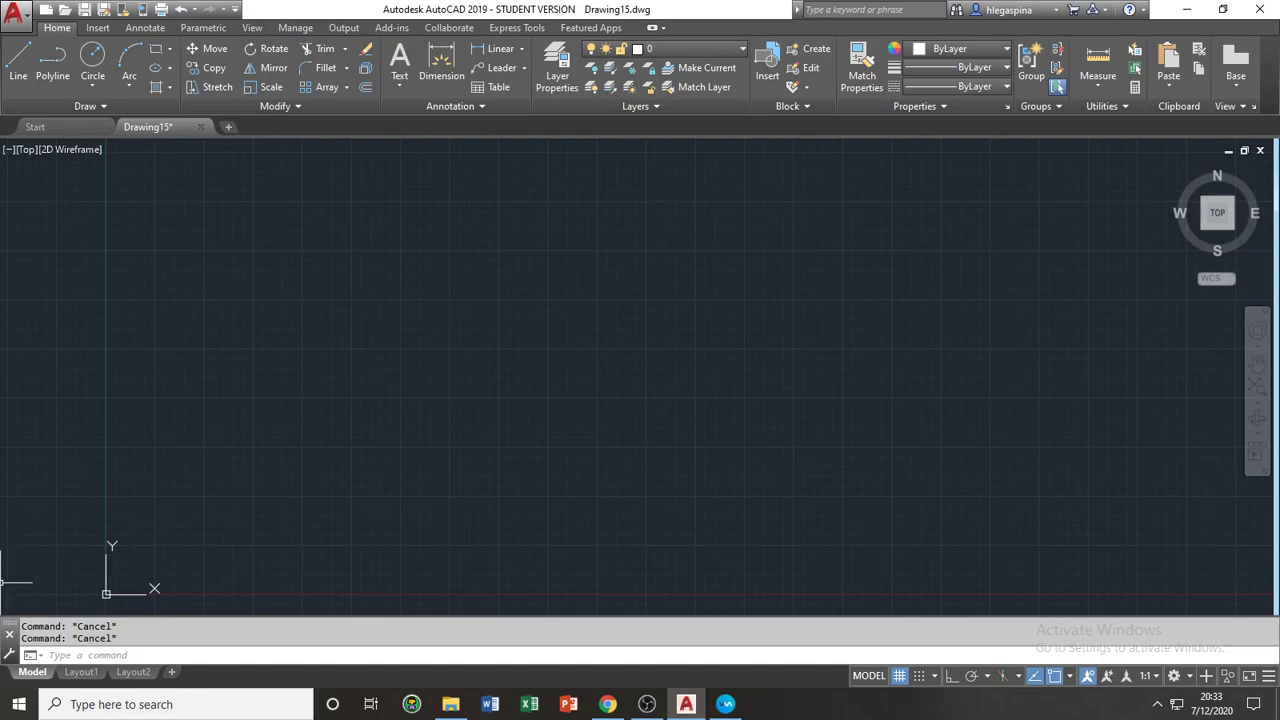